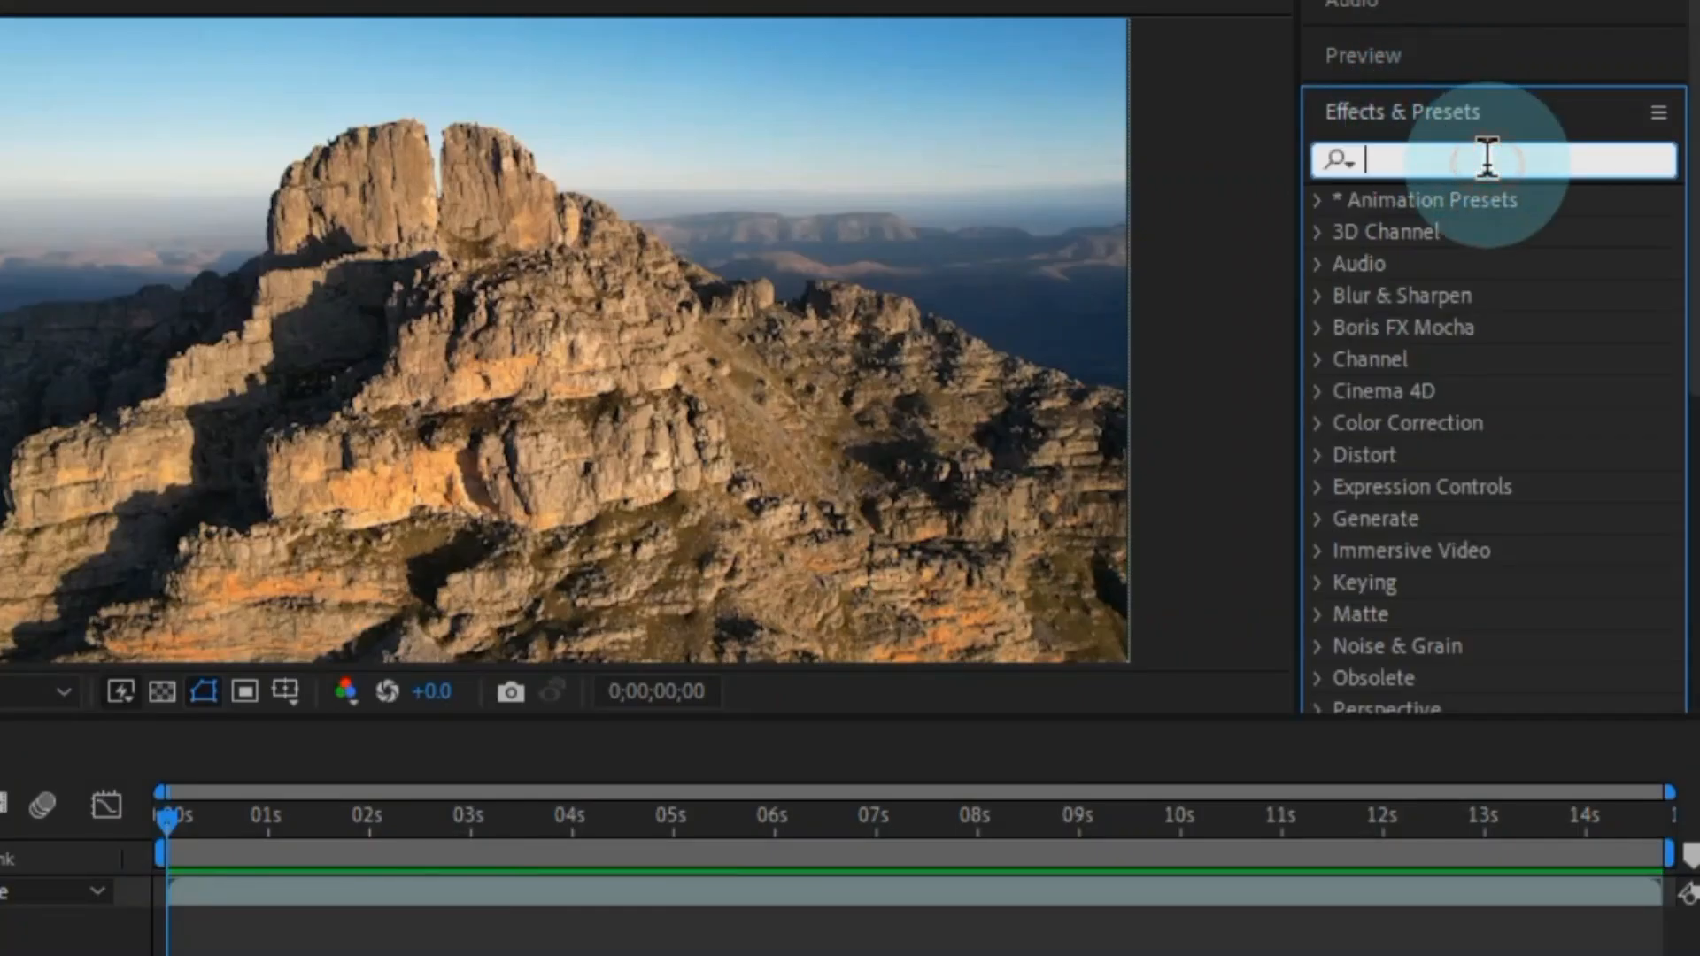
- Search for '3d camera tracker' and apply 3D Camera Tracker to the mountain footage
{"action": "type", "text": "3d camera t"}
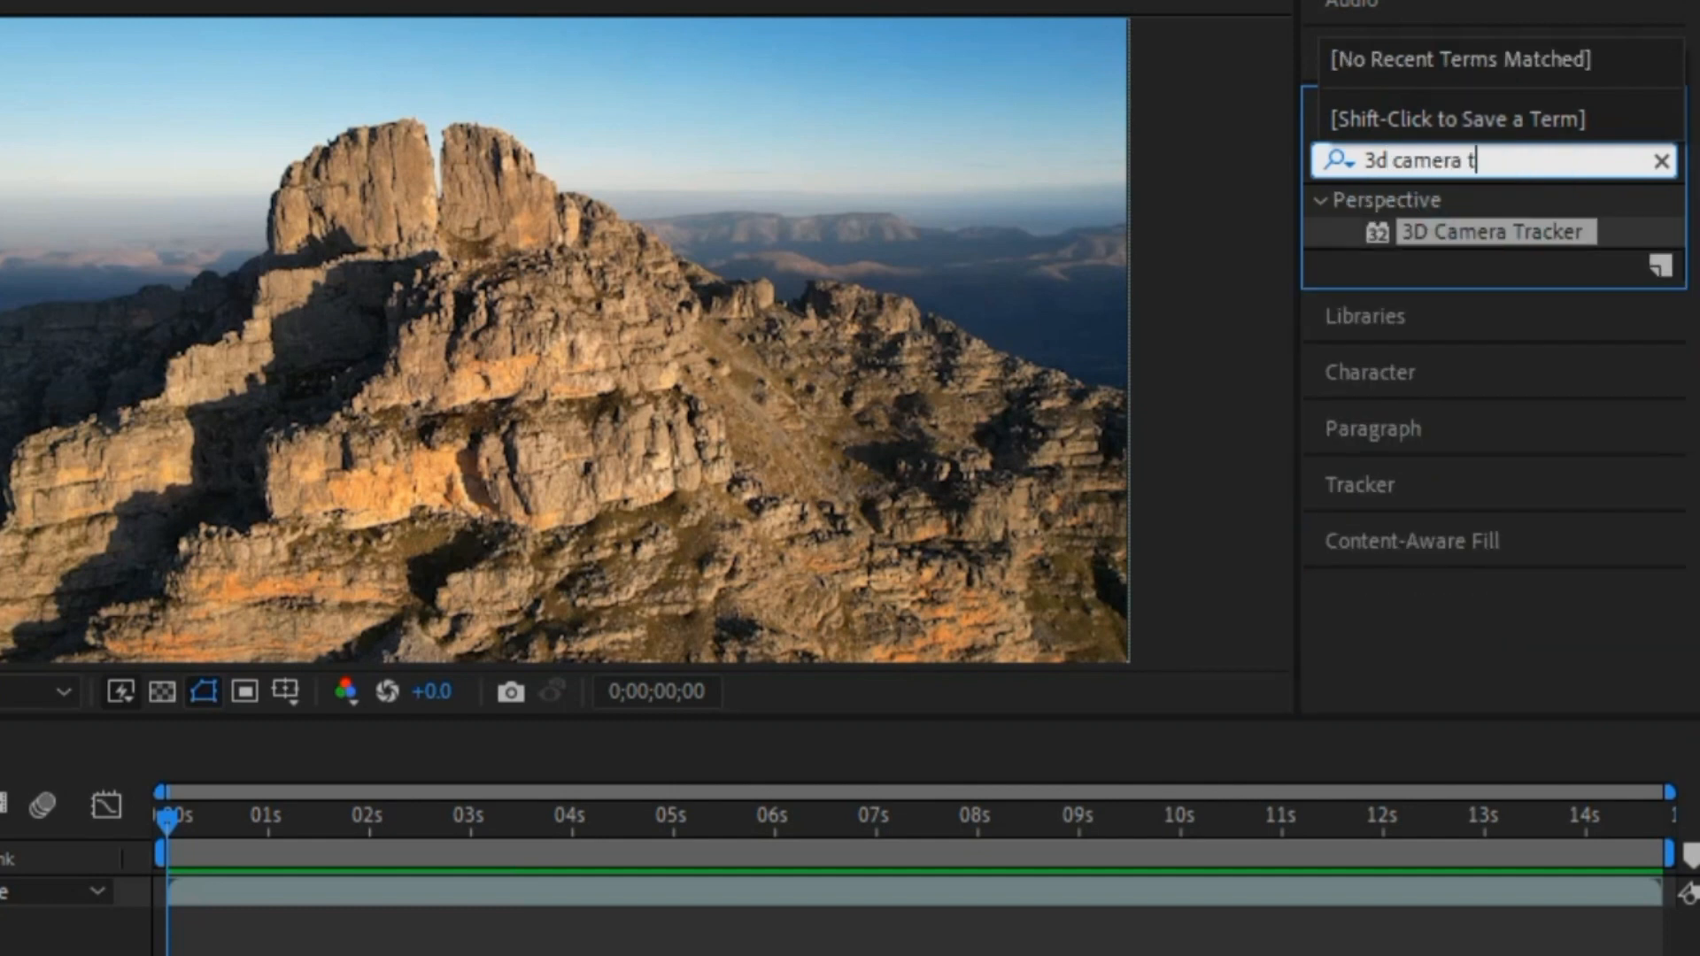
{"action": "type", "text": "racker"}
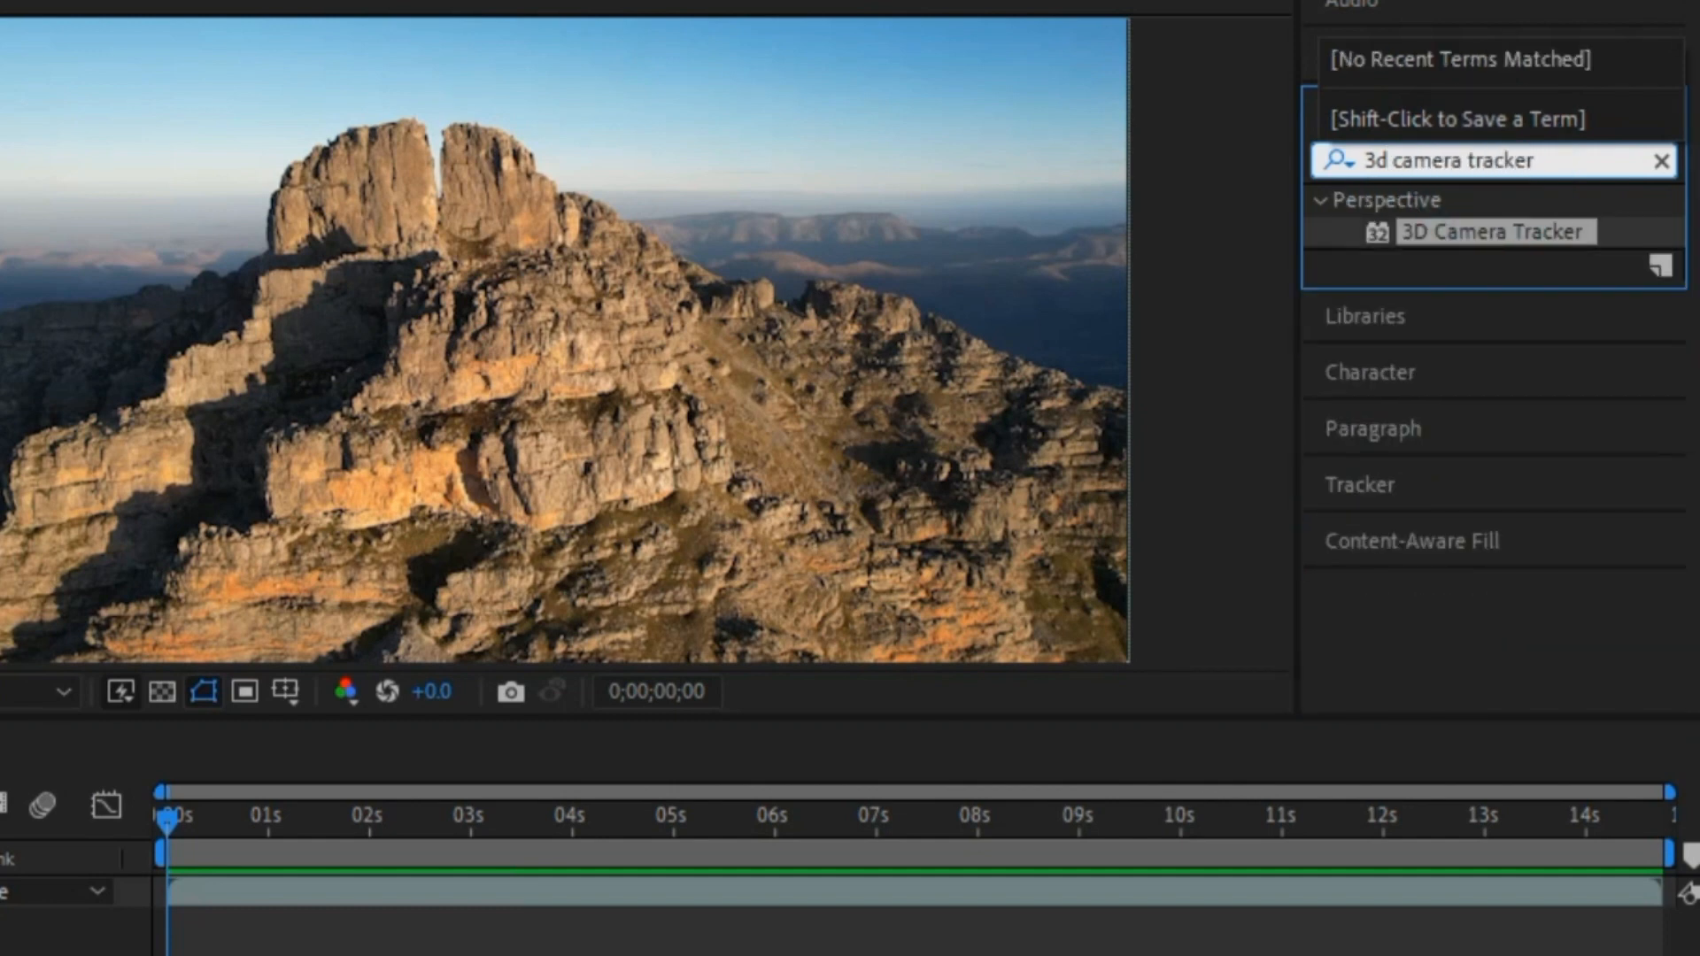
{"action": "left_click", "coordinate": [1492, 231]}
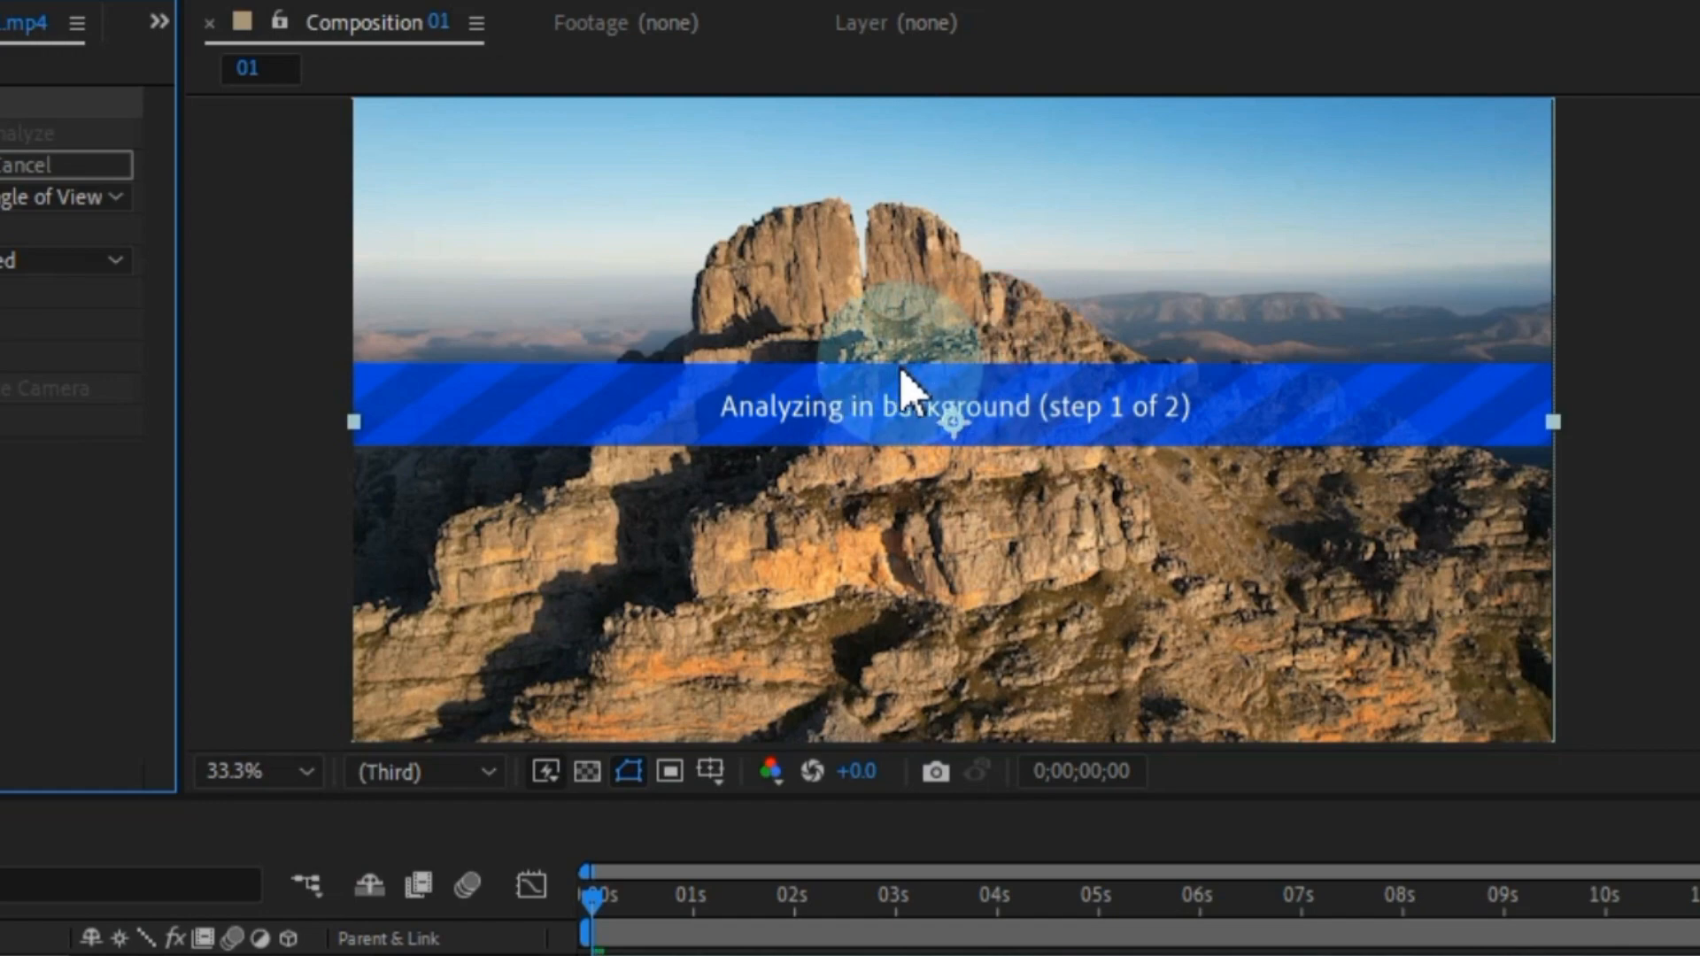
{"action": "mouse_move", "coordinate": [1045, 495]}
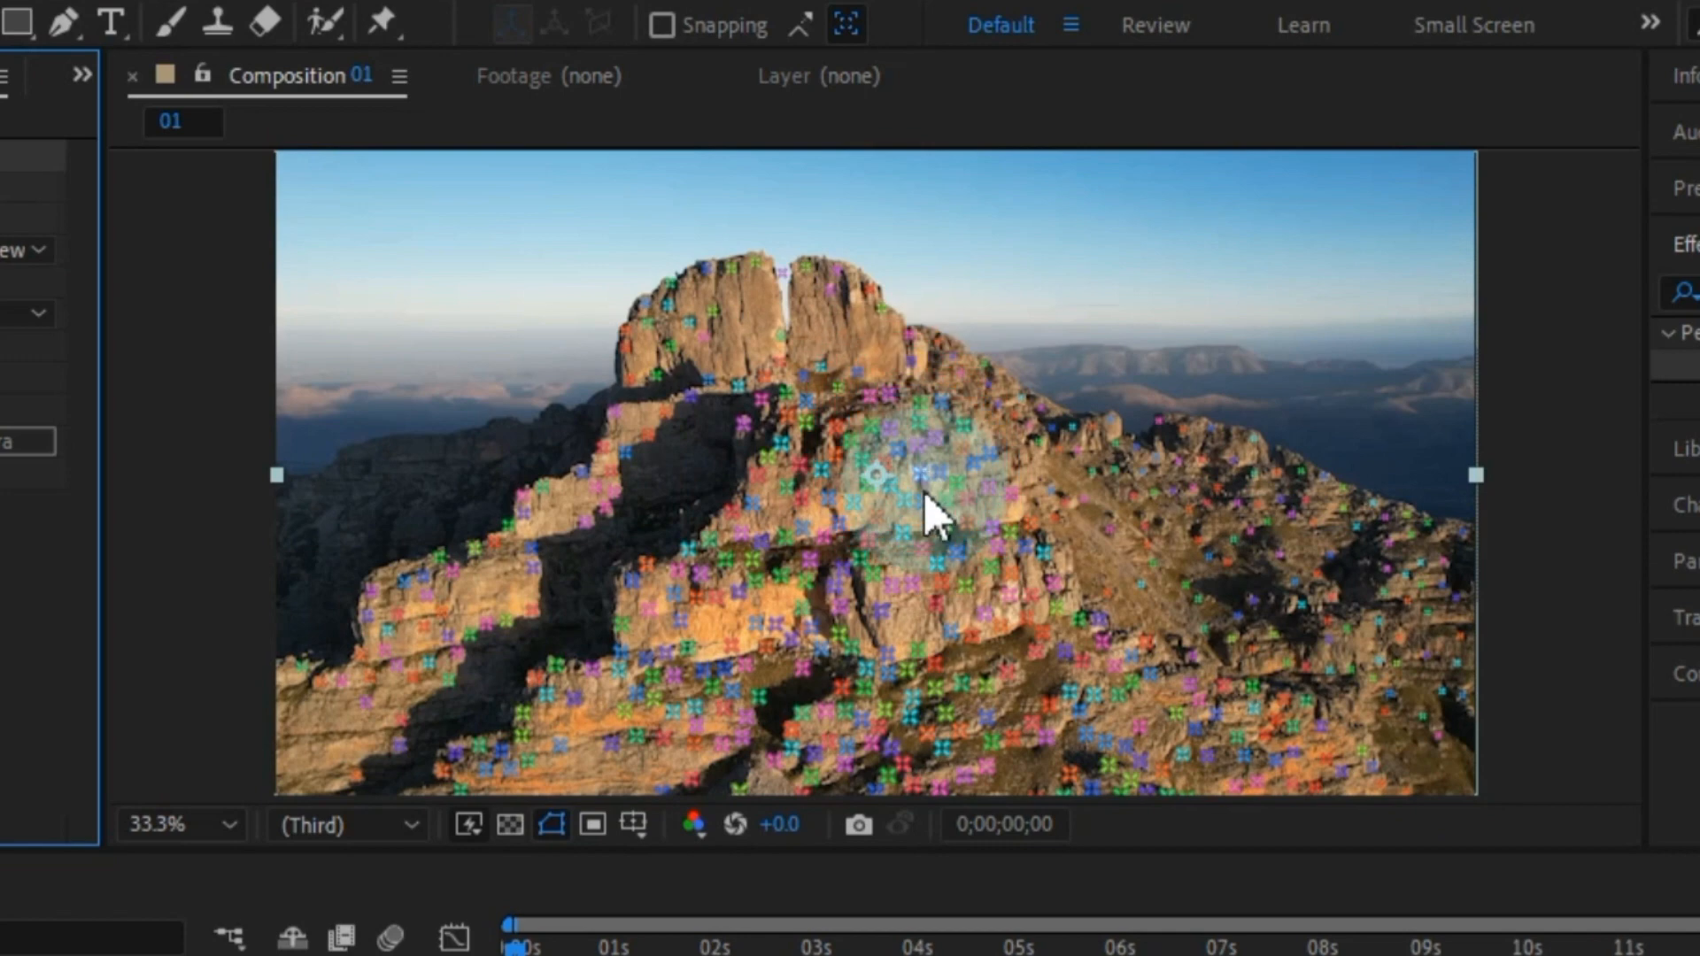
- Wait for the camera track to solve, then click in the Composition viewer
{"action": "left_click", "coordinate": [925, 486]}
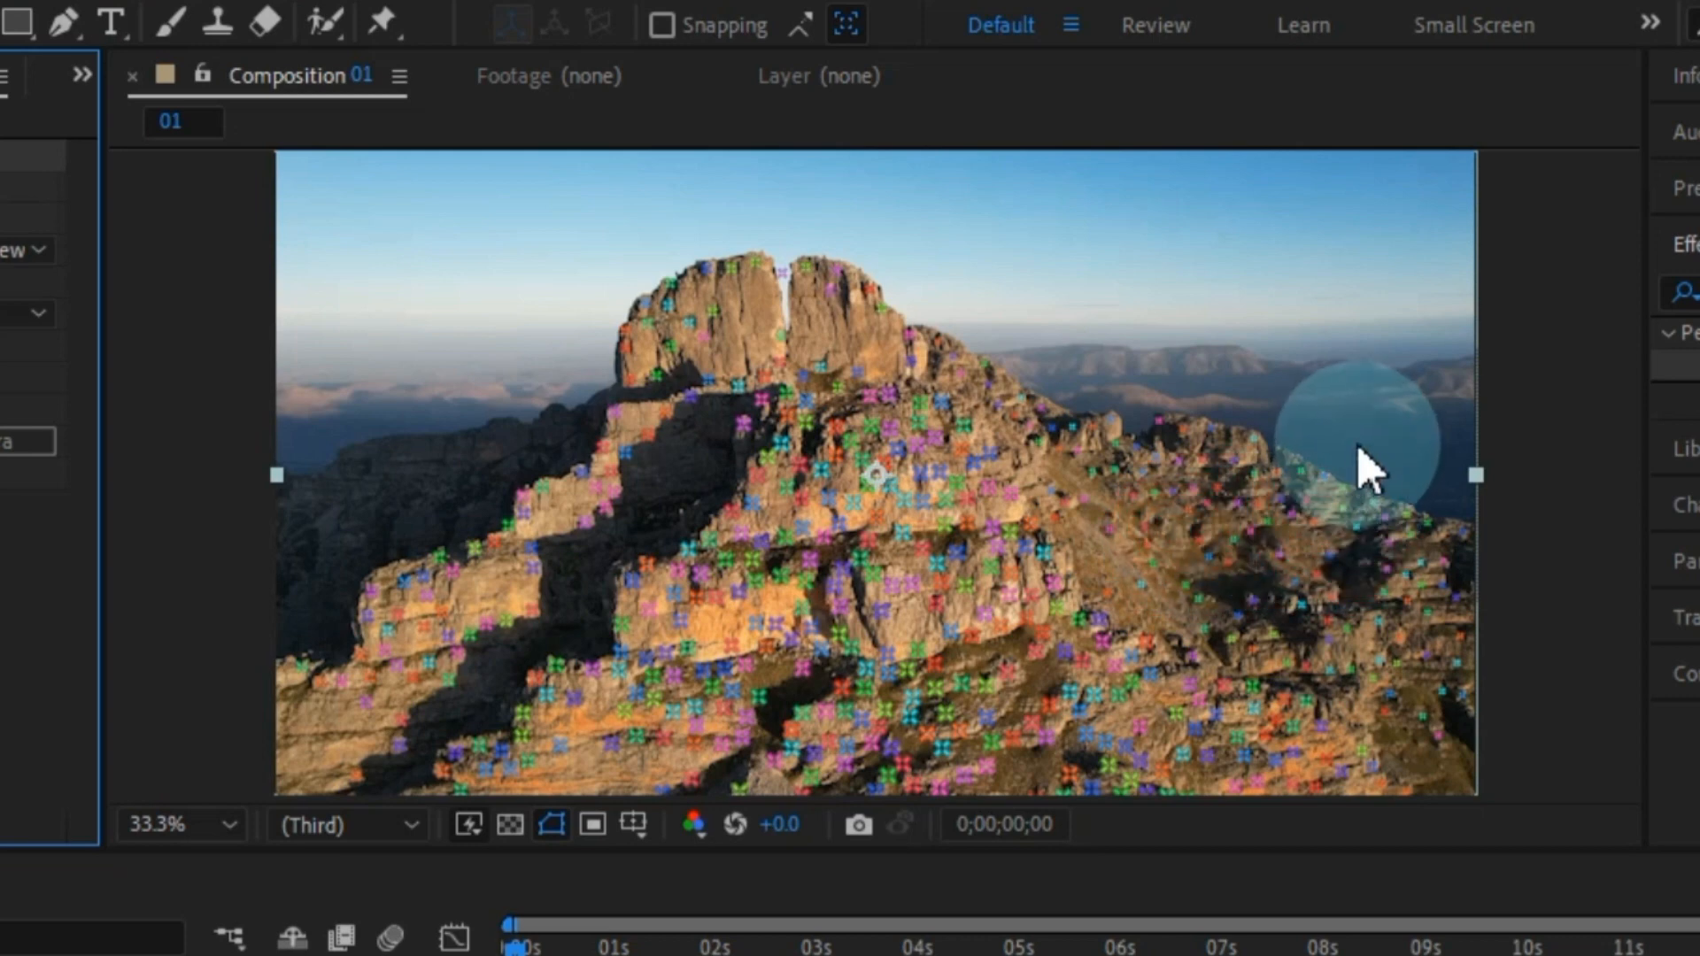
{"action": "mouse_move", "coordinate": [940, 372]}
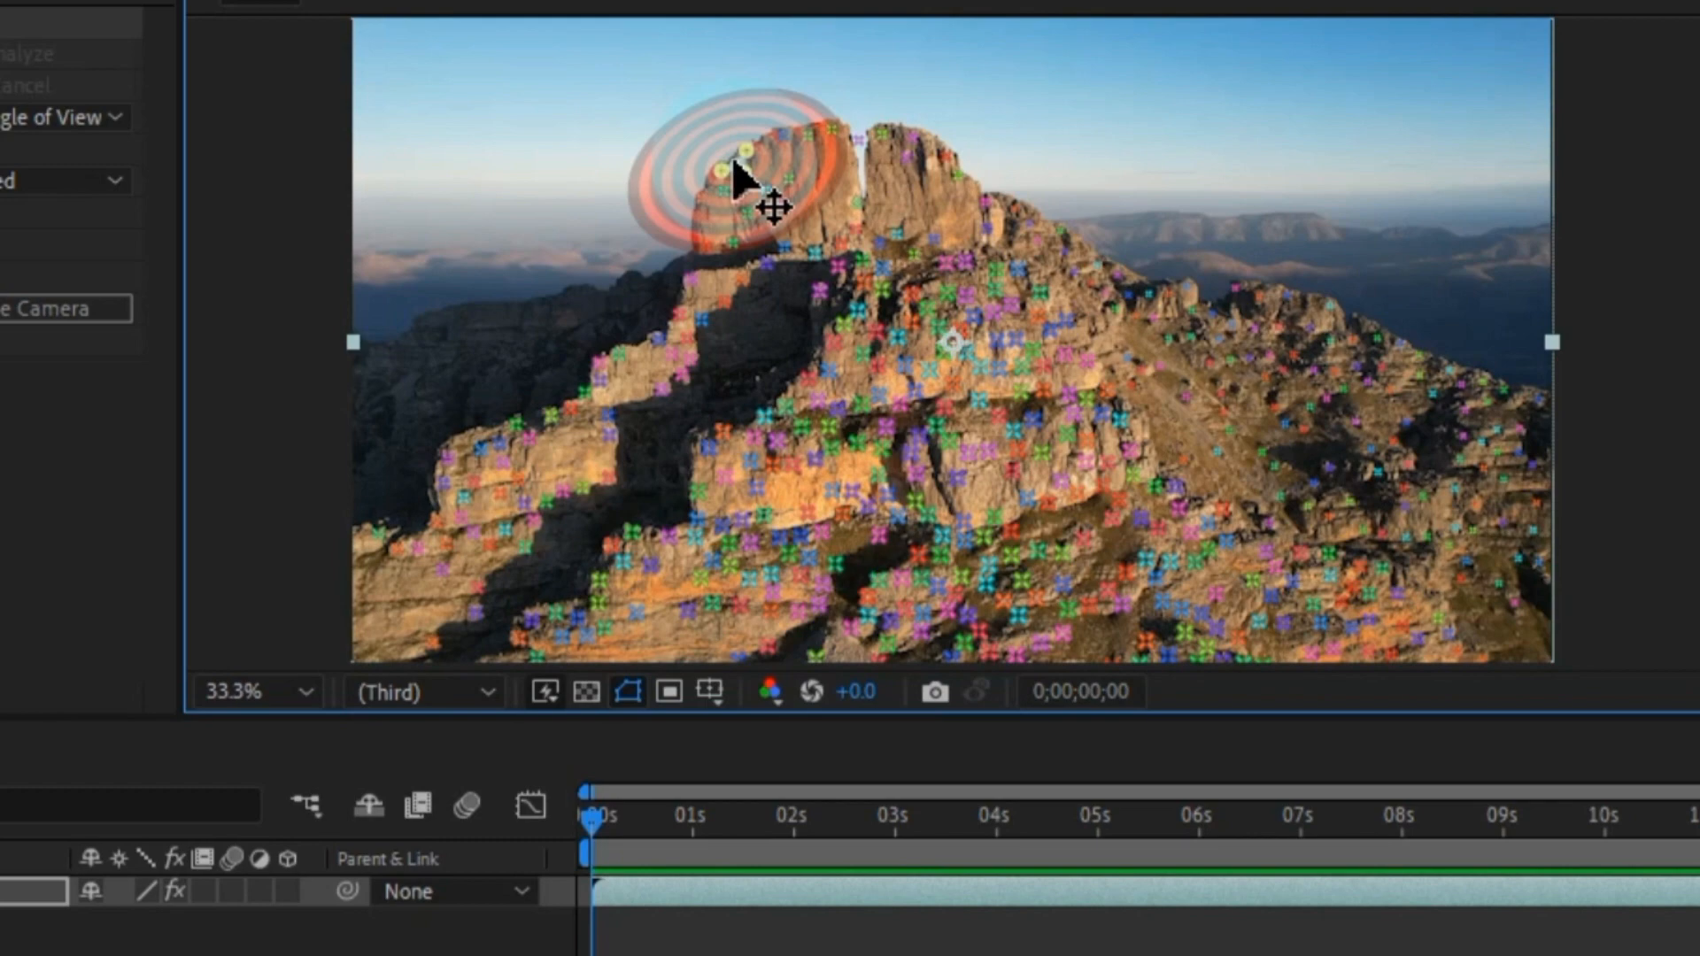
- Create a solid and camera on left-peak track points, then scrub to confirm it sticks
{"action": "right_click", "coordinate": [743, 186]}
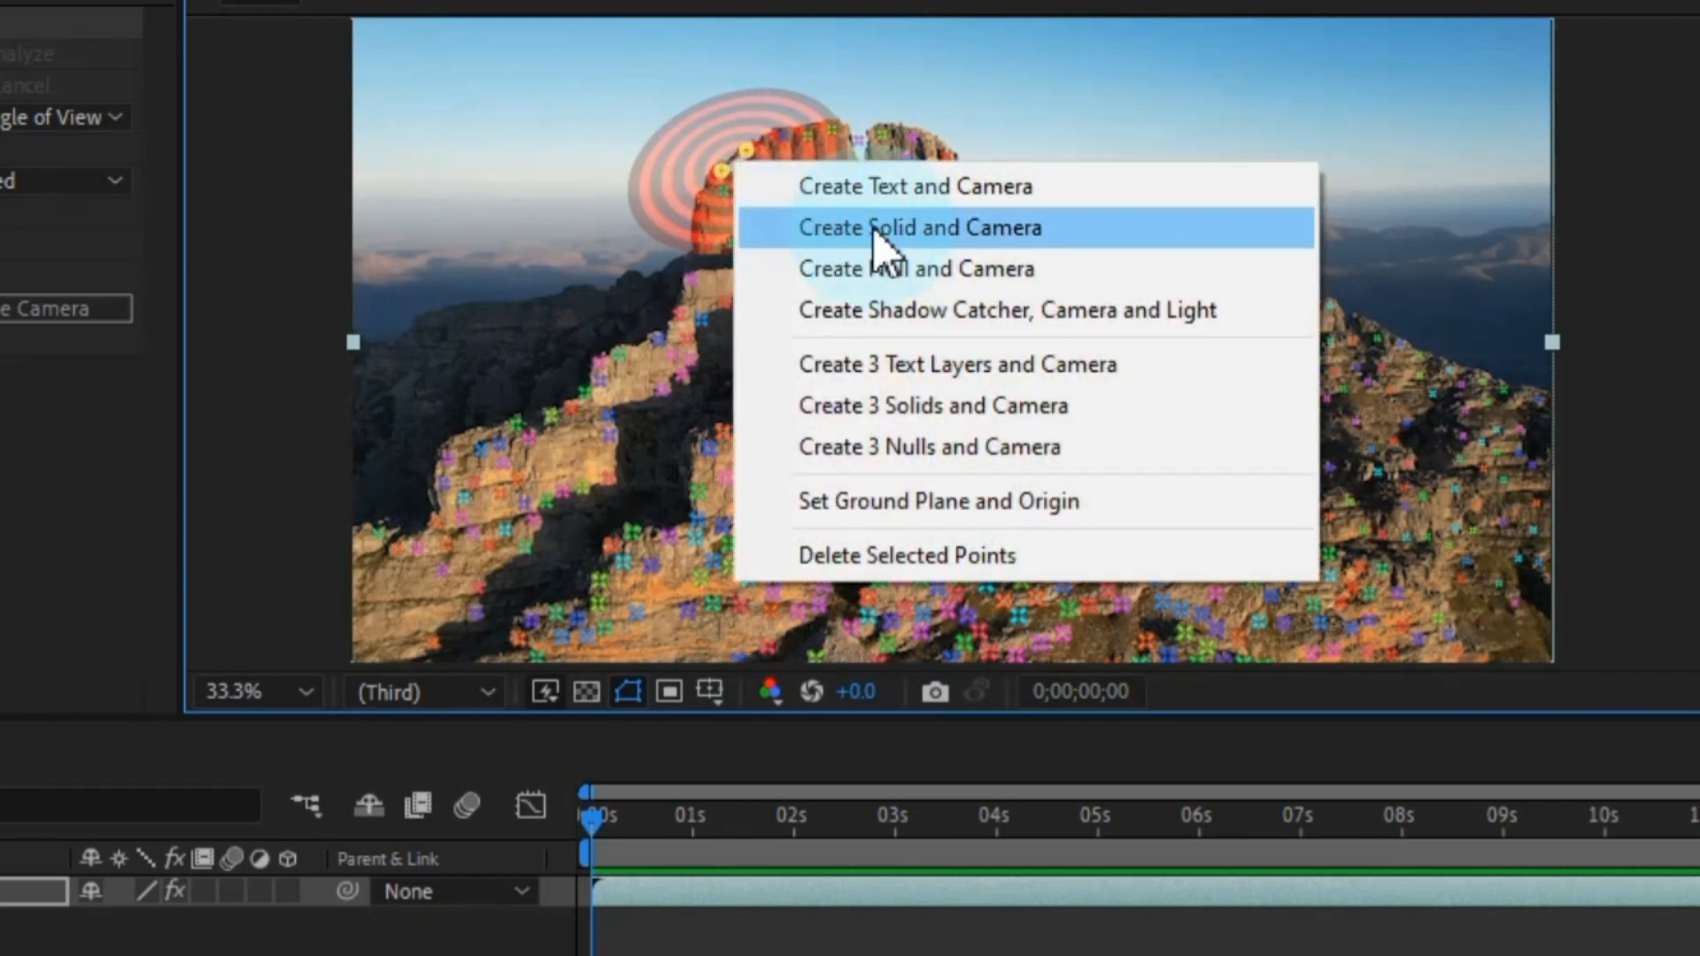
{"action": "left_click", "coordinate": [924, 228]}
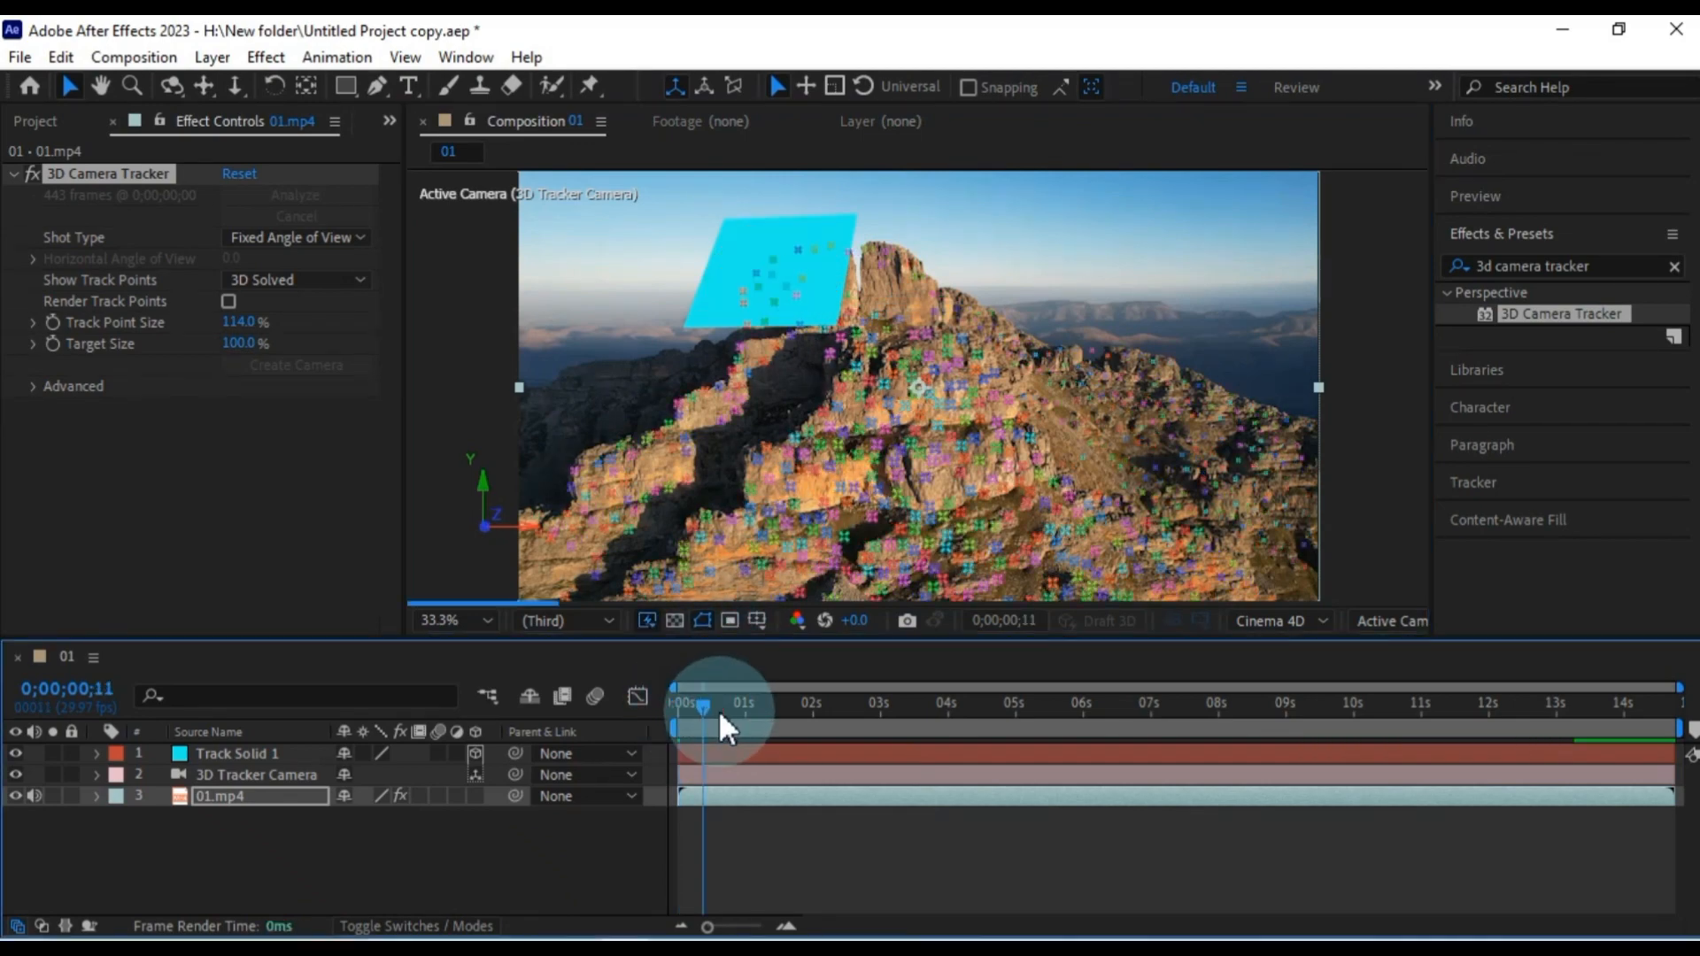
{"action": "left_click_drag", "start_coordinate": [705, 711], "coordinate": [1038, 710]}
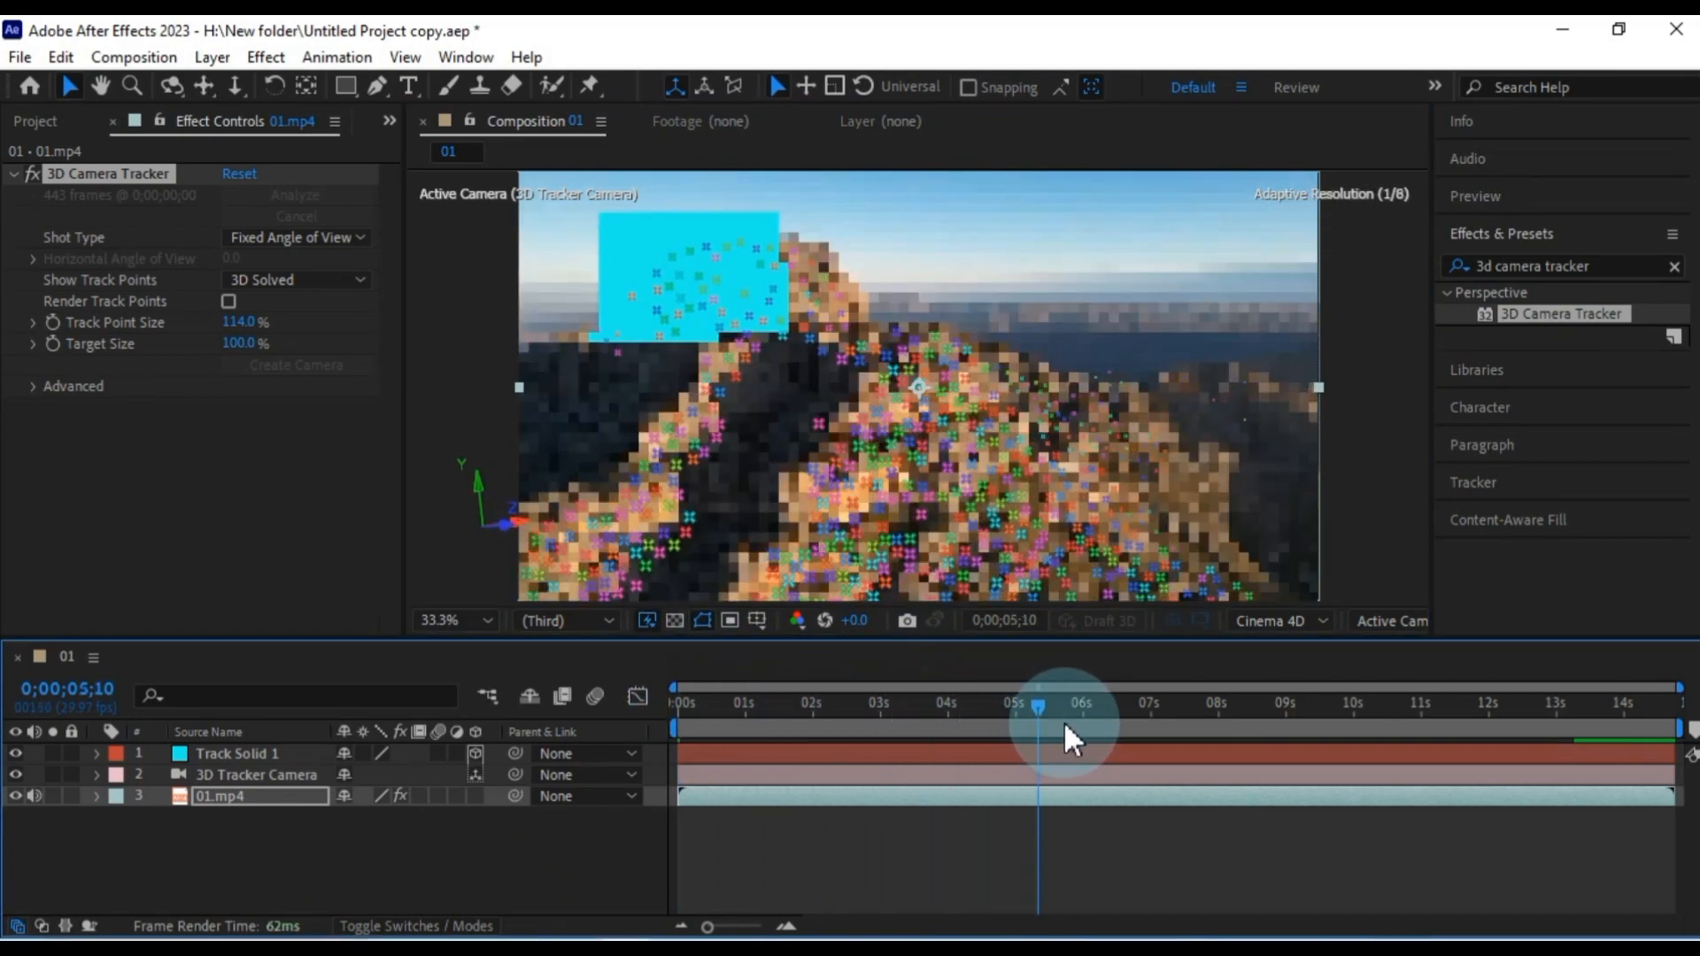
{"action": "left_click_drag", "start_coordinate": [1038, 706], "coordinate": [1277, 706]}
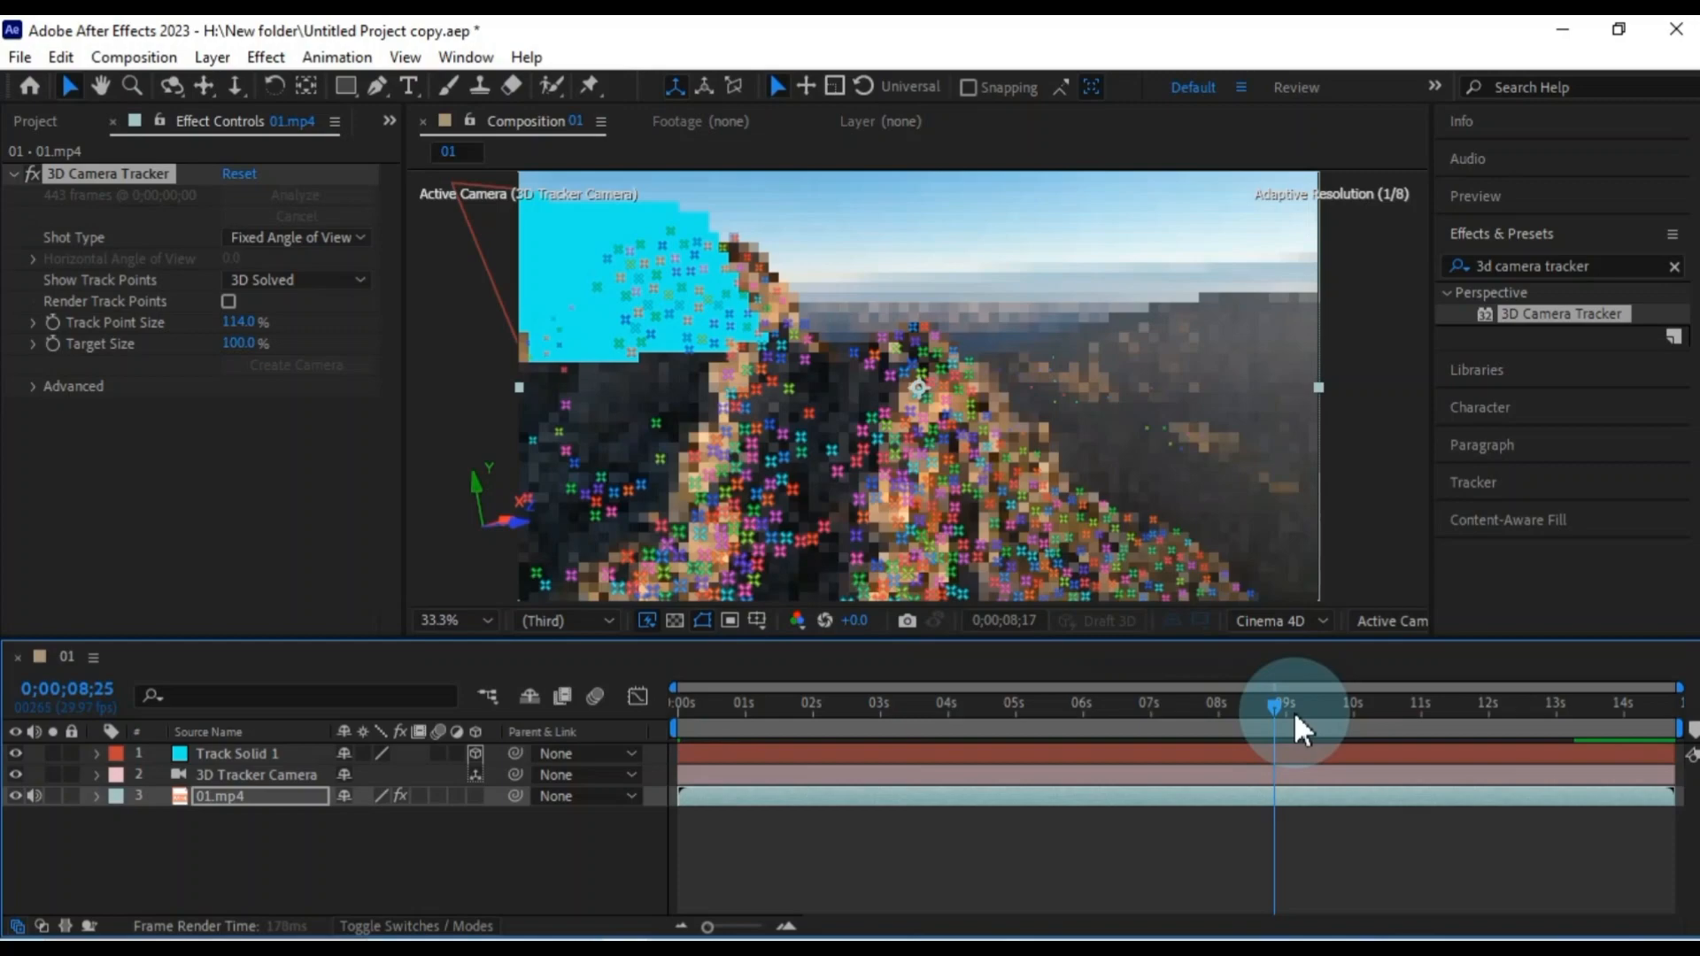
{"action": "left_click_drag", "start_coordinate": [1290, 702], "coordinate": [1263, 702]}
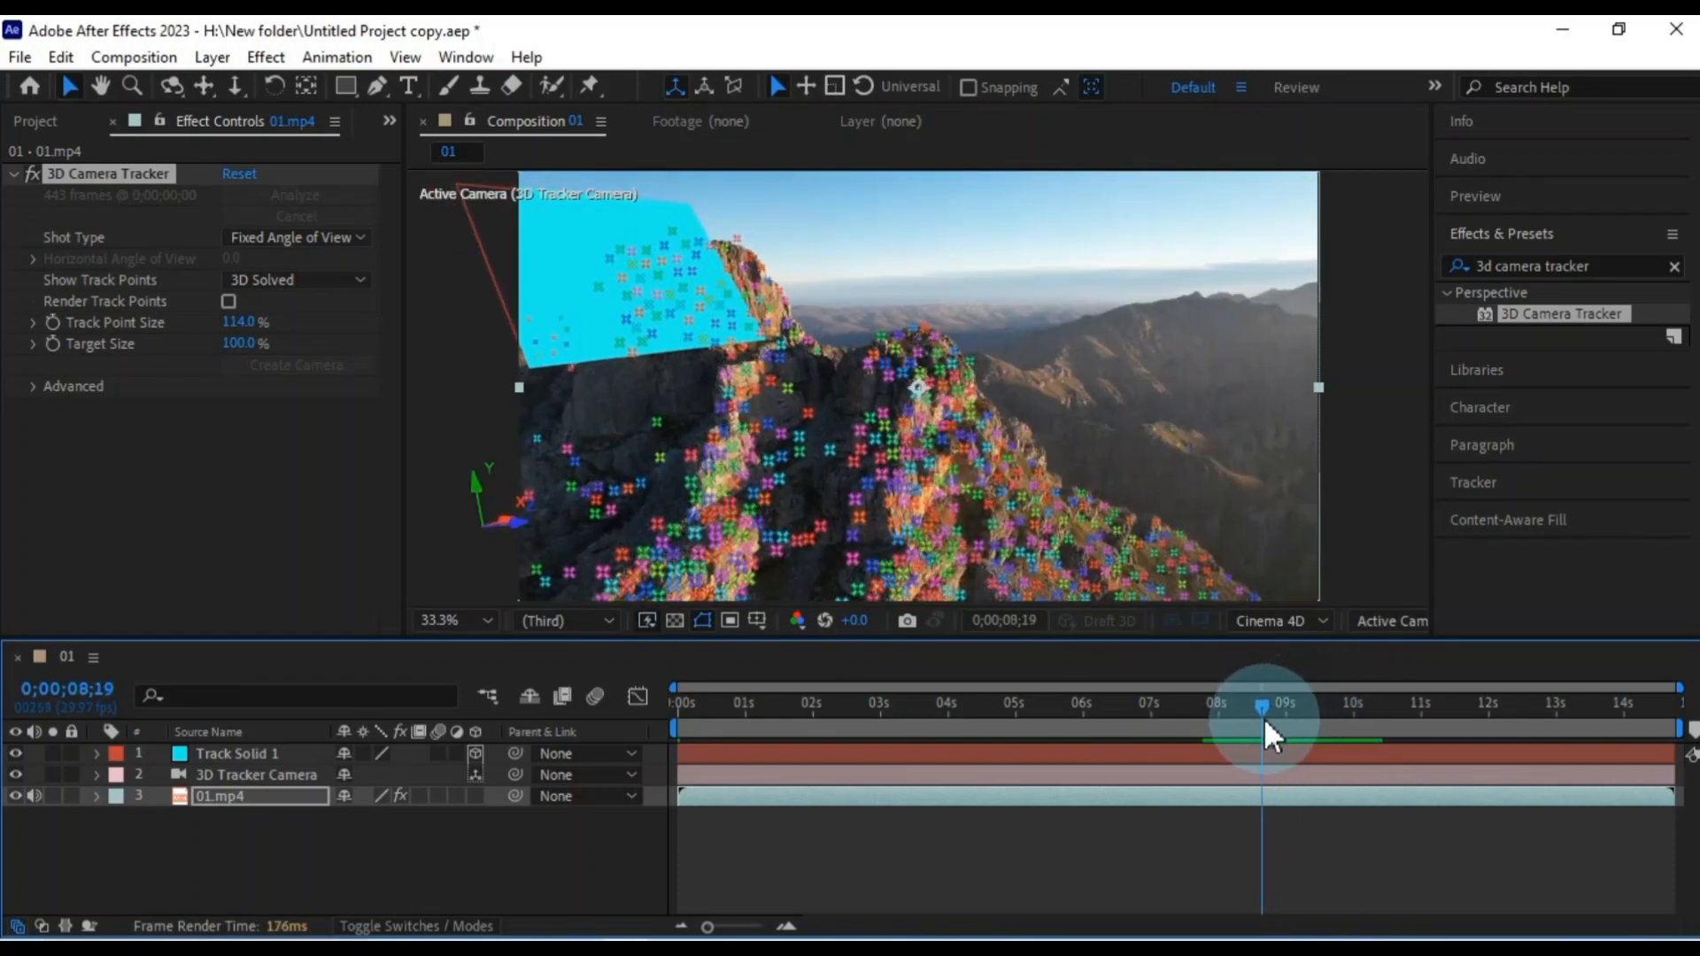
{"action": "left_click_drag", "start_coordinate": [1274, 716], "coordinate": [677, 715]}
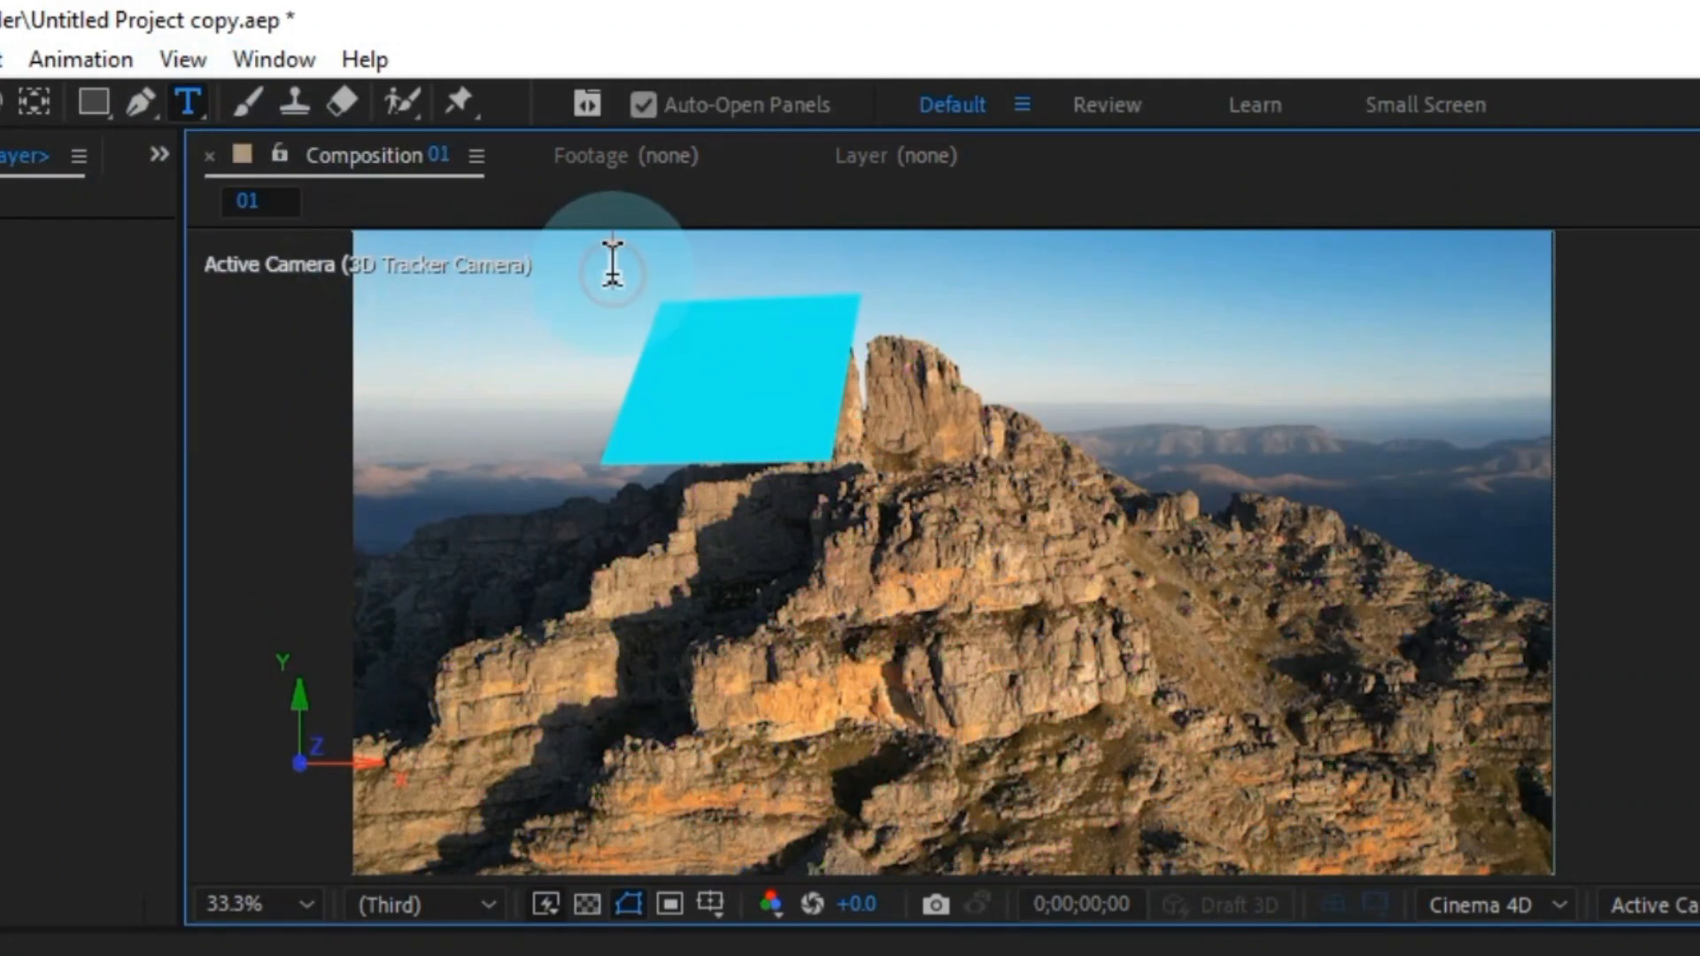
- Type '3D VFX' as a new text layer in the composition
{"action": "type", "text": "3D"}
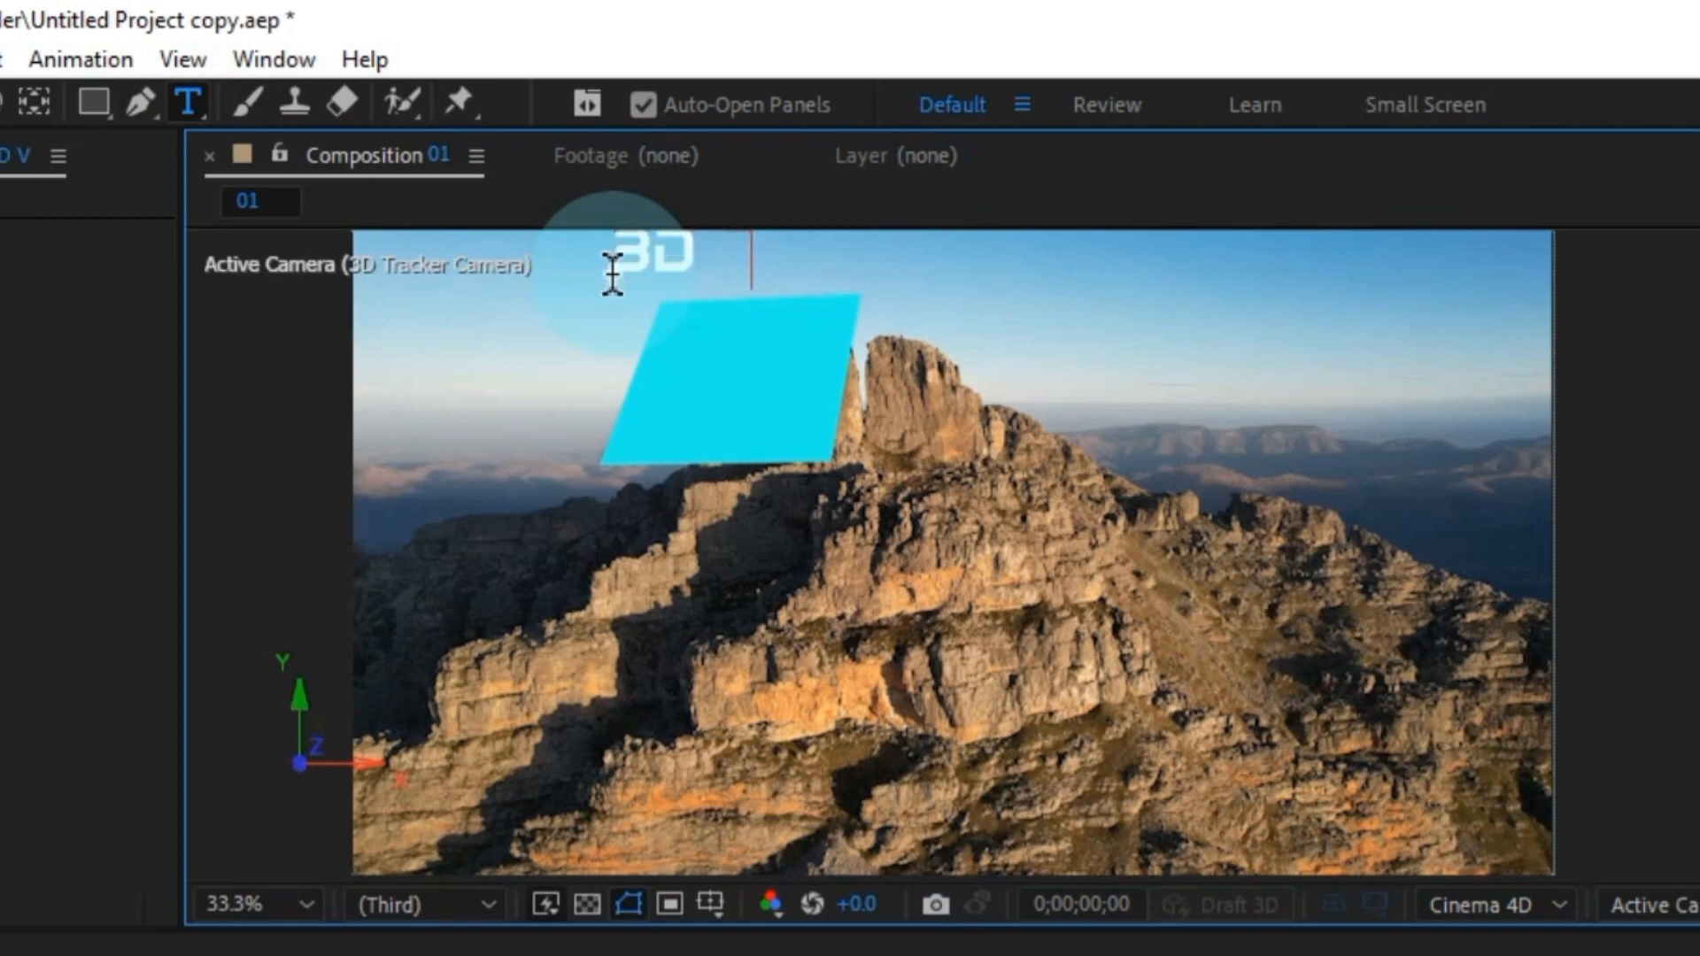
{"action": "type", "text": "VFX"}
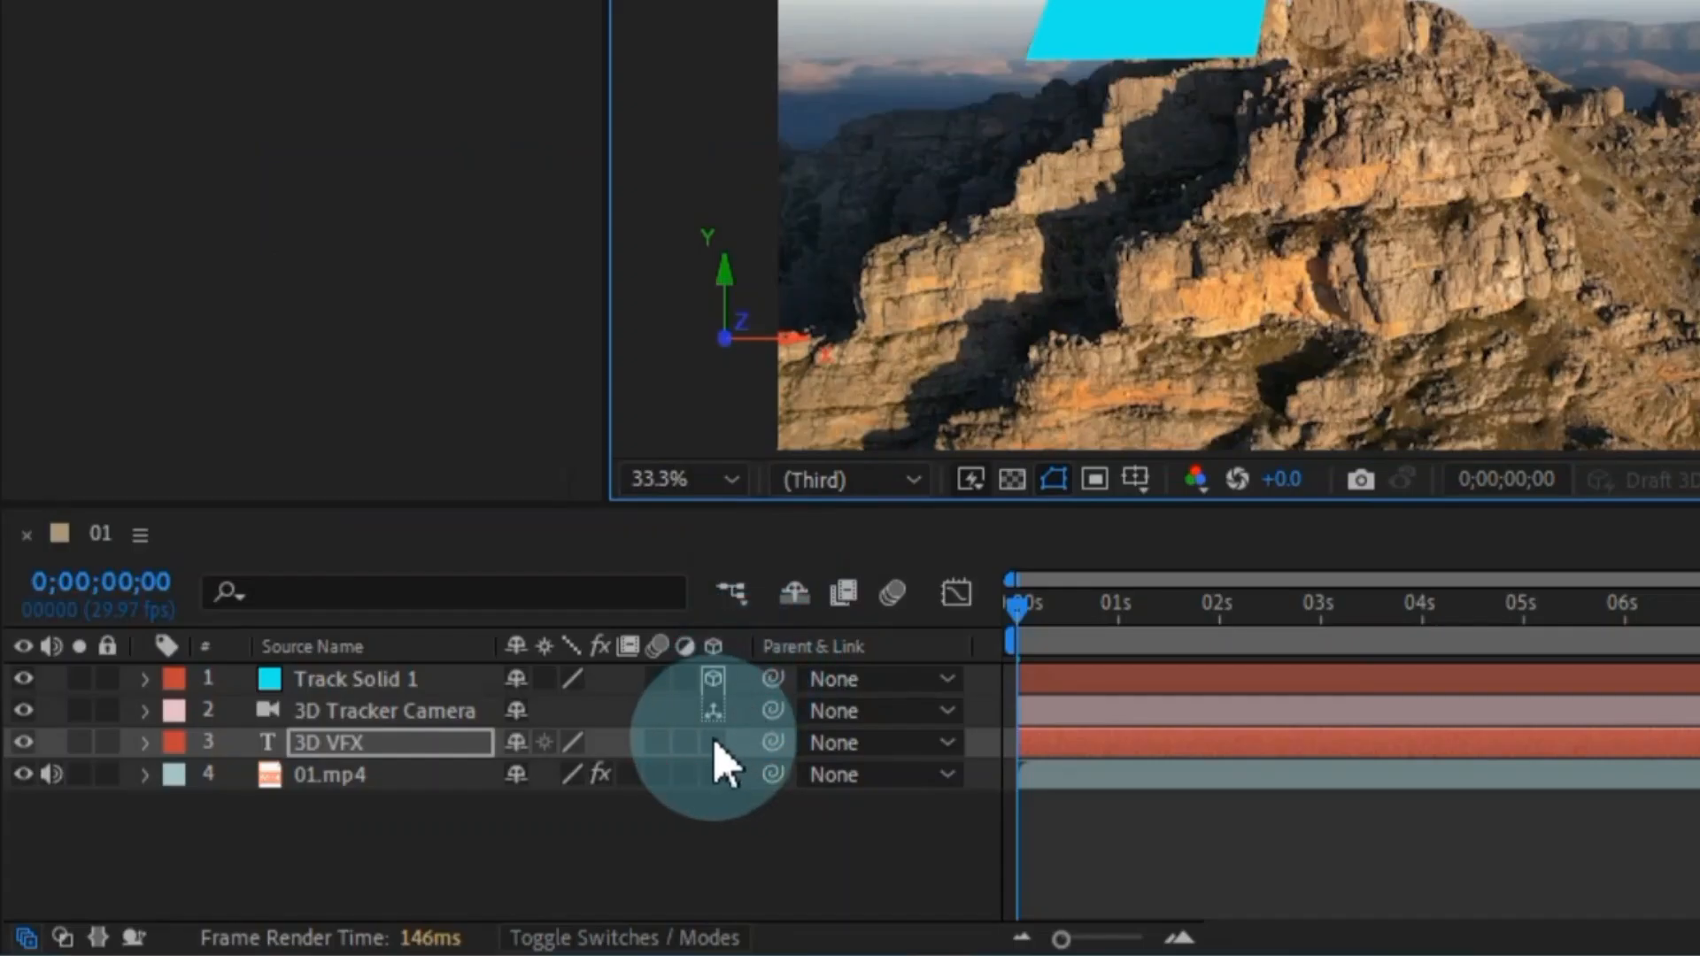
- Toggle the 3D Layer switch on the 3D VFX text layer
{"action": "left_click", "coordinate": [712, 743]}
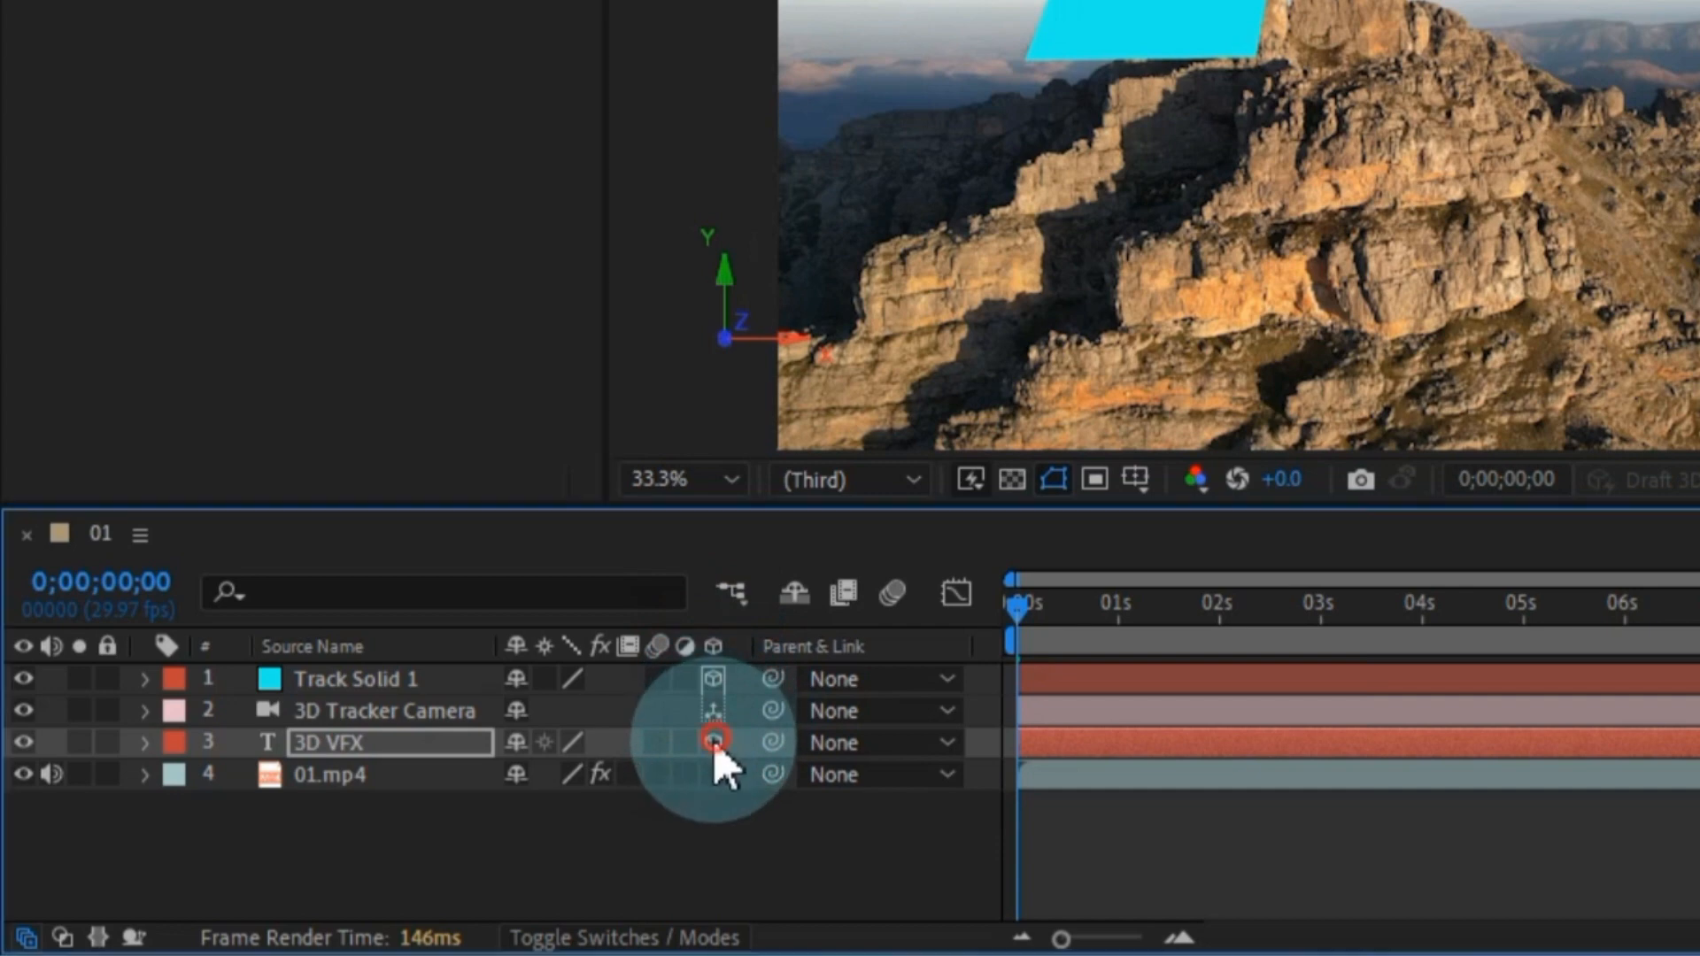
{"action": "left_click", "coordinate": [712, 743]}
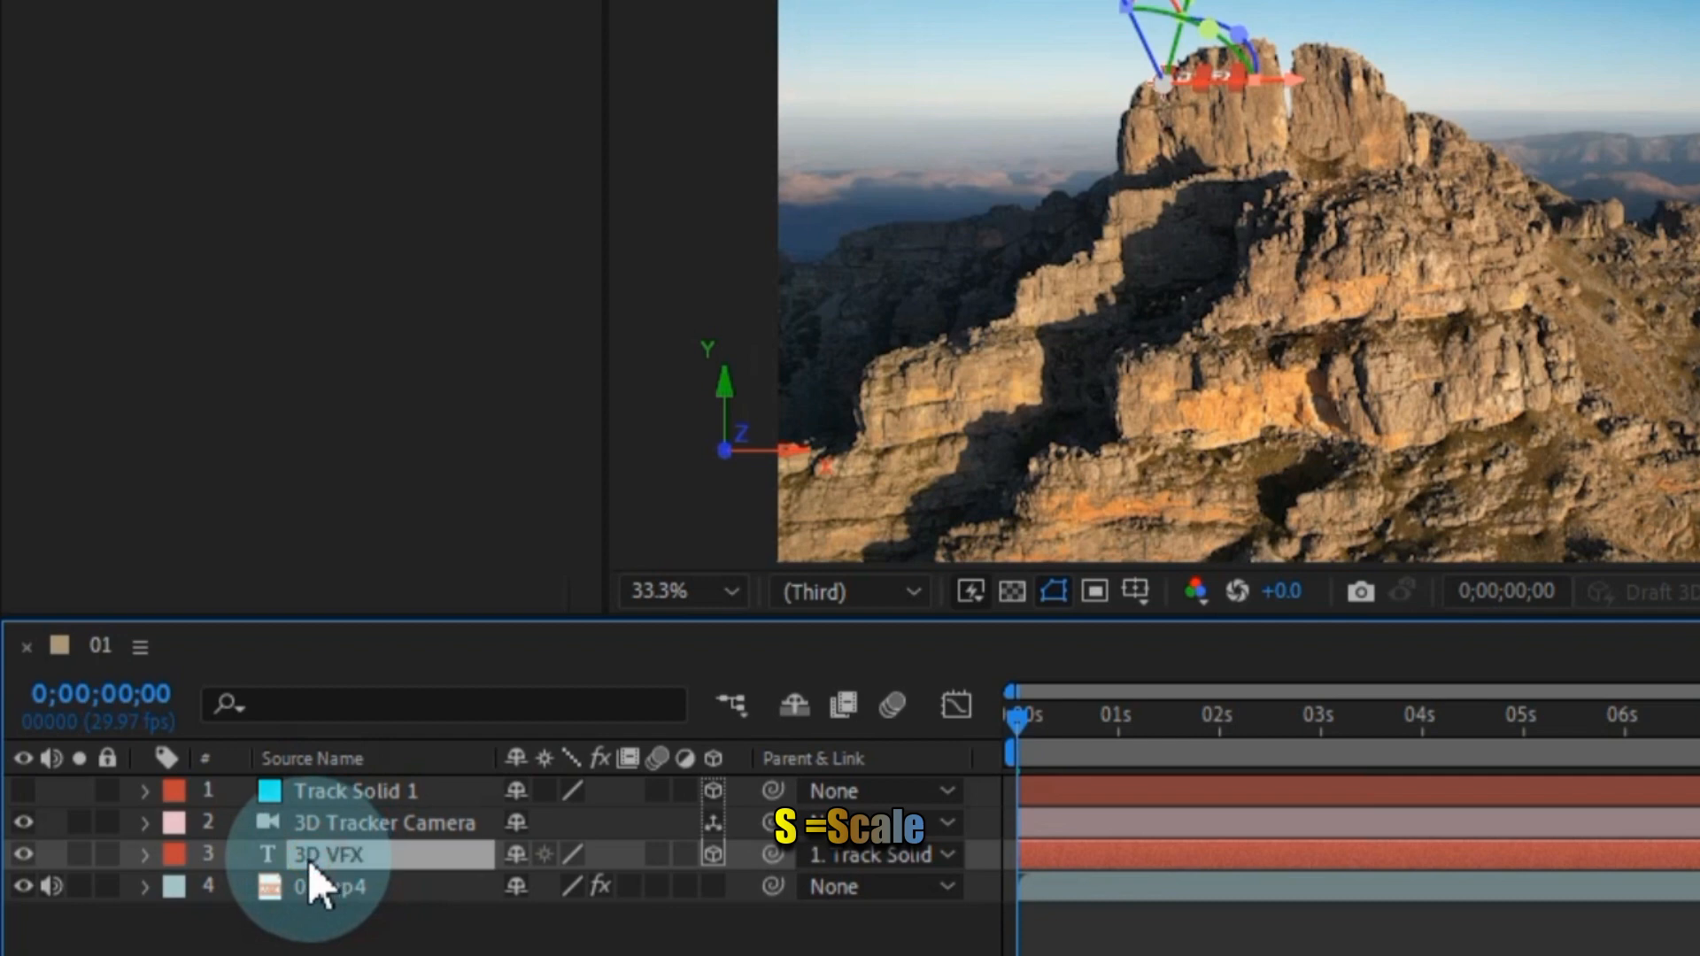
- Scale the 3D VFX text to 253%, show Position, and scrub to check tracking
{"action": "key", "text": "s"}
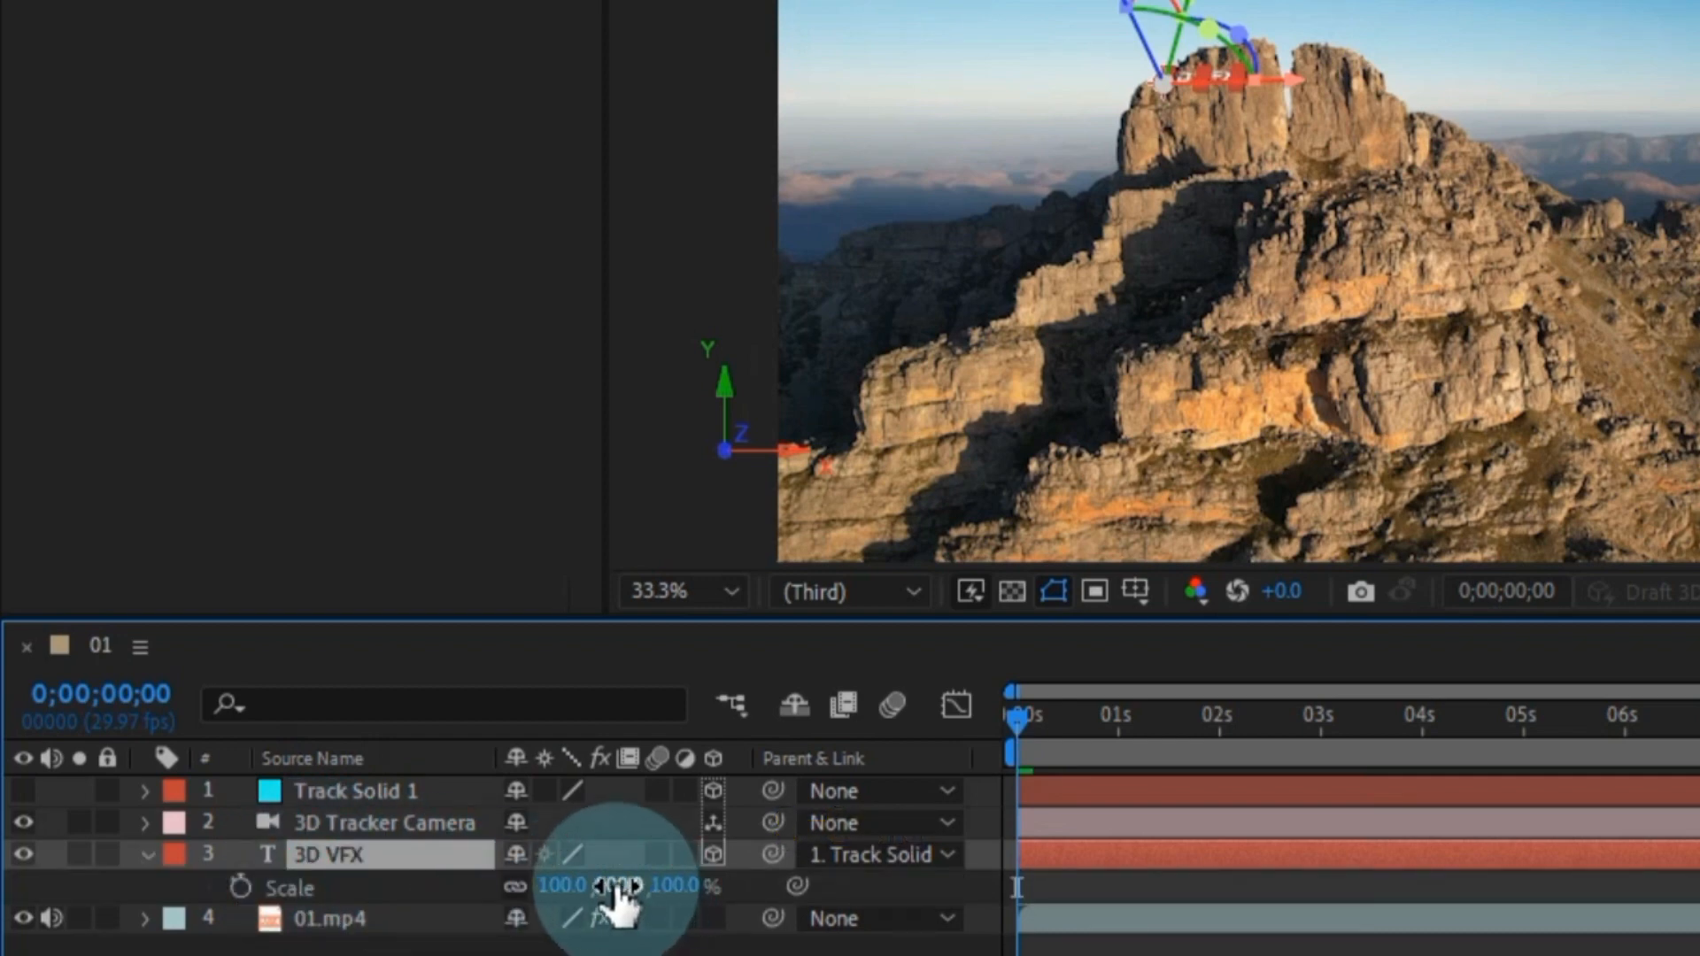
{"action": "left_click_drag", "start_coordinate": [613, 887], "coordinate": [720, 888]}
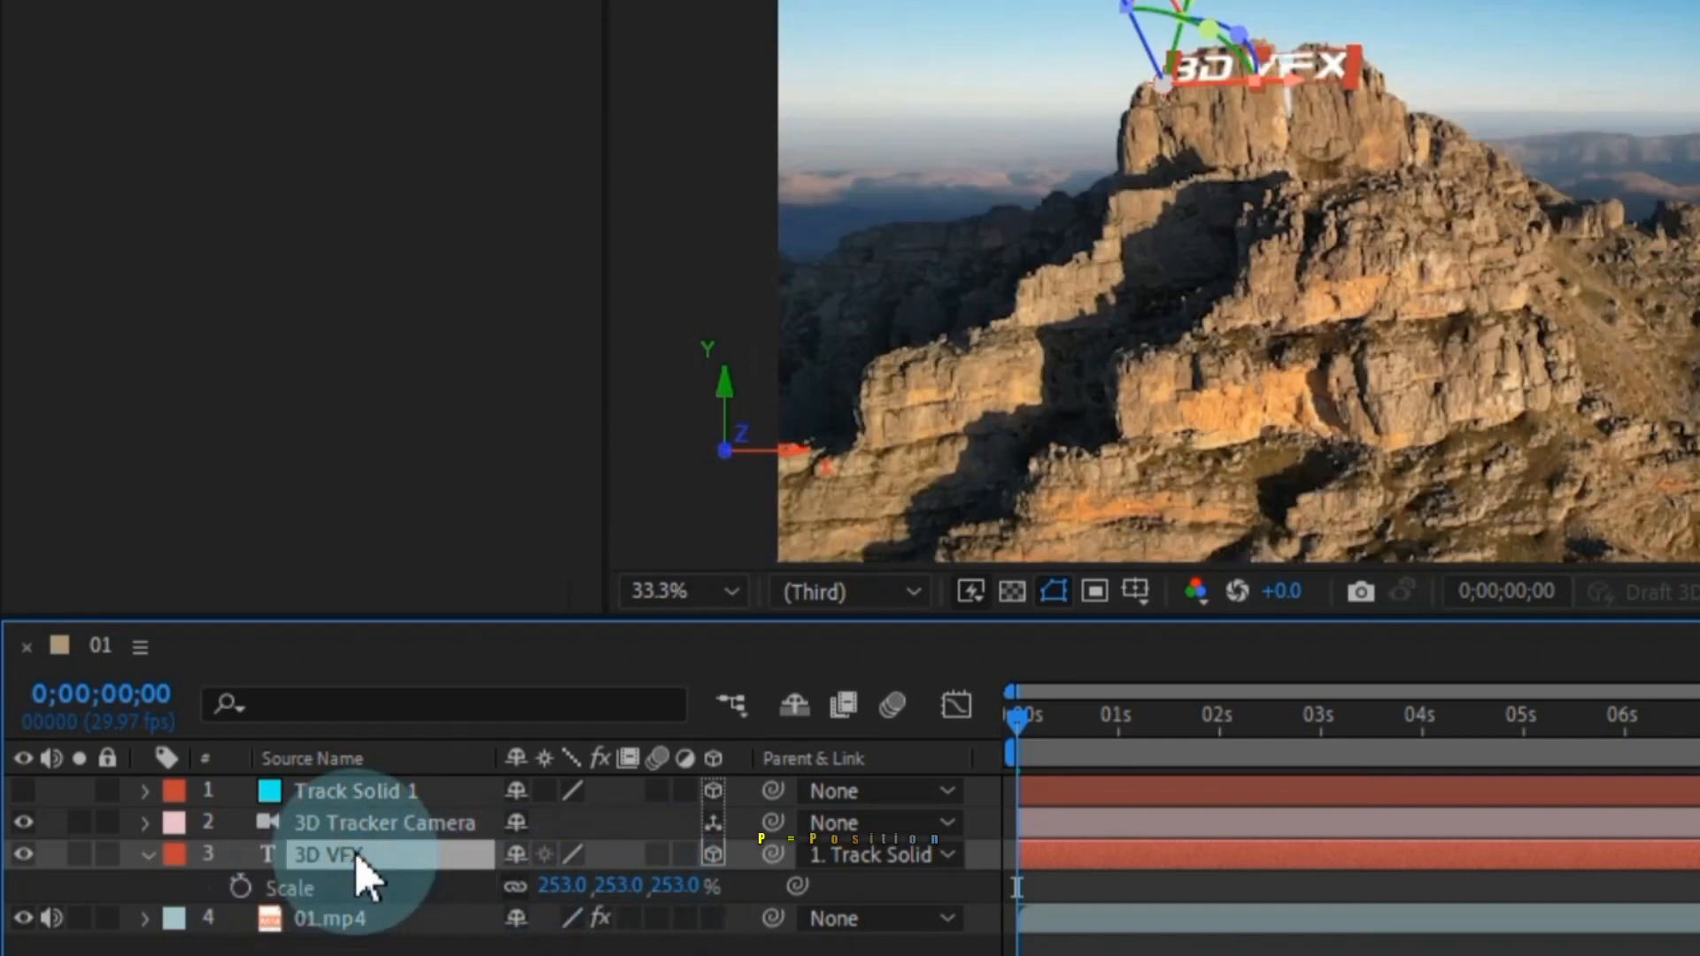
{"action": "key", "text": "p"}
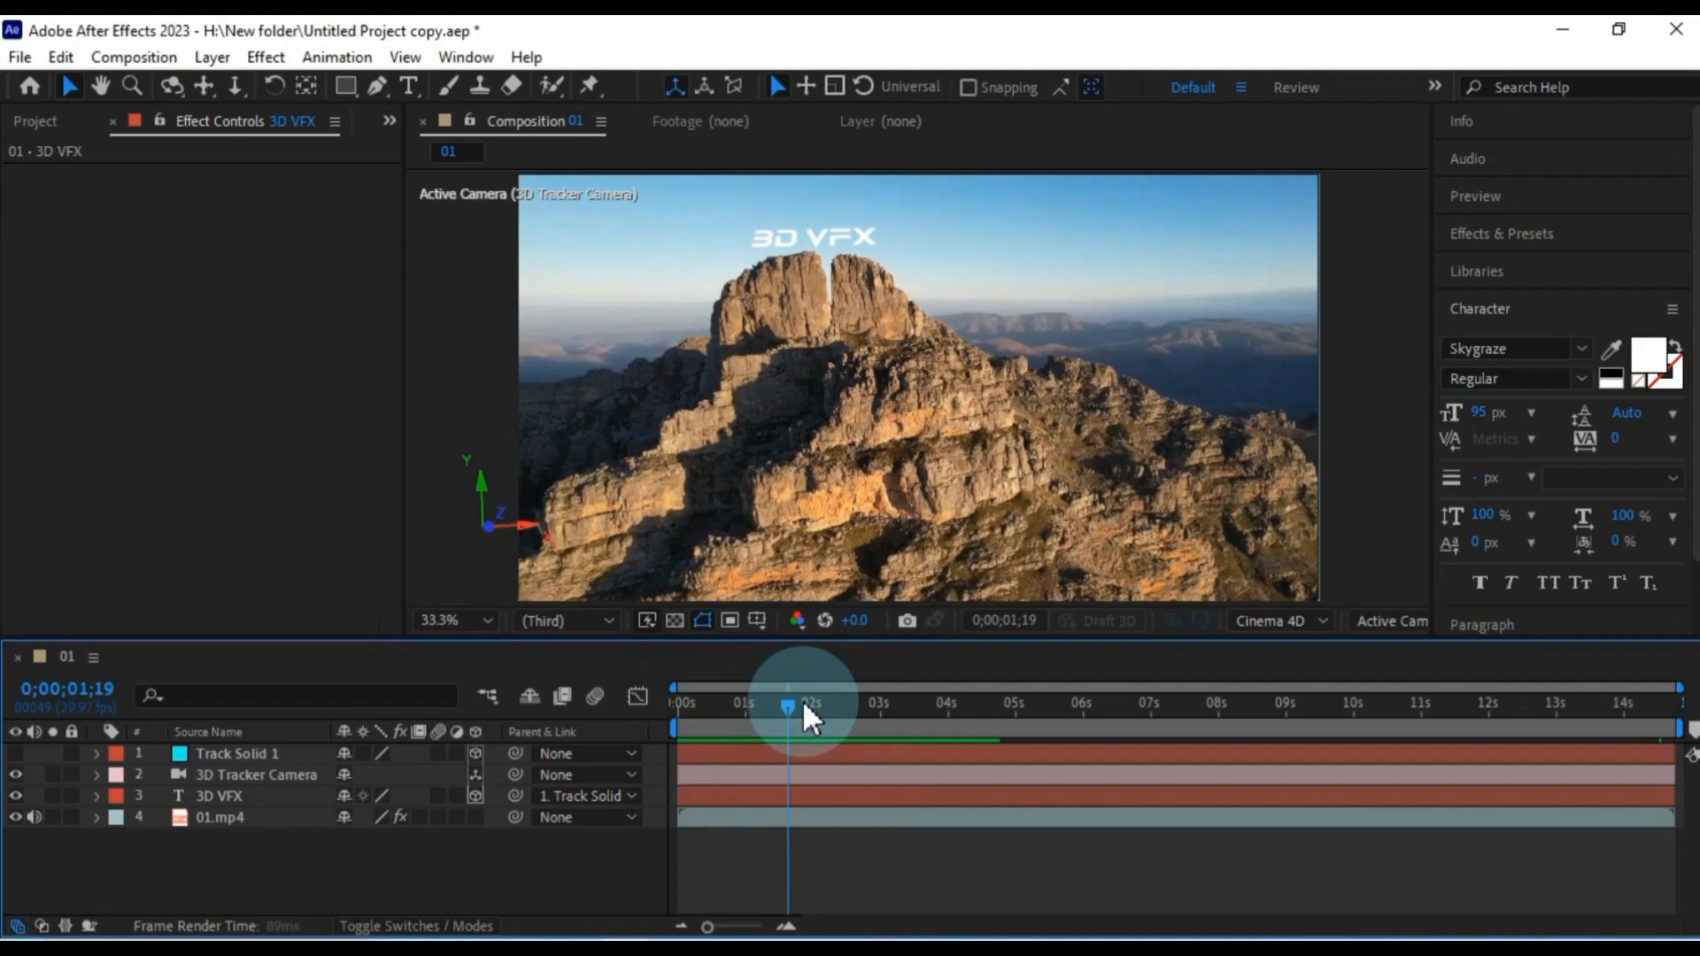
{"action": "left_click_drag", "start_coordinate": [789, 706], "coordinate": [1151, 707]}
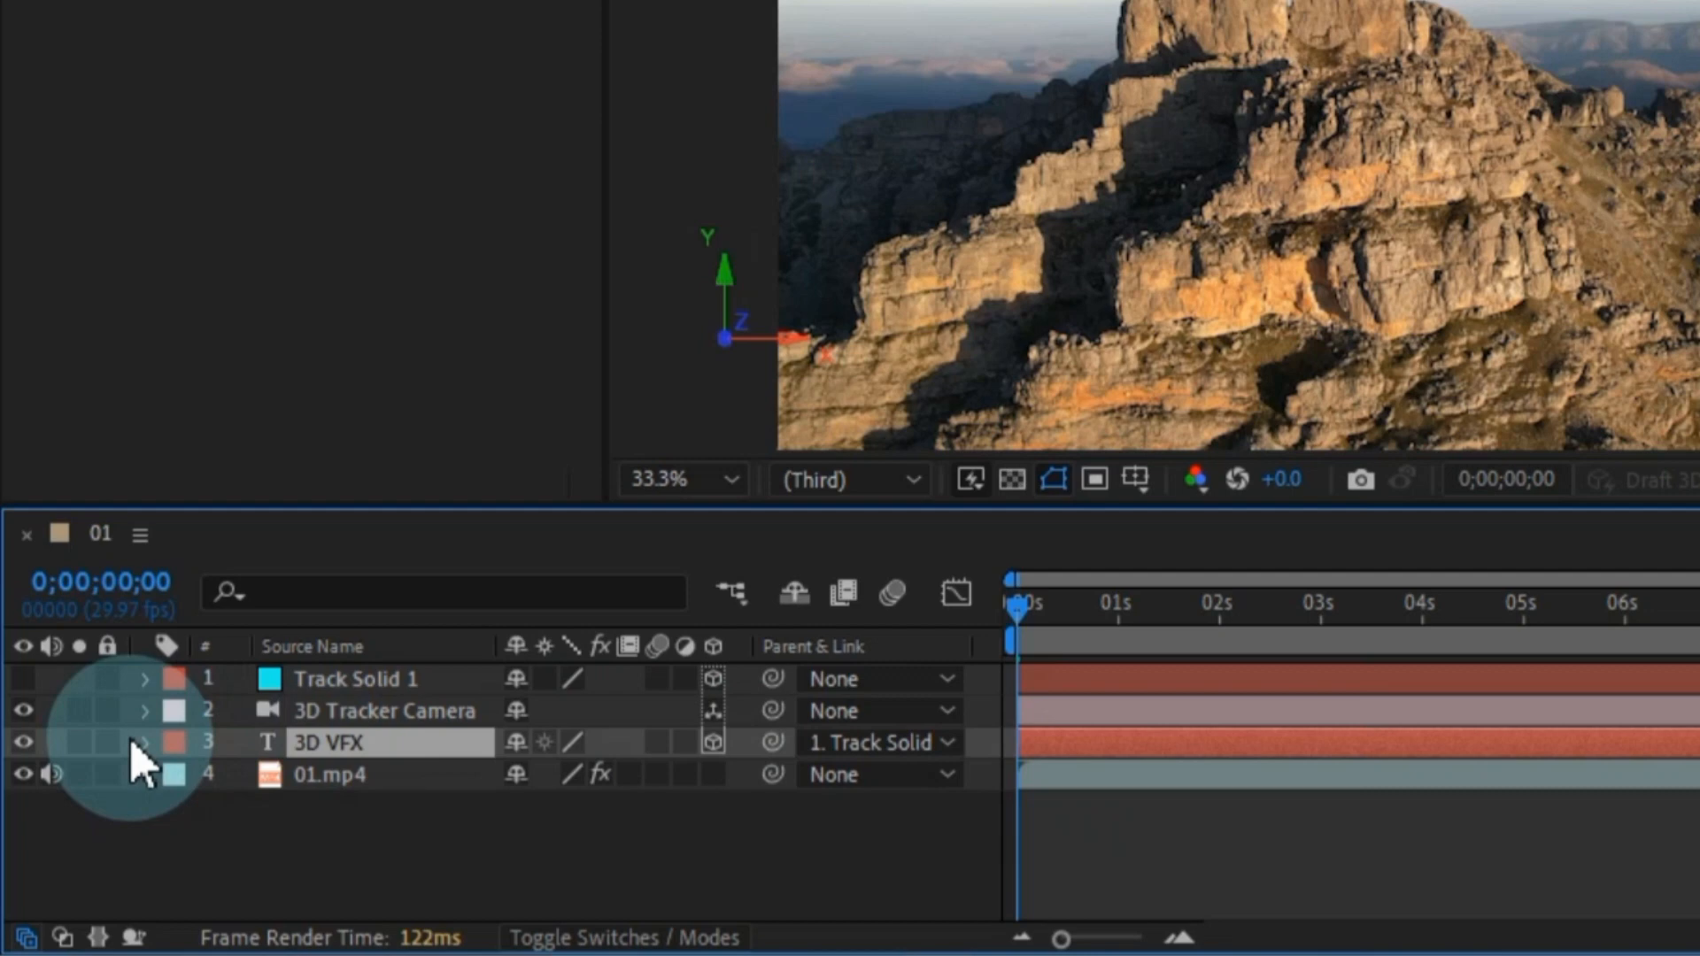
- Increase the 3D VFX layer's Extrusion Depth under Geometry Options
{"action": "left_click", "coordinate": [144, 742]}
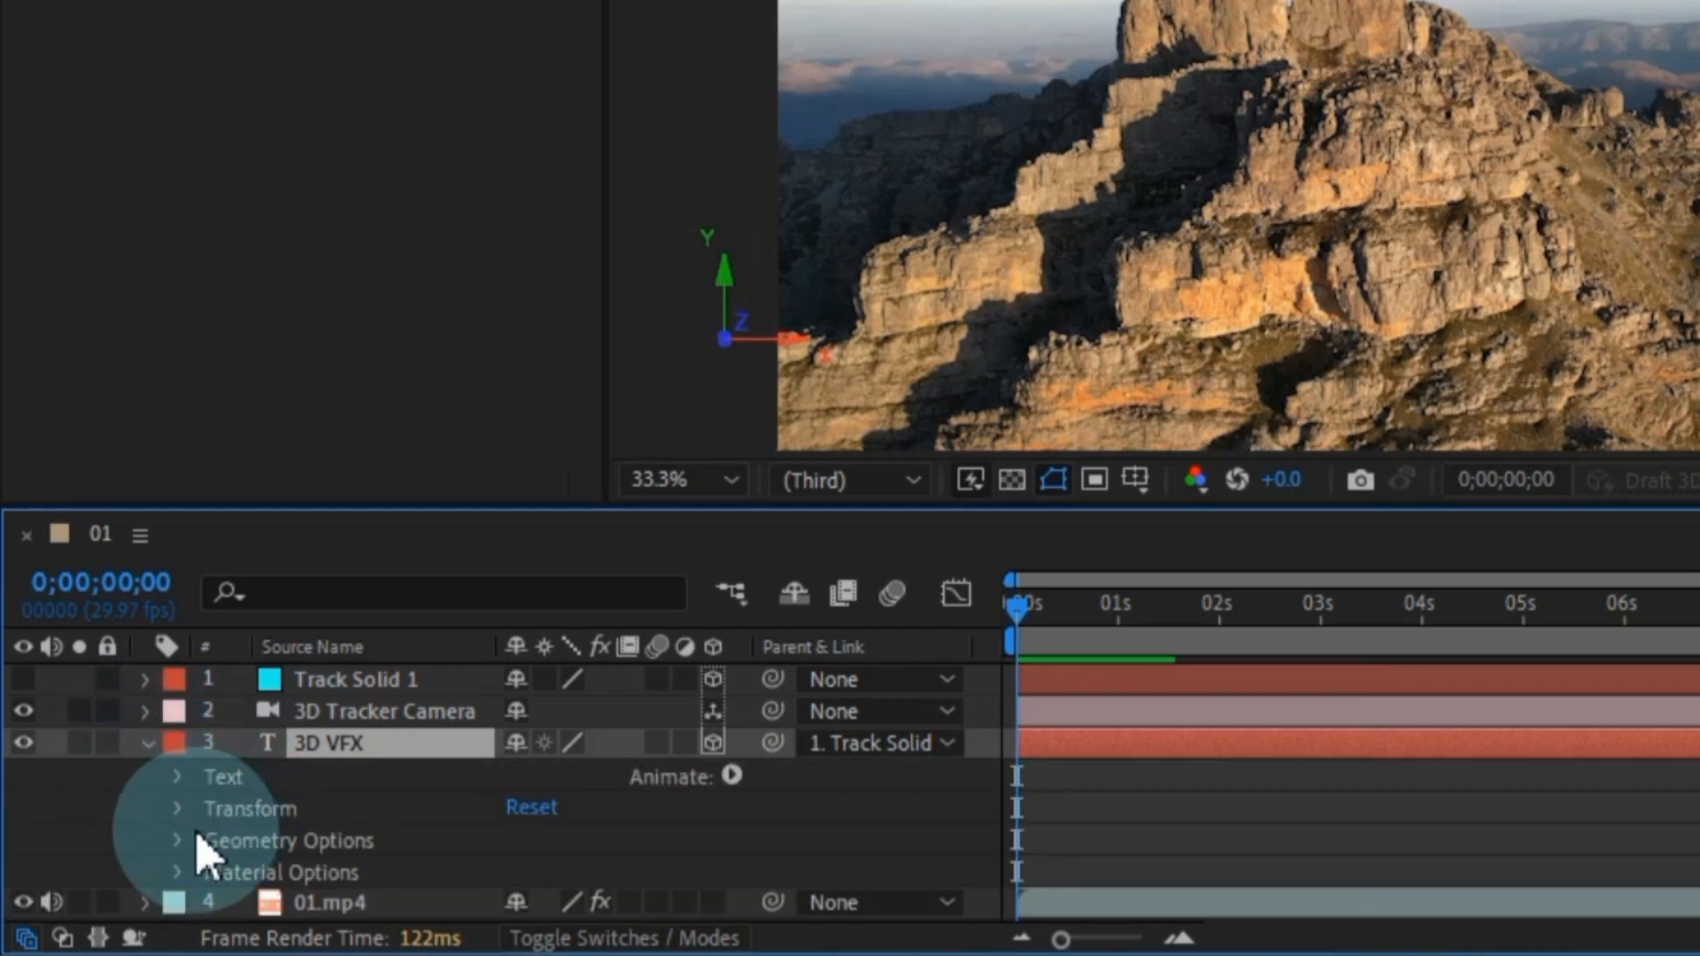
{"action": "left_click", "coordinate": [176, 841]}
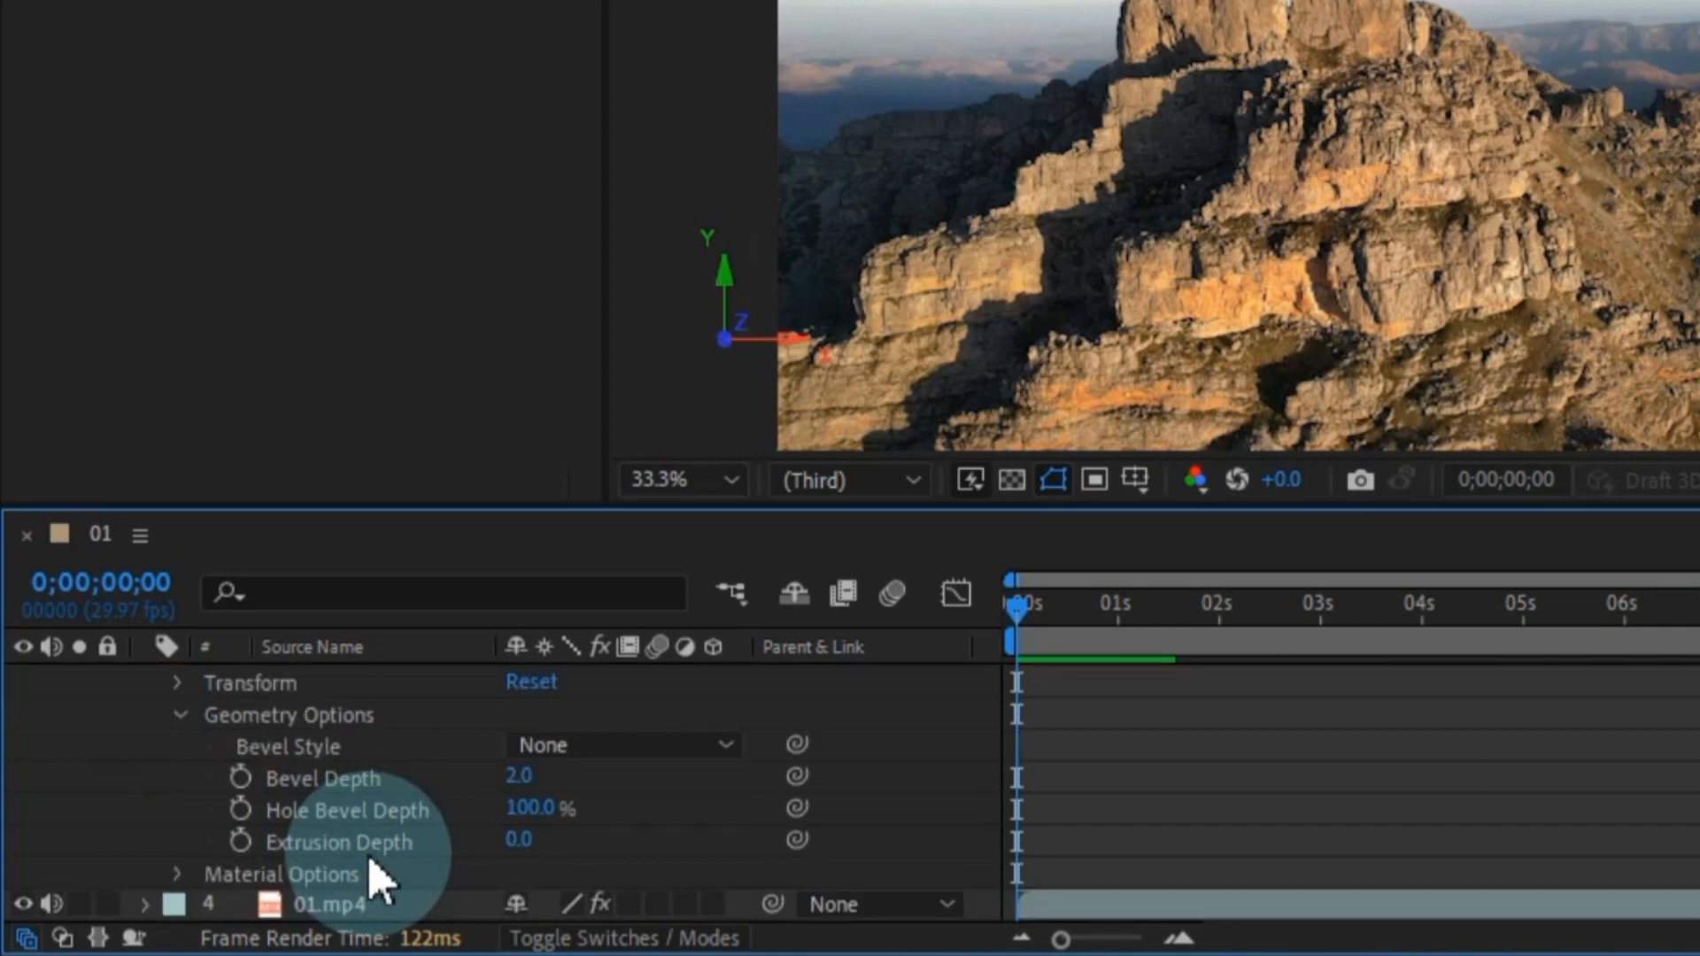
{"action": "left_click_drag", "start_coordinate": [520, 841], "coordinate": [585, 841]}
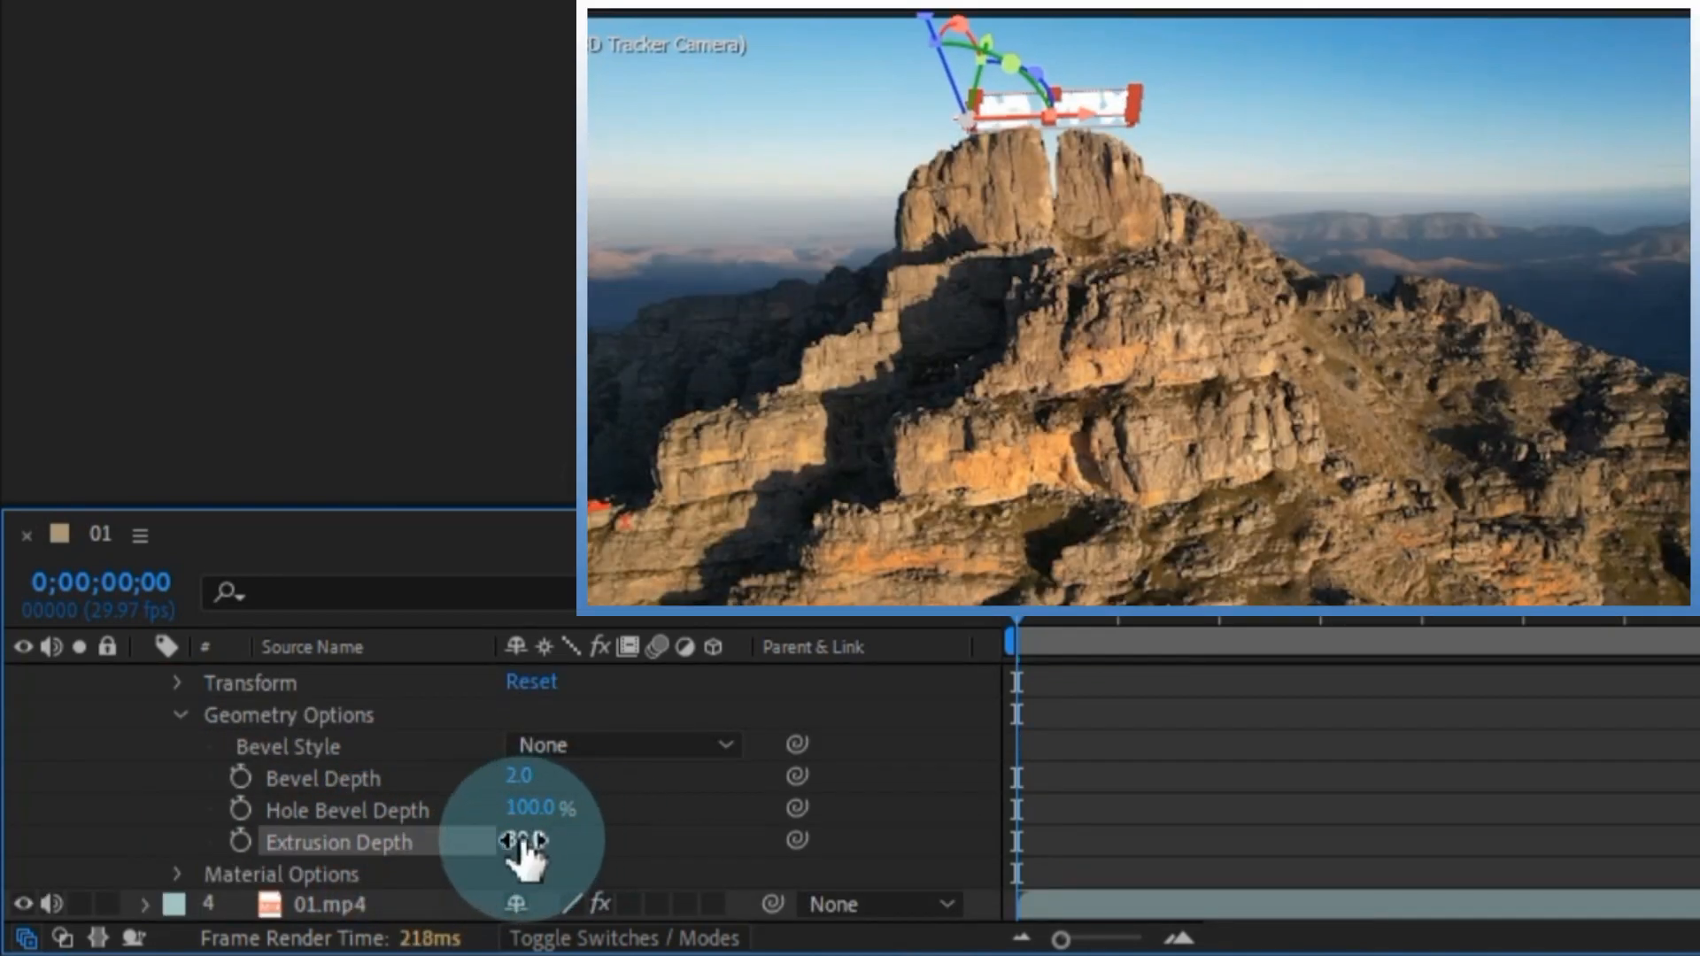
{"action": "left_click_drag", "start_coordinate": [531, 841], "coordinate": [564, 842]}
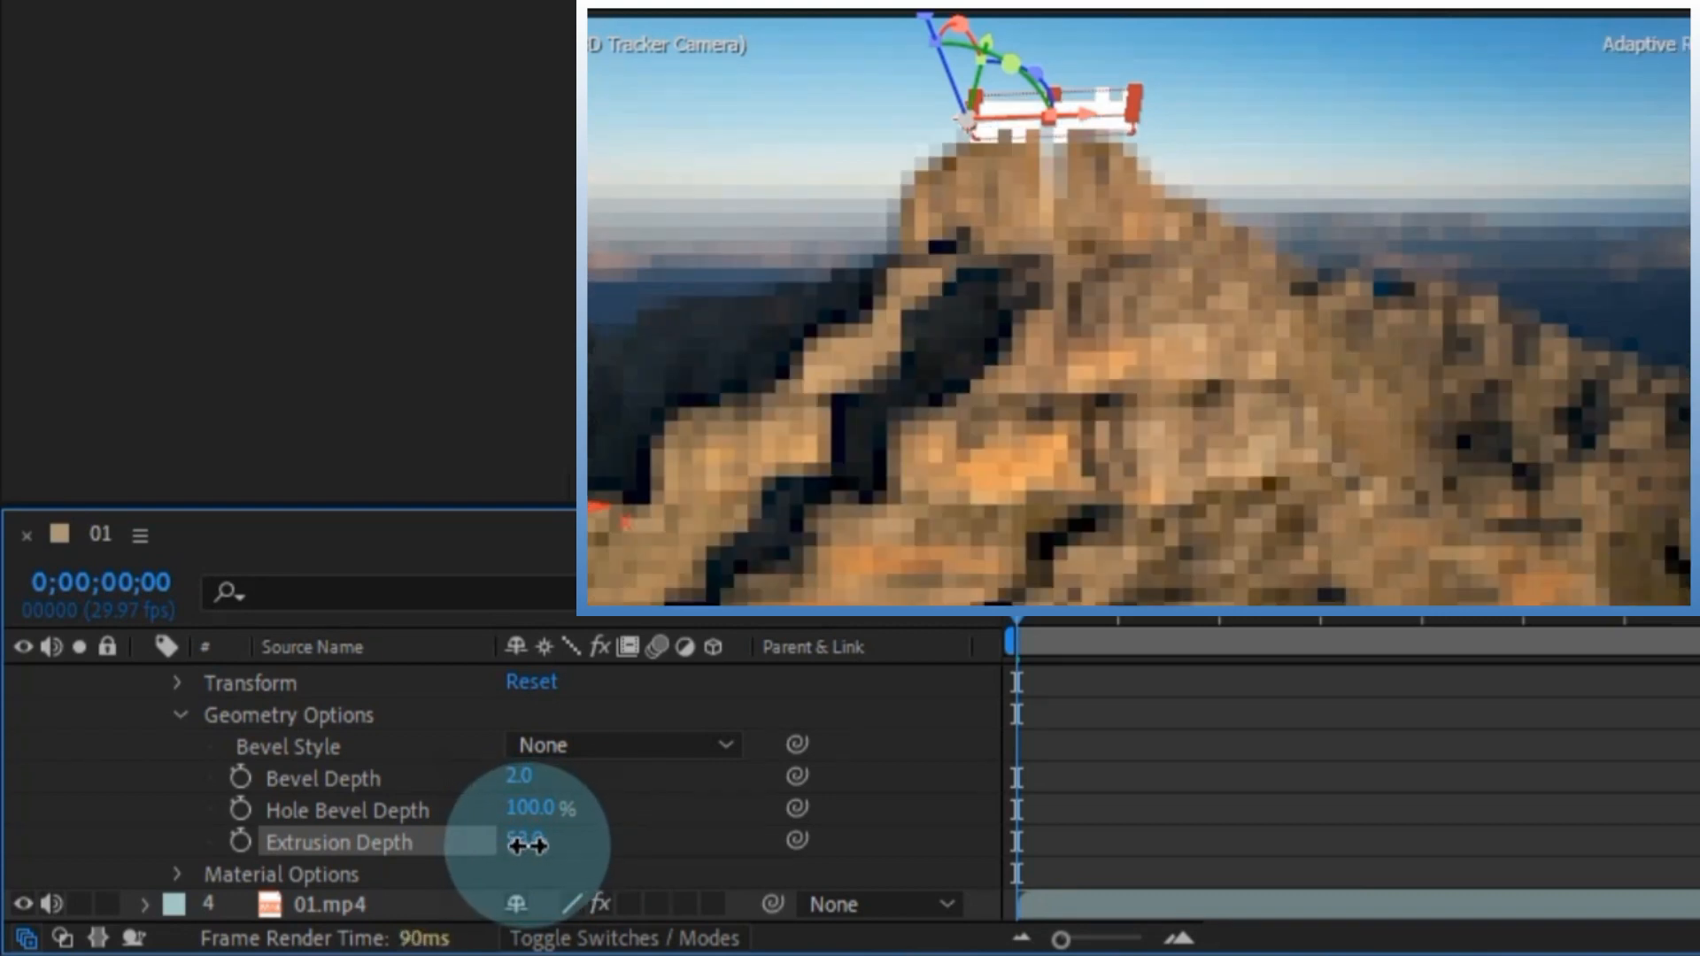
{"action": "left_click_drag", "start_coordinate": [526, 841], "coordinate": [564, 841]}
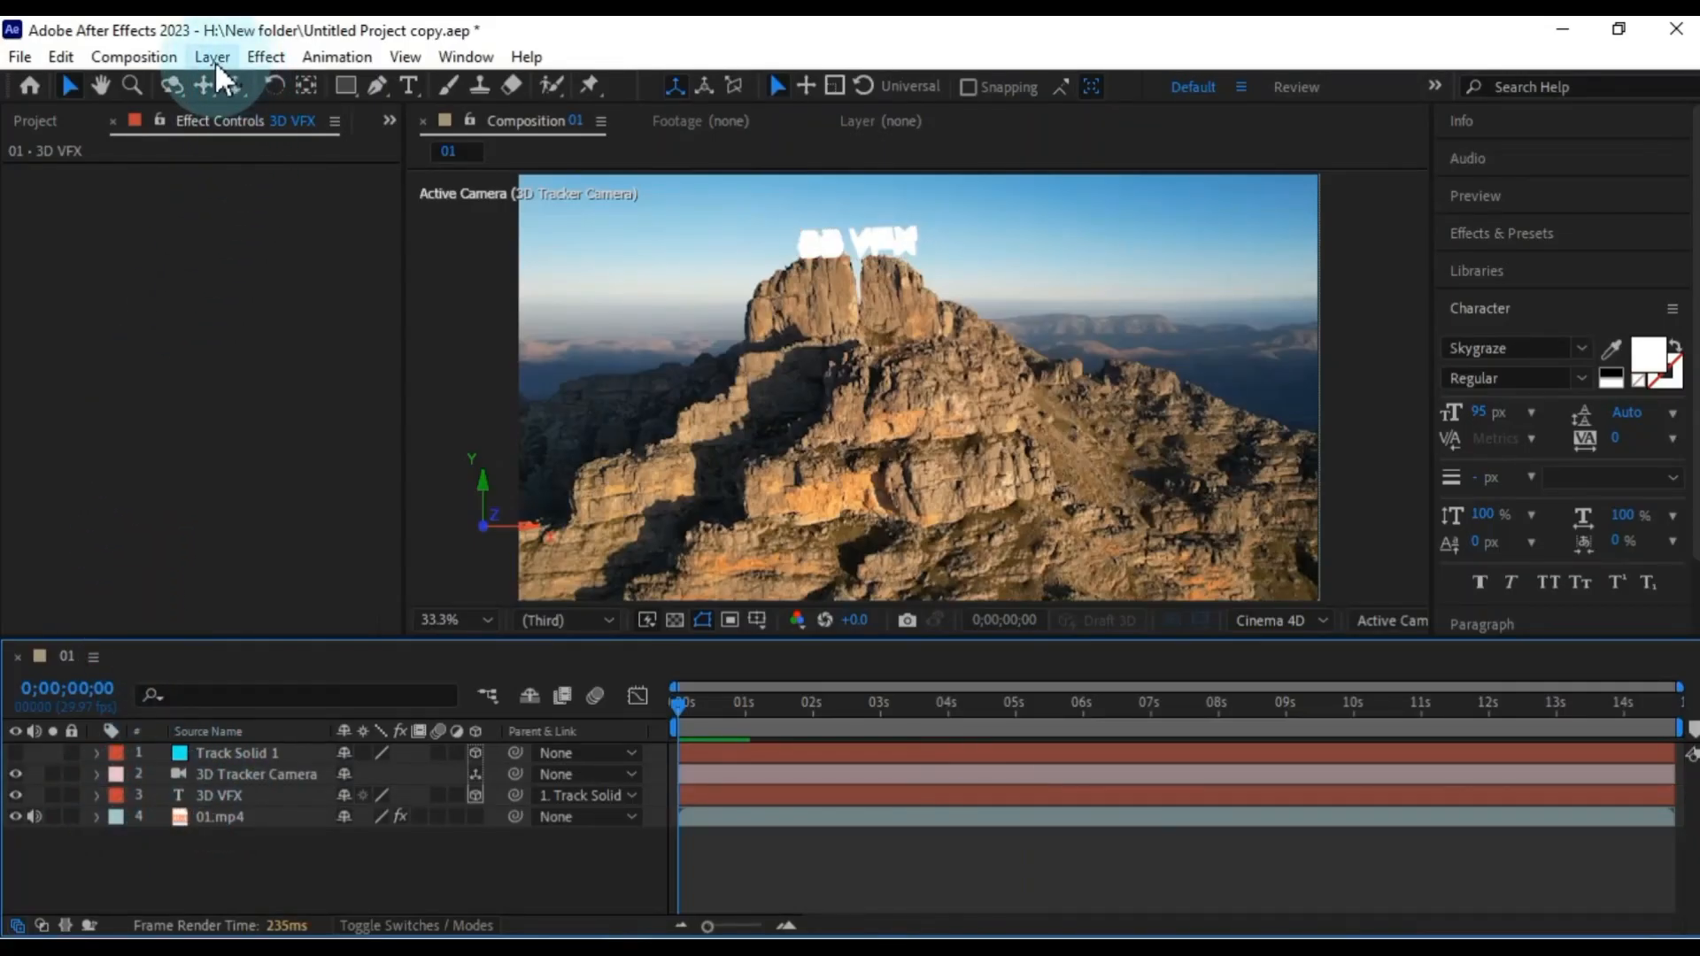
- Start a new light layer, set its type to Point, and enable Casts Shadows
{"action": "left_click", "coordinate": [211, 57]}
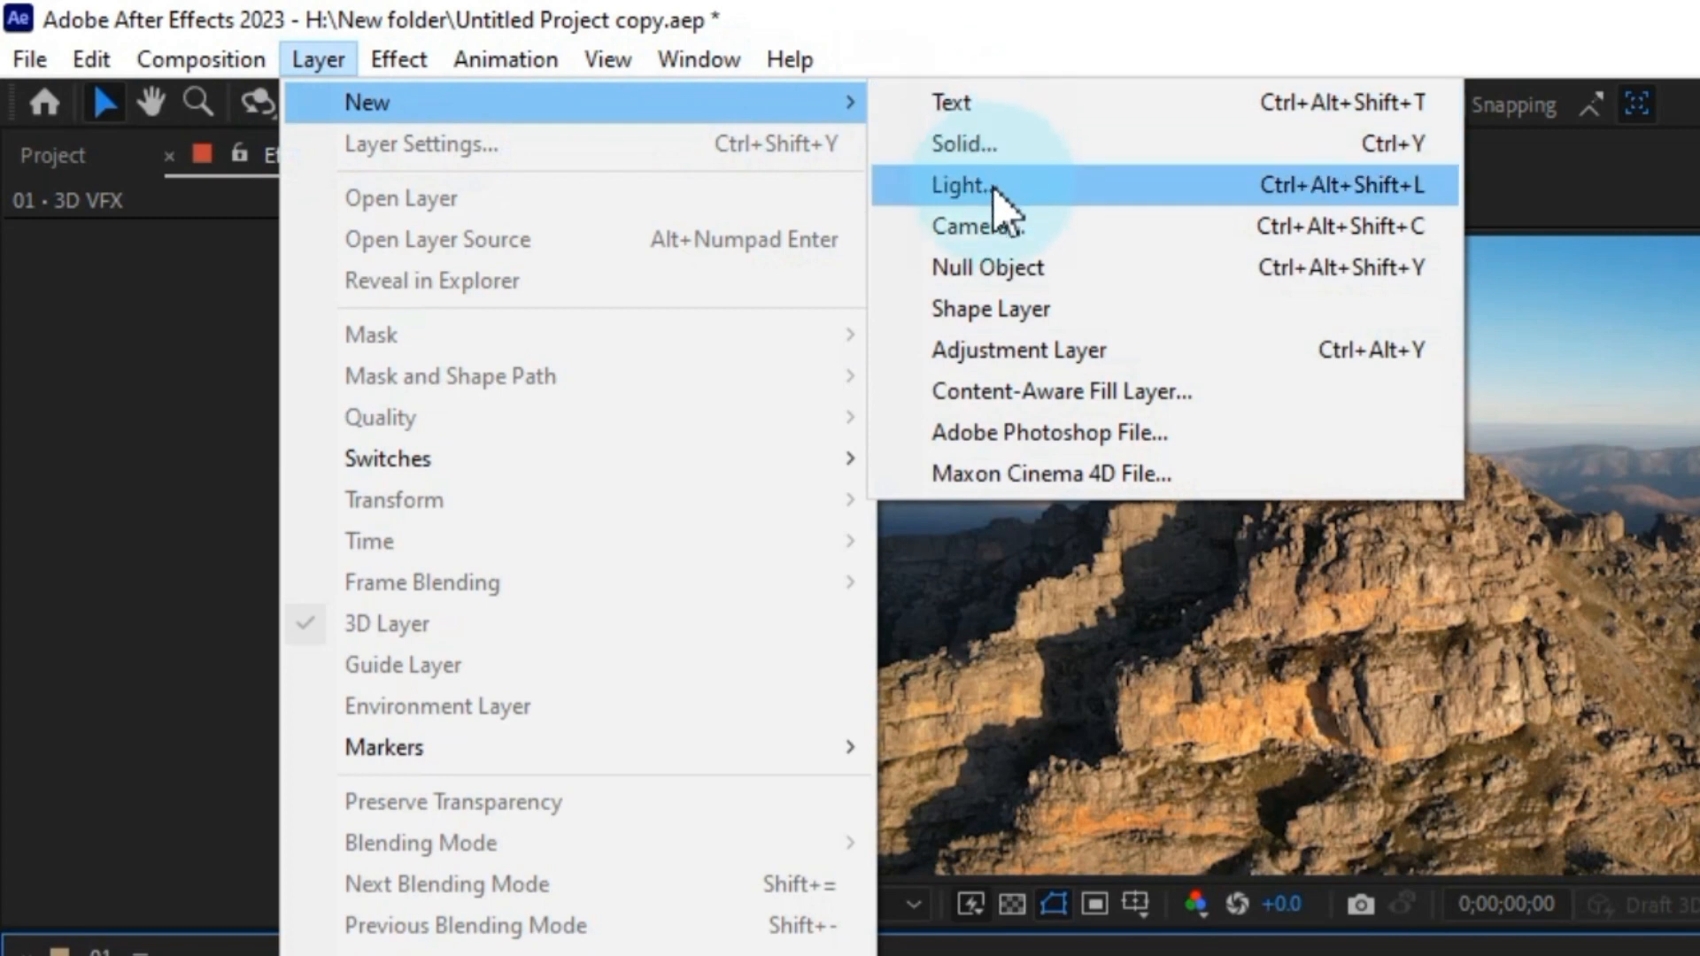
{"action": "left_click", "coordinate": [959, 185]}
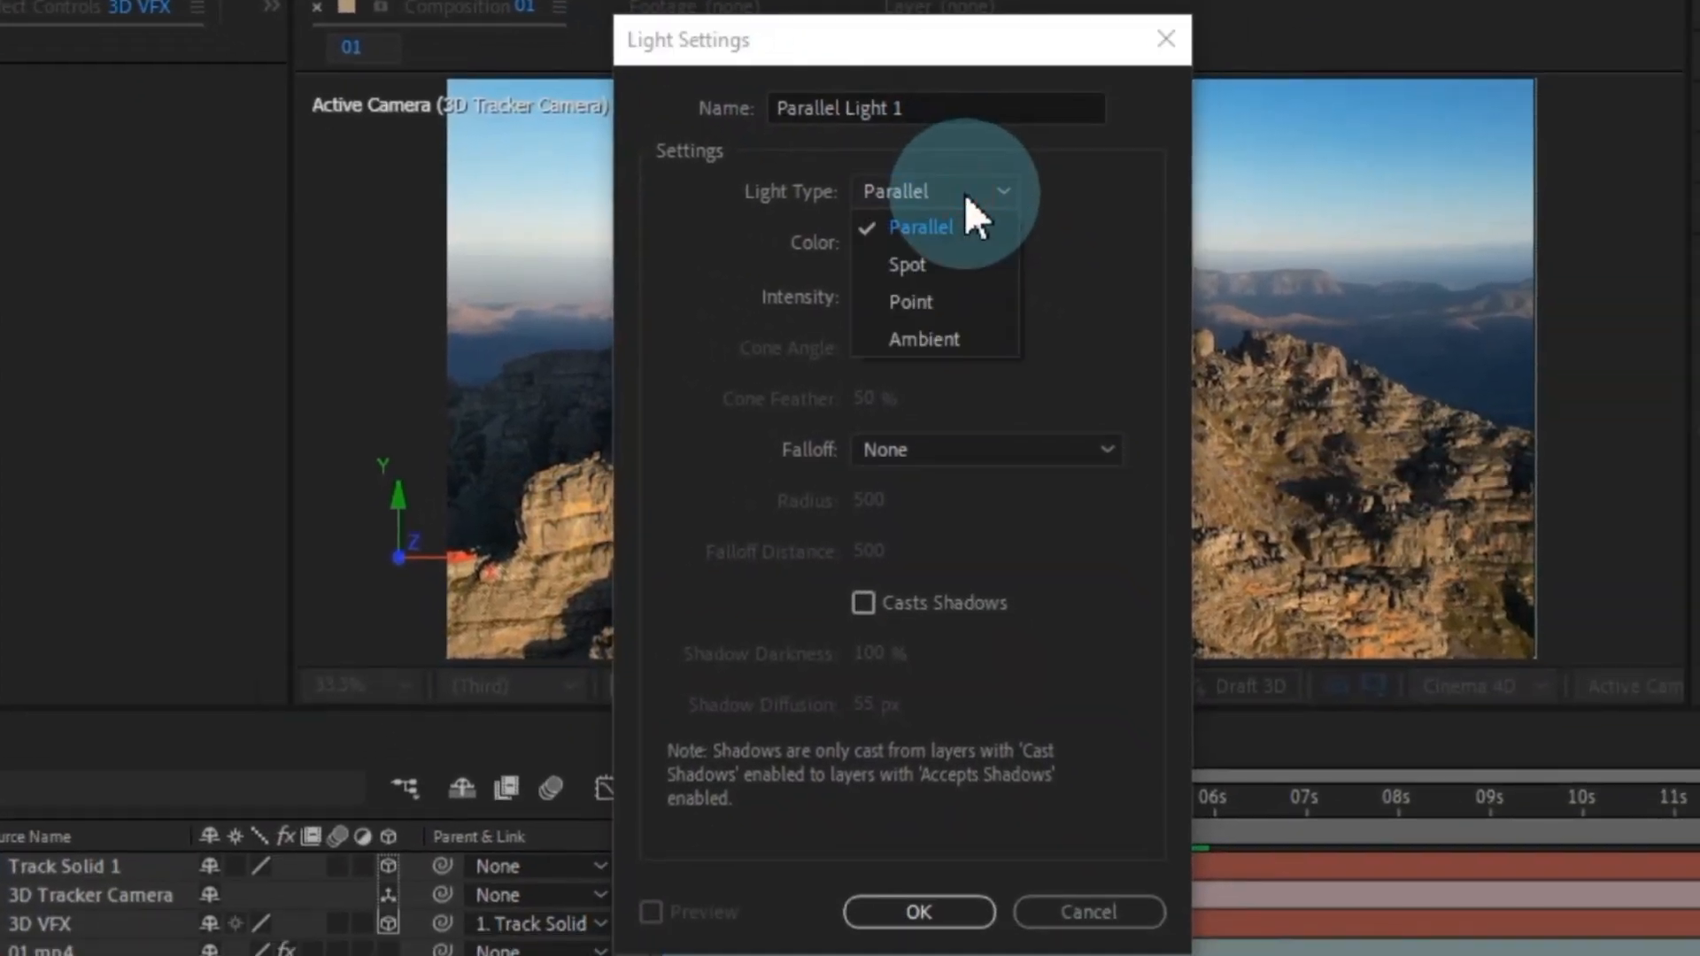
{"action": "left_click", "coordinate": [911, 302]}
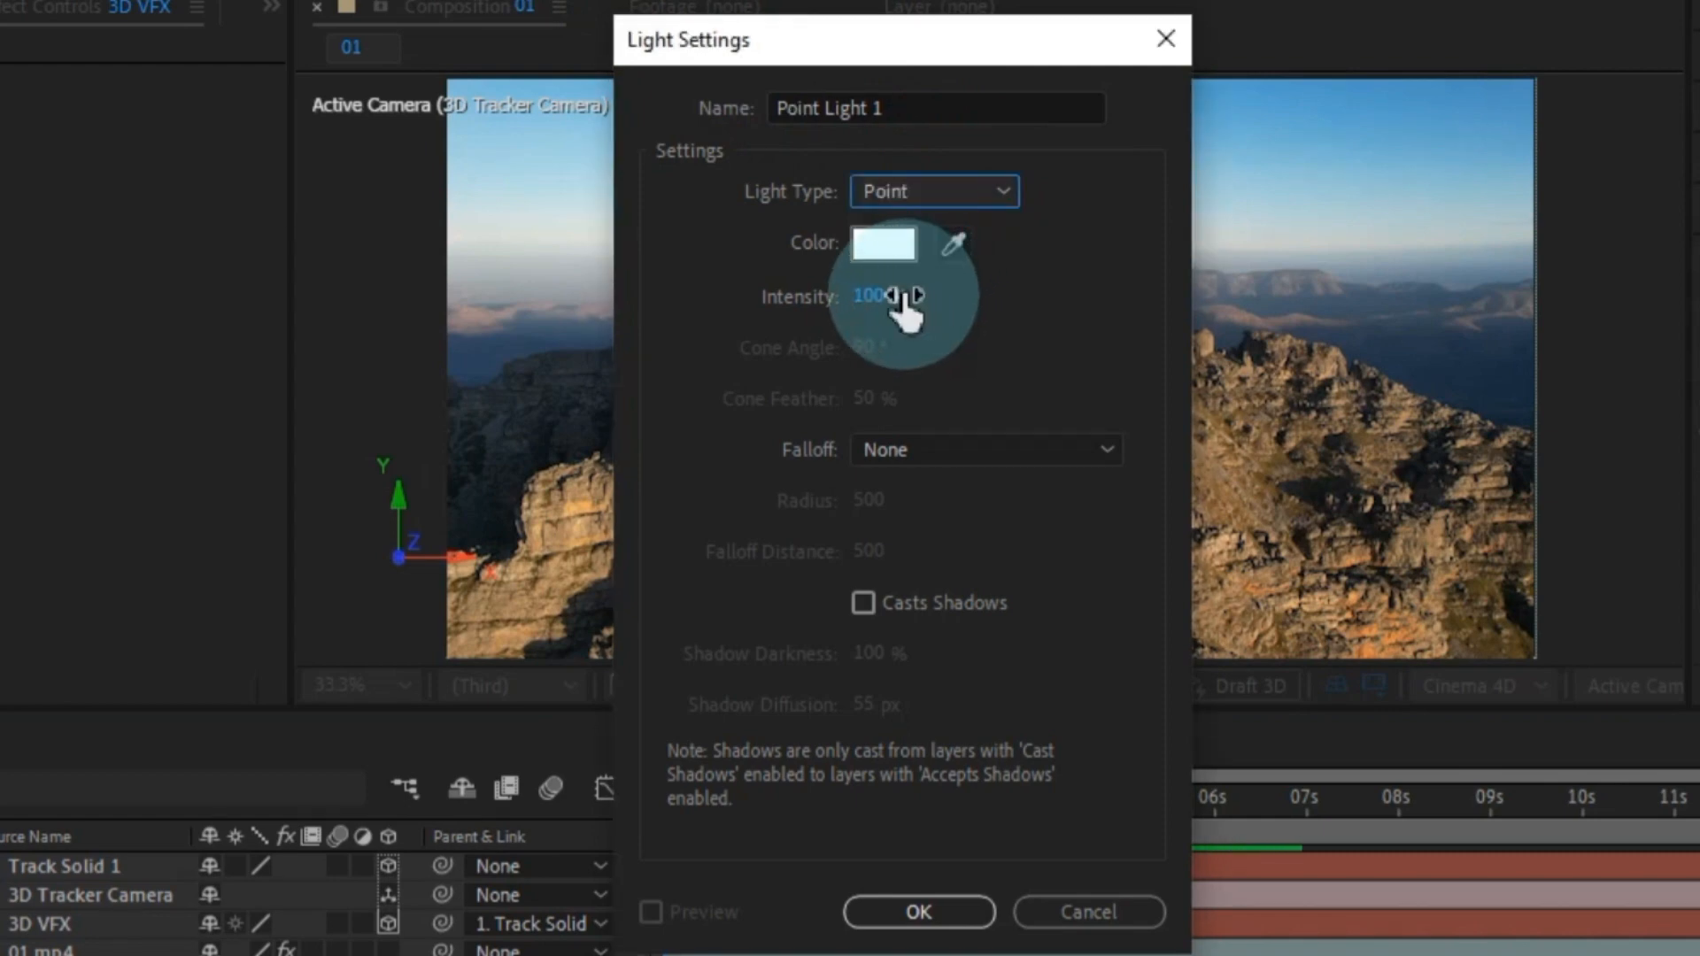
{"action": "left_click", "coordinate": [985, 450]}
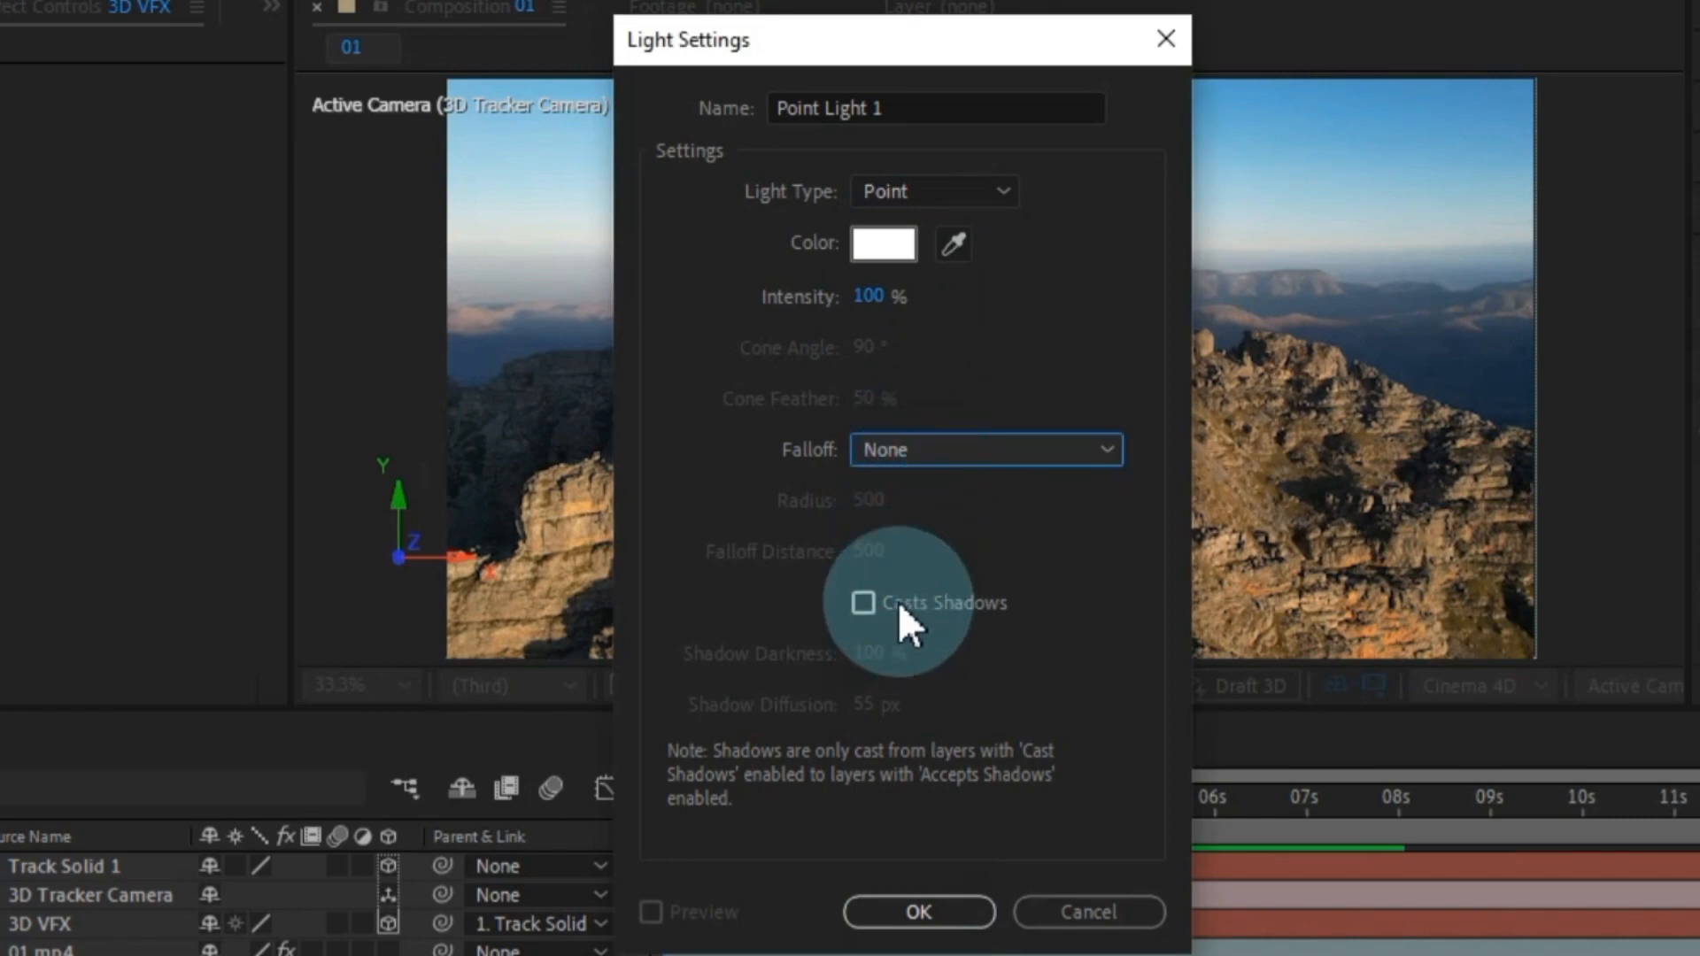
{"action": "left_click", "coordinate": [863, 603]}
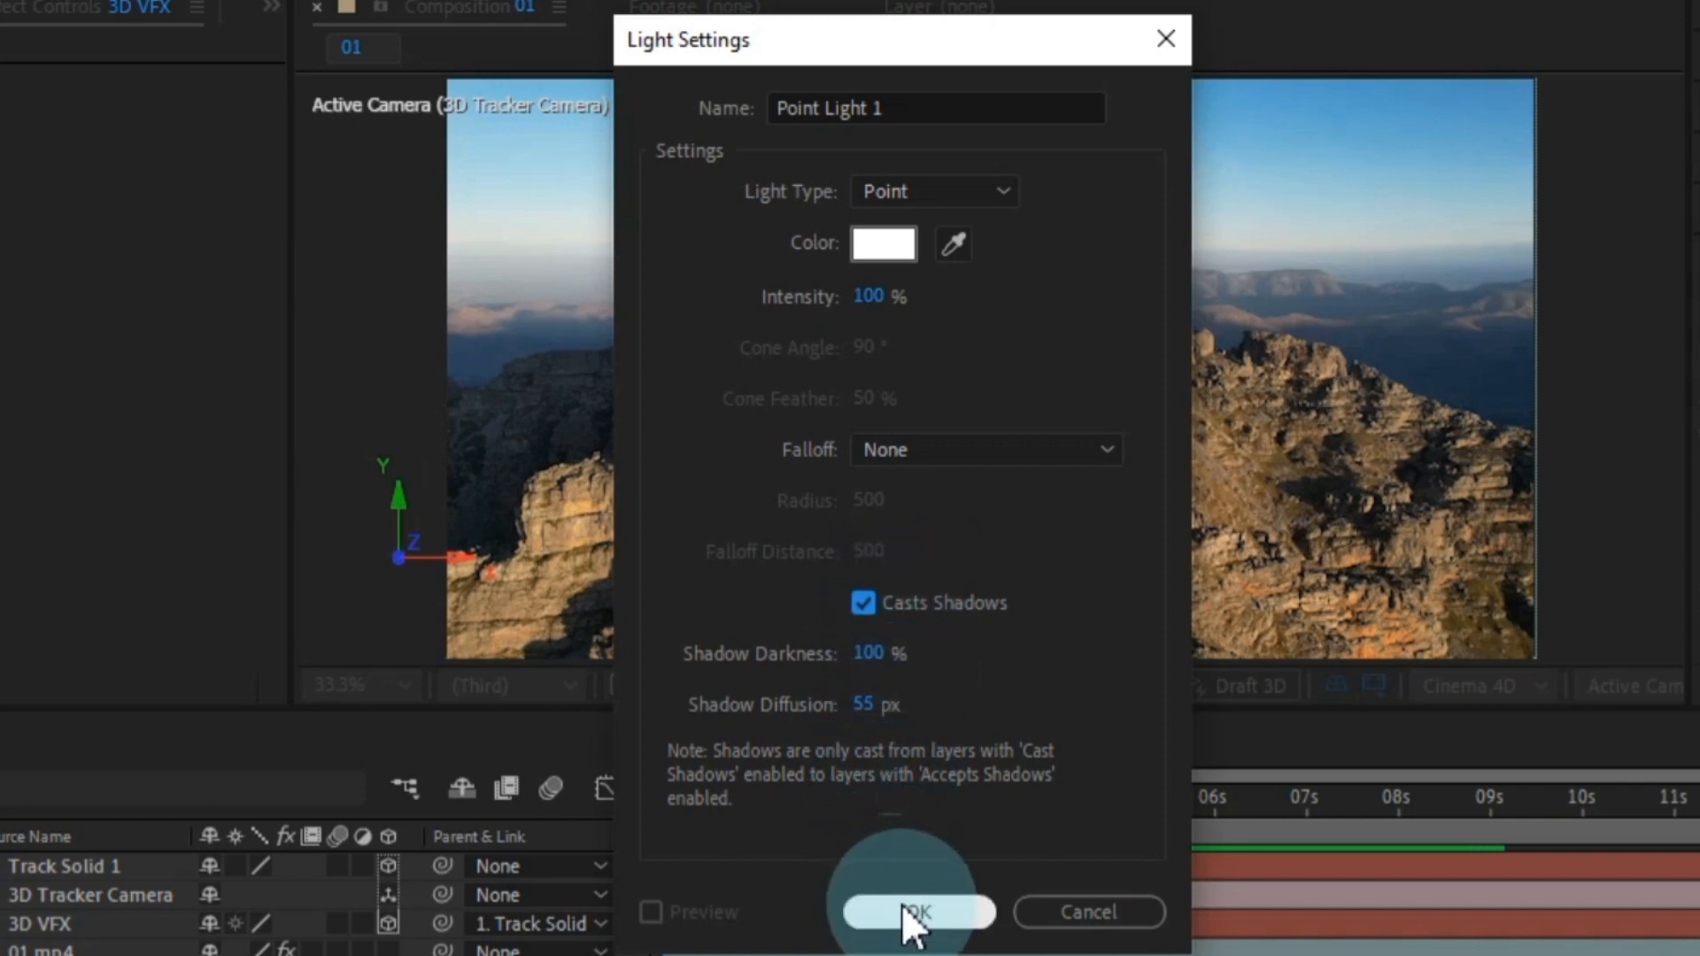
- Confirm the white, shadow-casting Point Light 1 settings with OK
{"action": "left_click", "coordinate": [912, 937]}
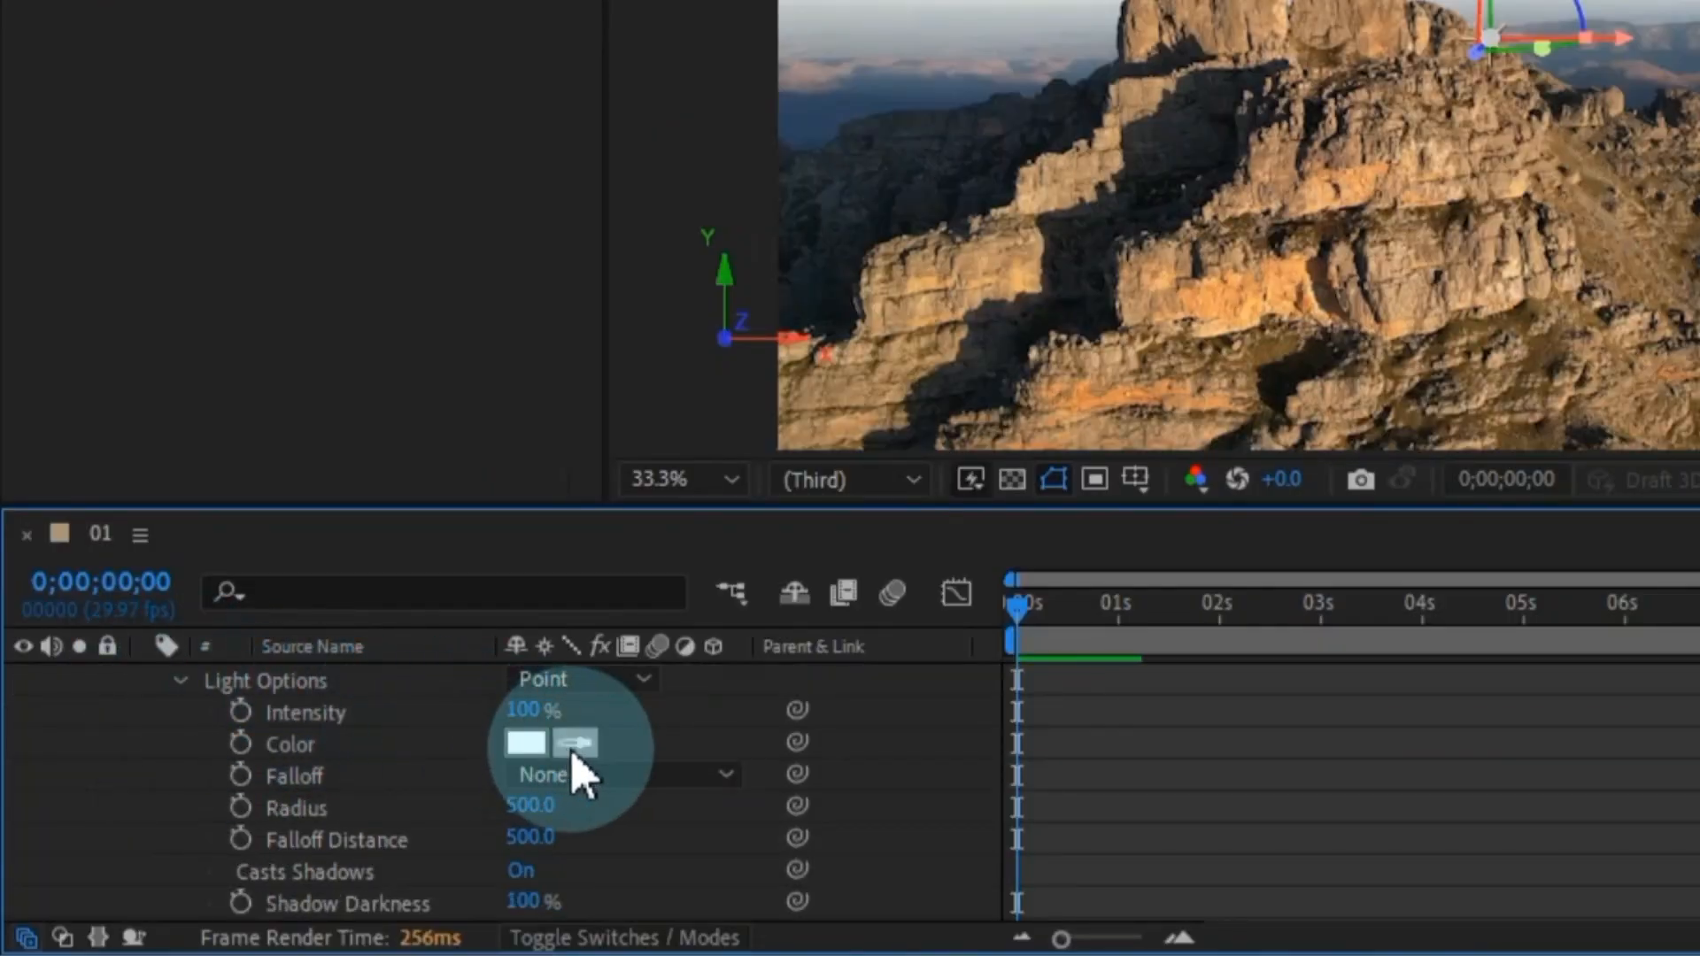
- Give Point Light 1 a warm tan colour and 366% intensity
{"action": "left_click", "coordinate": [525, 743]}
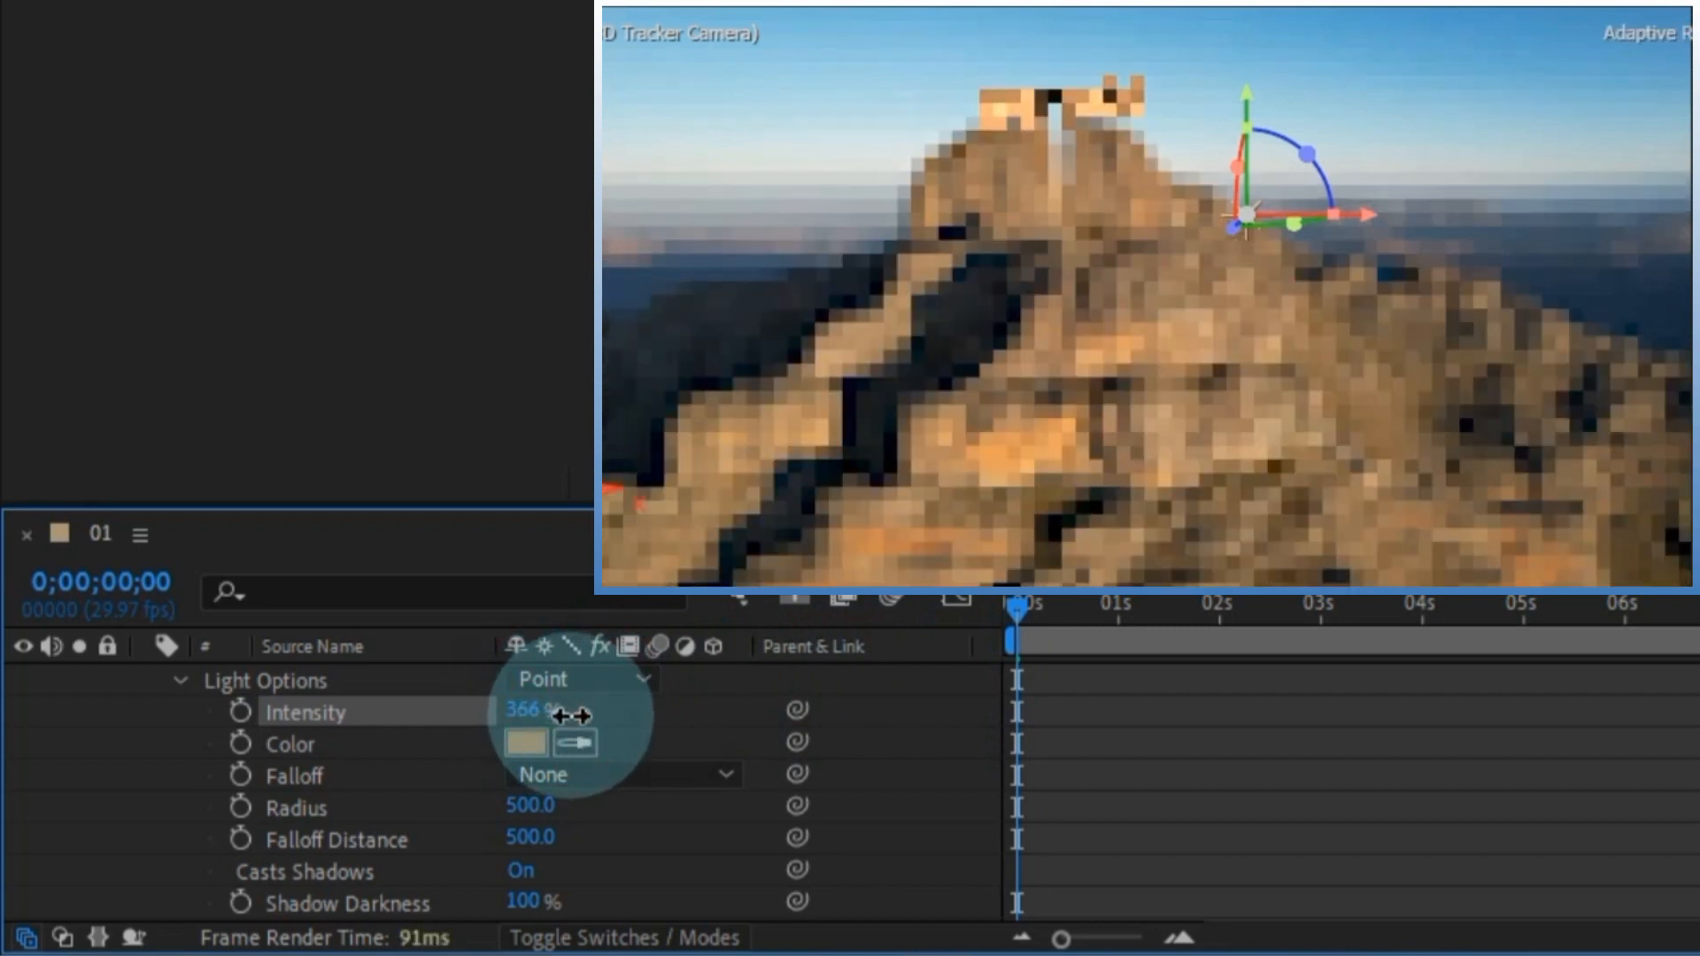
{"action": "left_click_drag", "start_coordinate": [531, 710], "coordinate": [520, 737]}
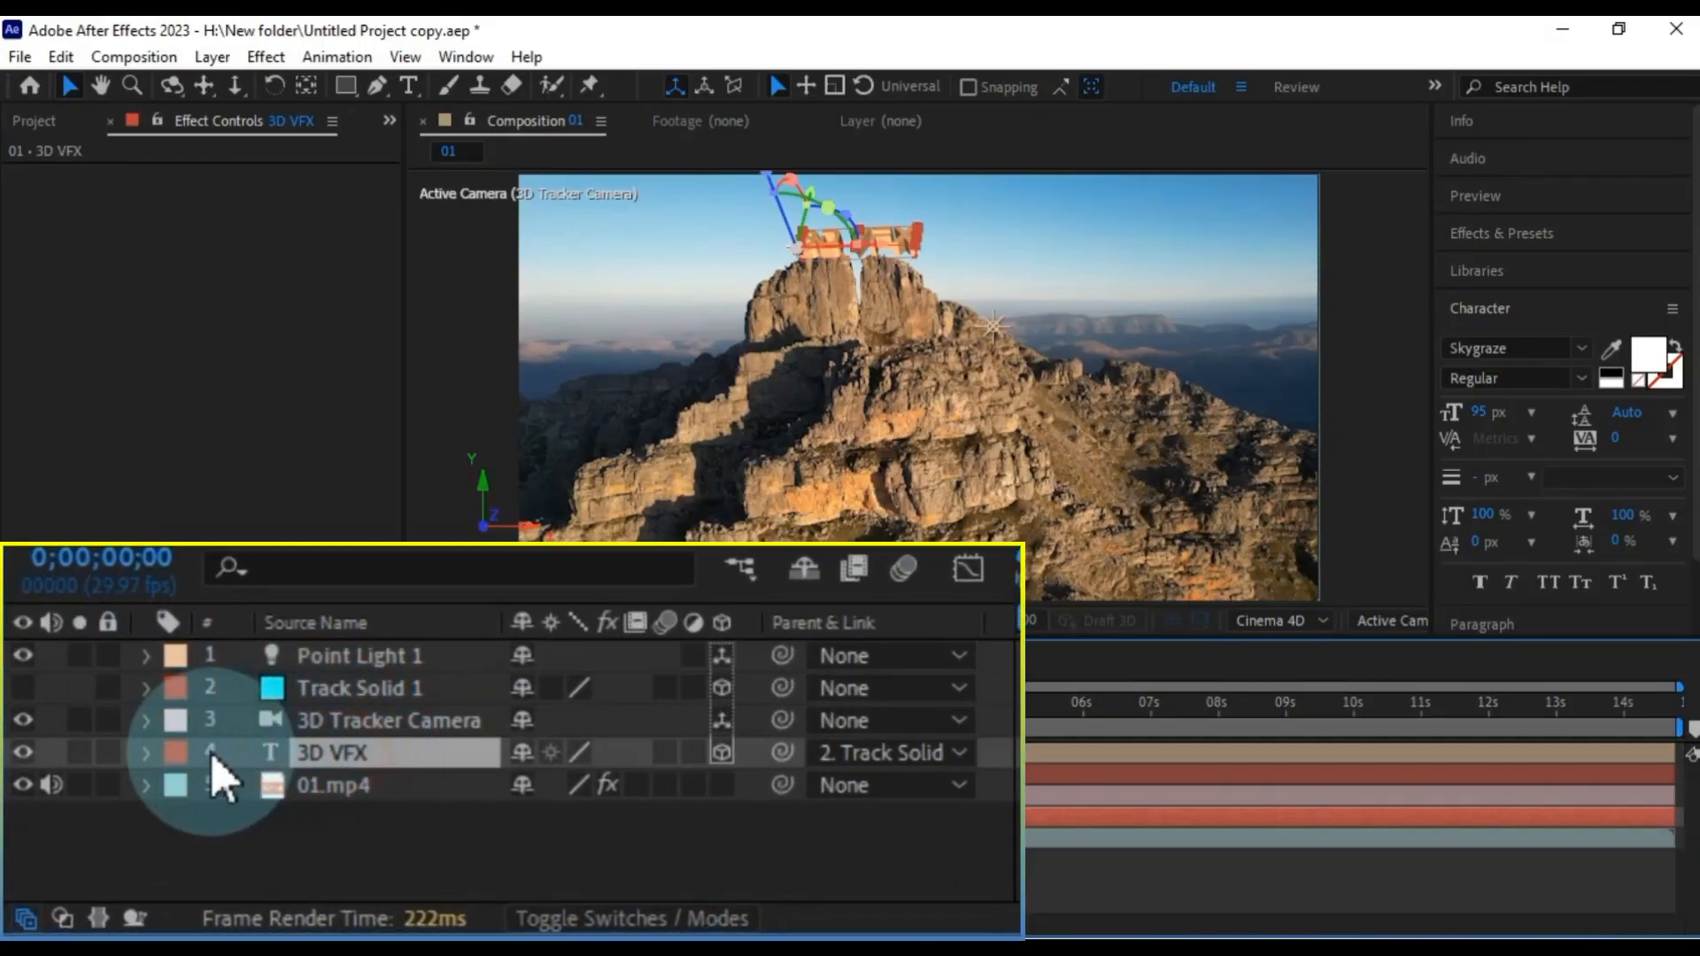
- In the 3D VFX Geometry Options, raise Bevel Depth to 3 and lower Extrusion Depth
{"action": "left_click", "coordinate": [147, 753]}
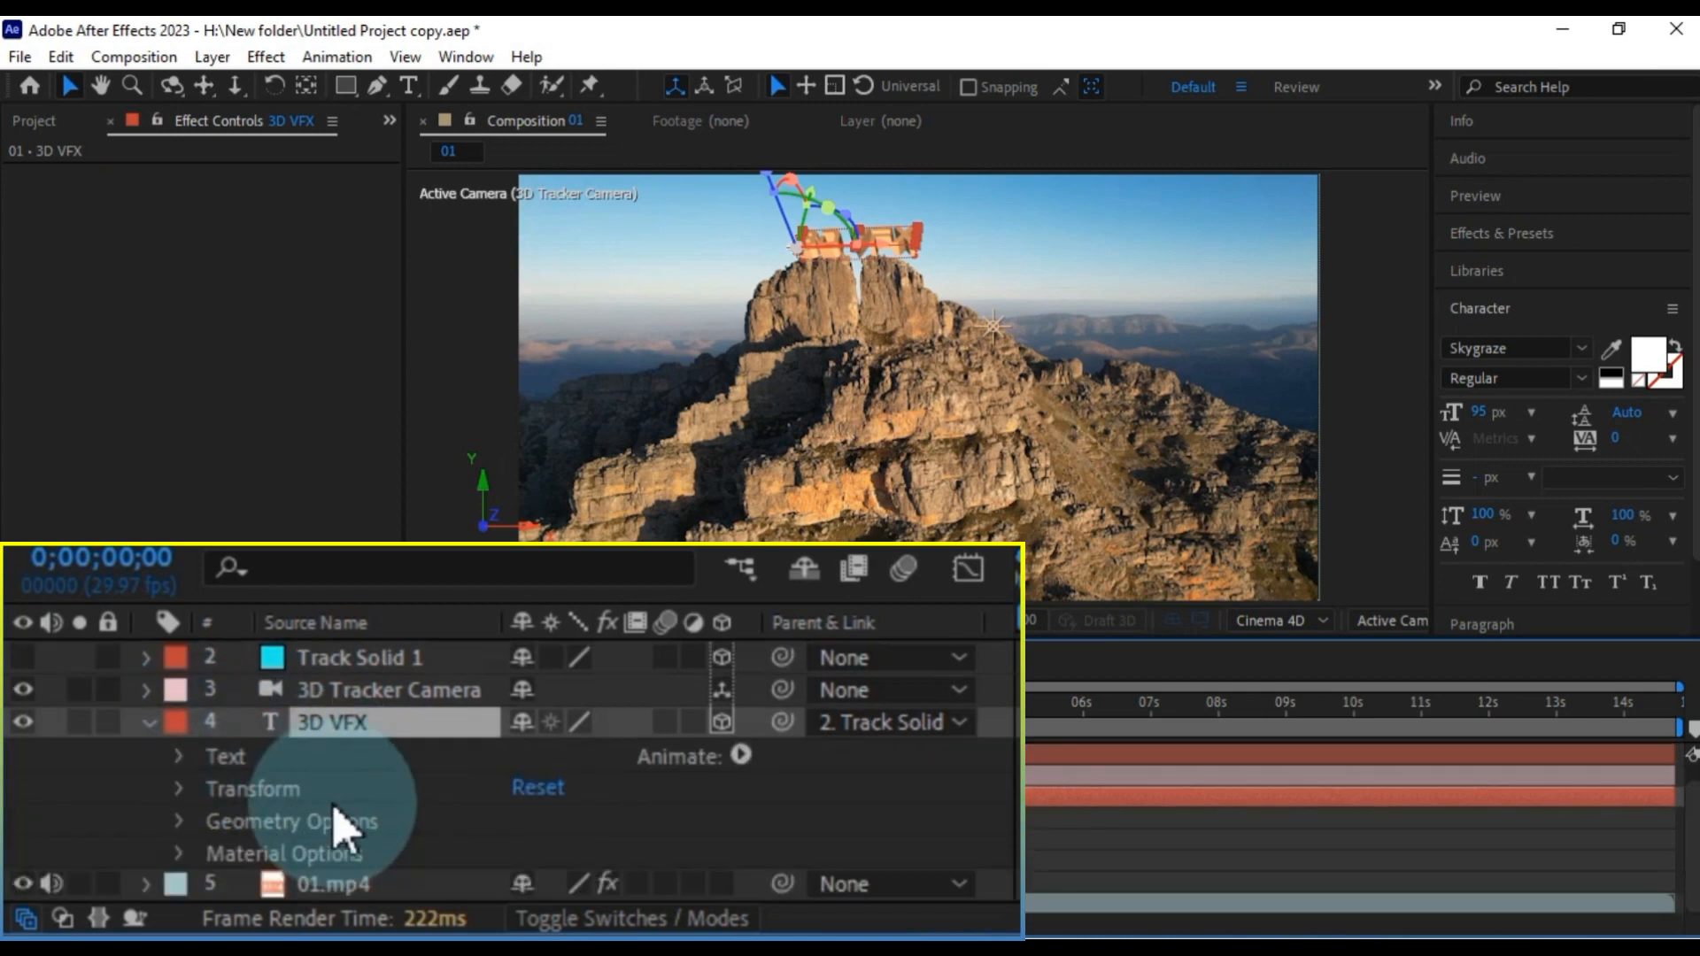
{"action": "left_click", "coordinate": [181, 822]}
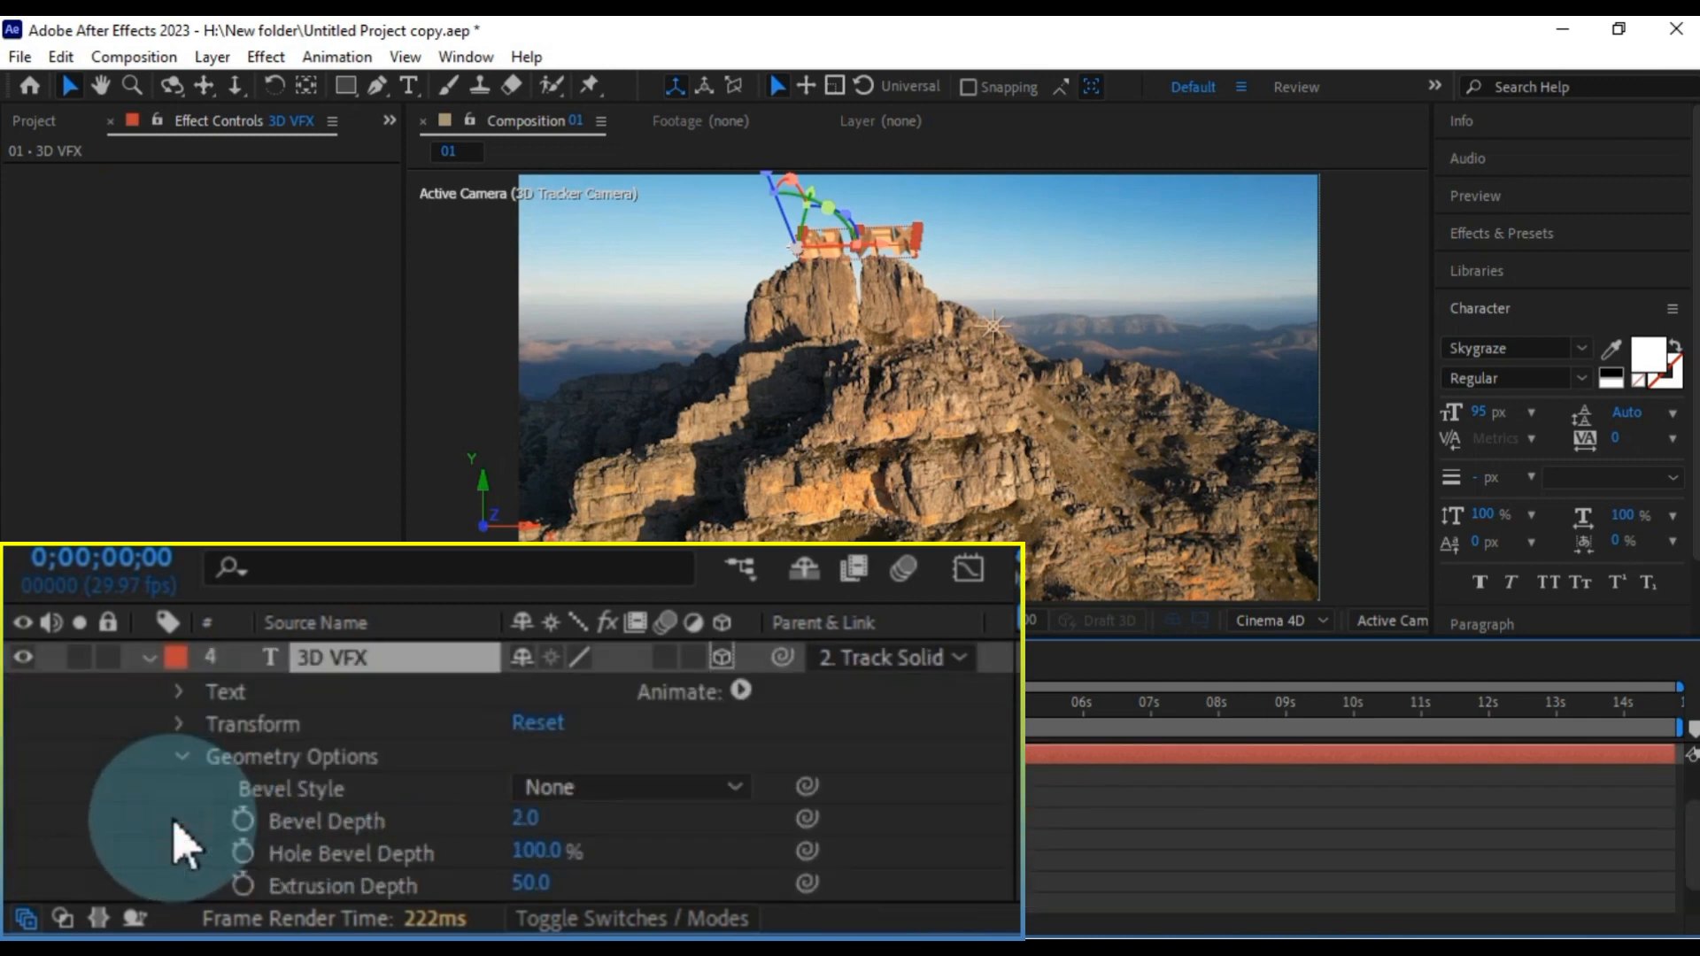
{"action": "left_click_drag", "start_coordinate": [525, 818], "coordinate": [569, 818]}
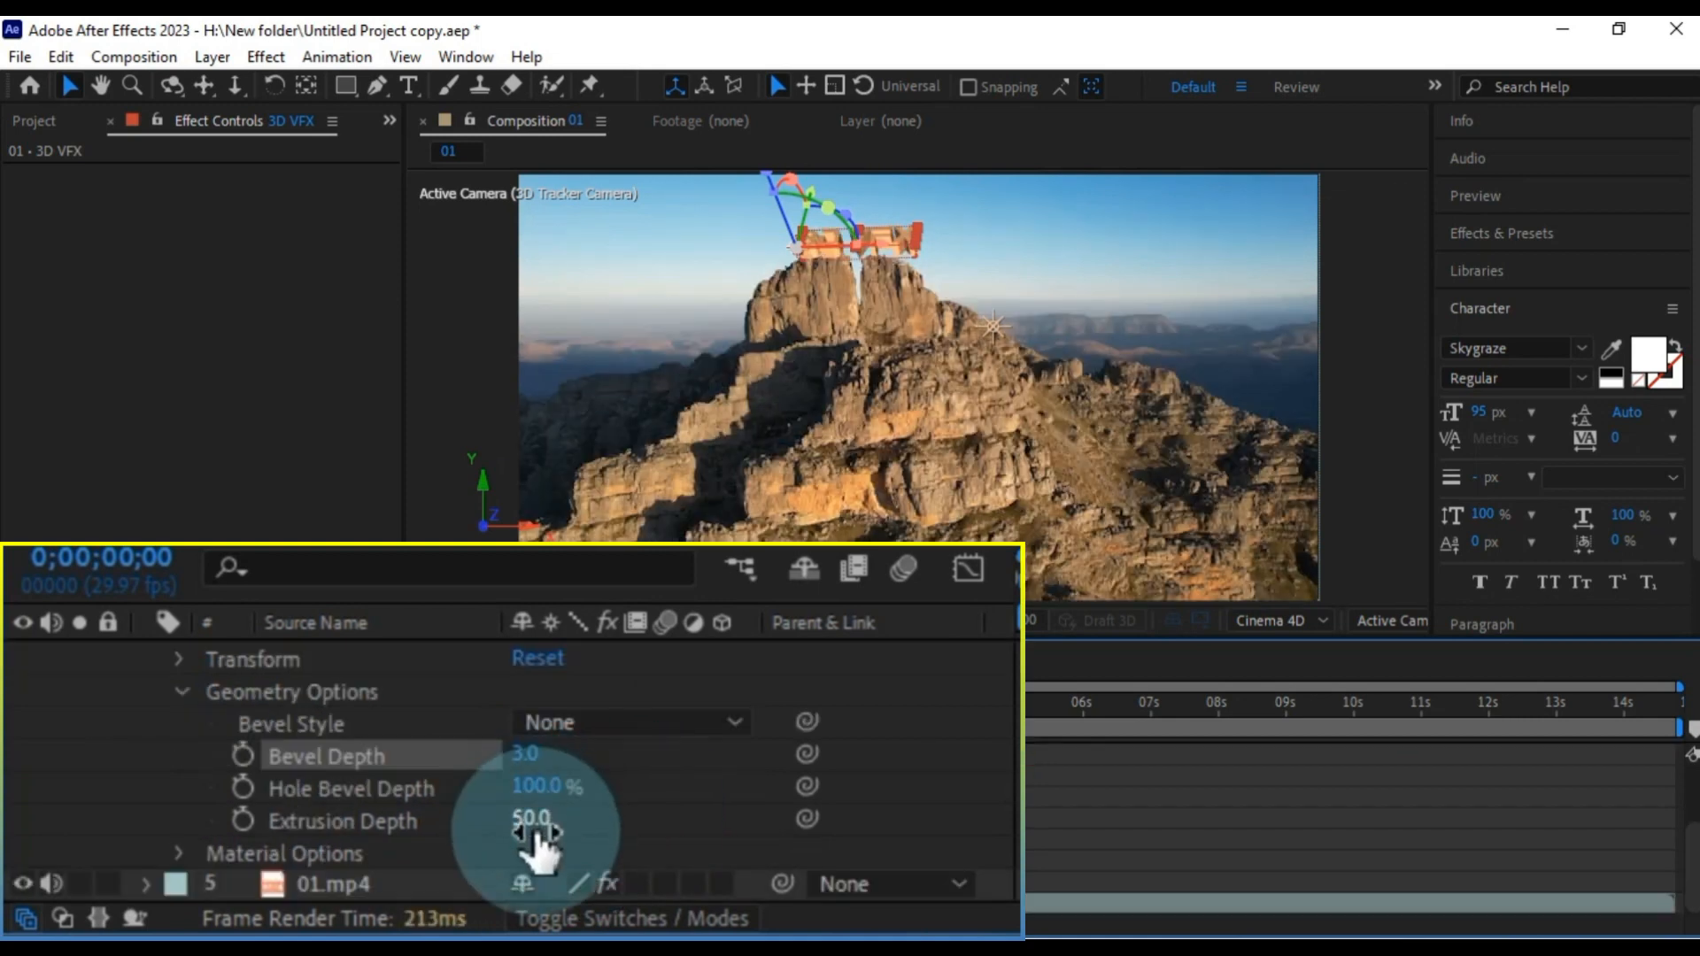
{"action": "left_click_drag", "start_coordinate": [542, 818], "coordinate": [499, 857]}
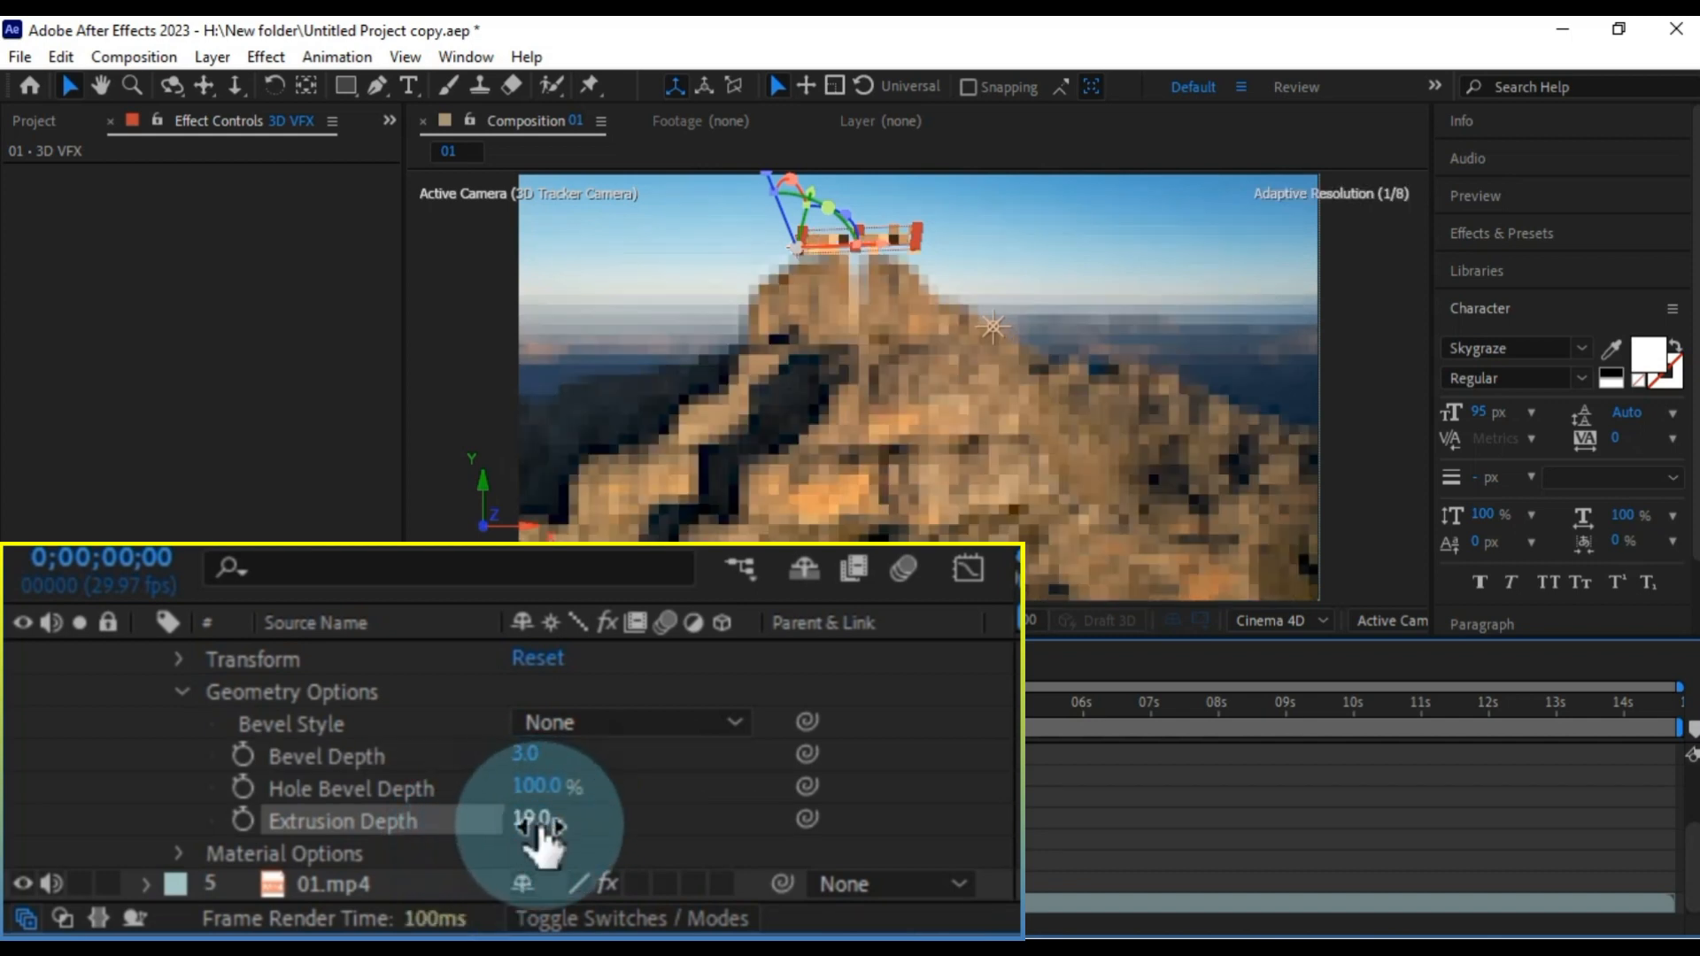
{"action": "double_click", "coordinate": [527, 821]}
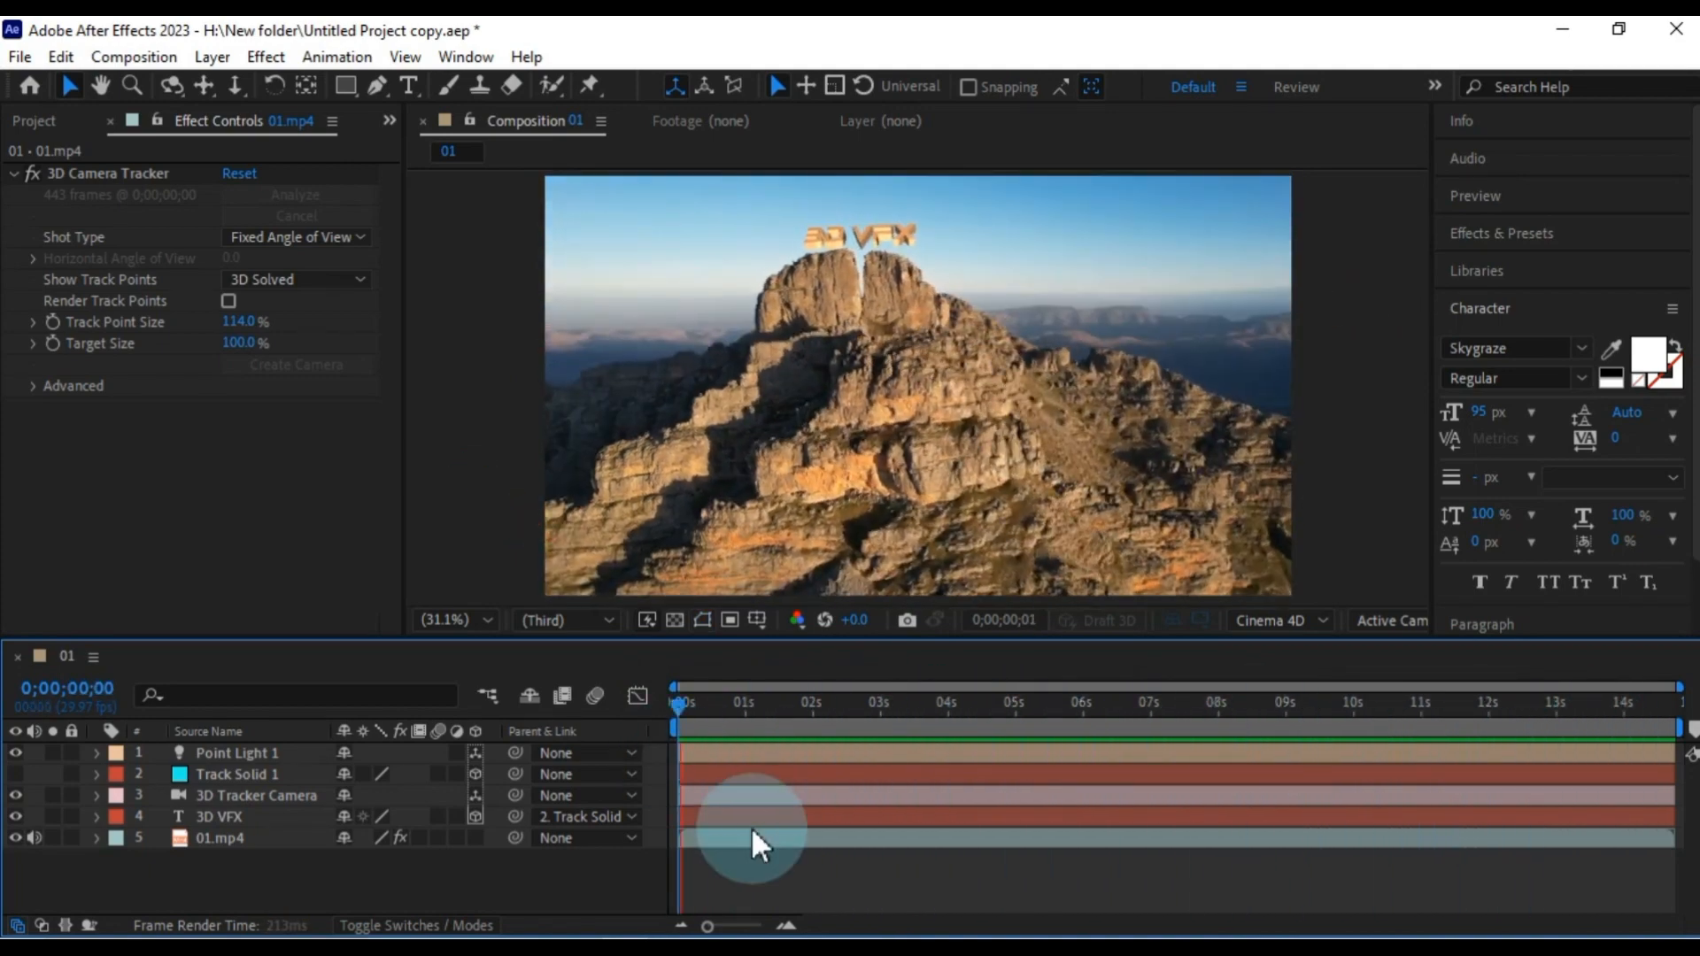
{"action": "left_click", "coordinate": [978, 727]}
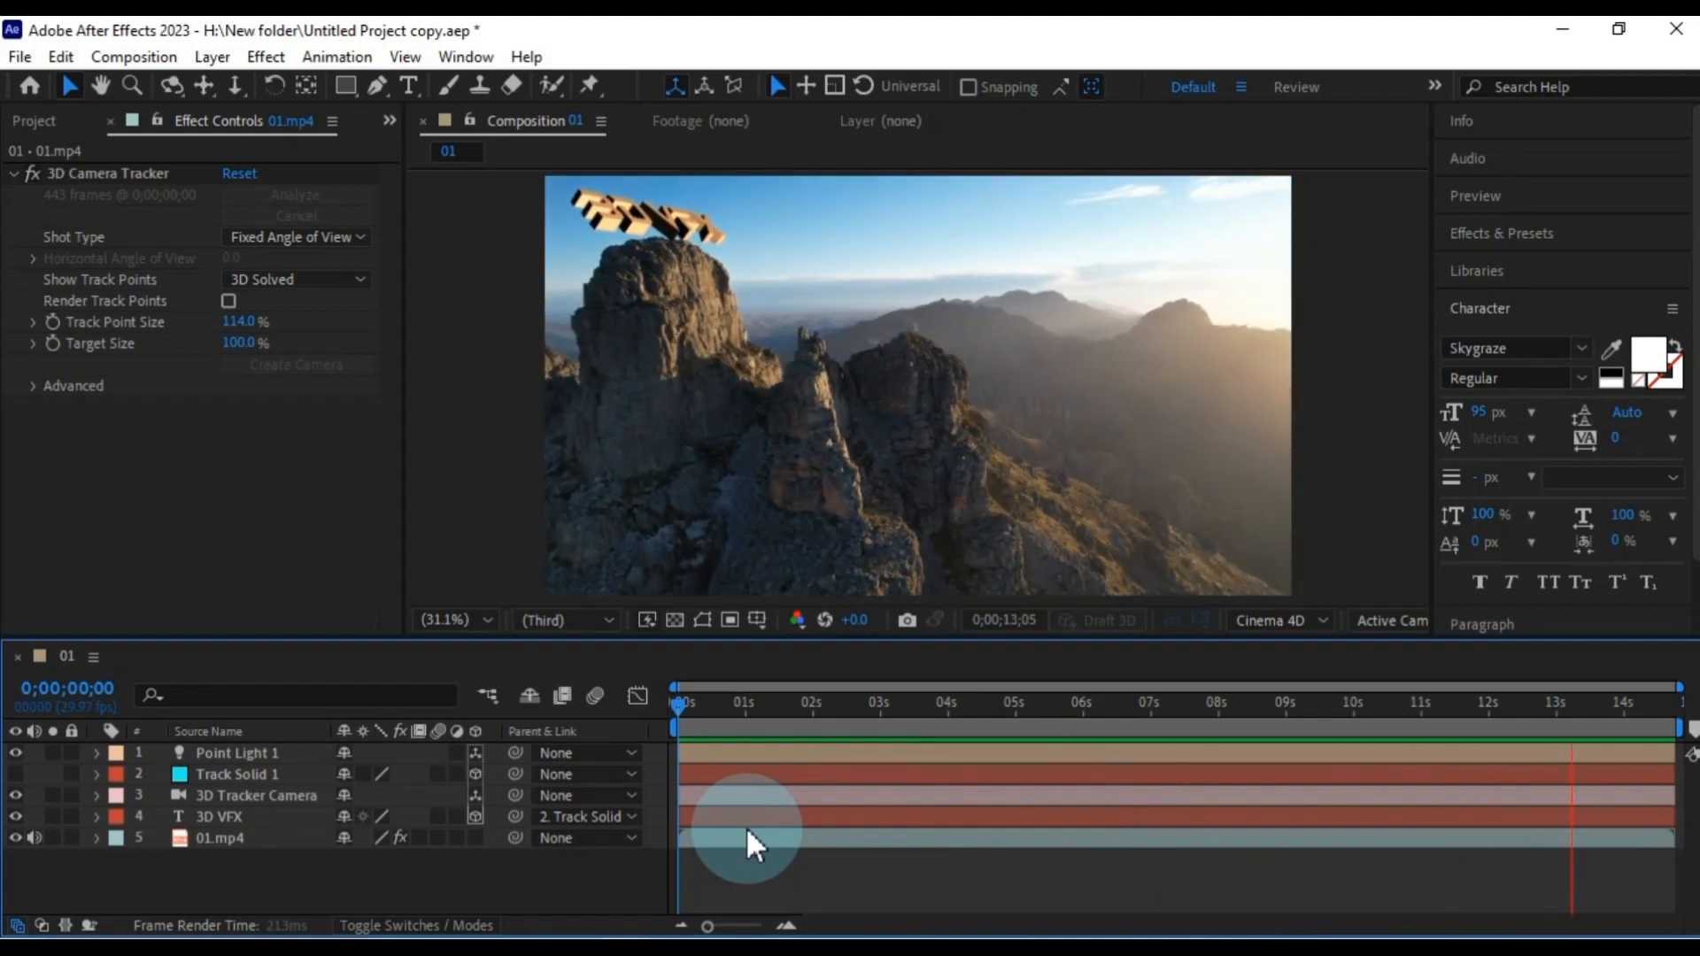
{"action": "left_click", "coordinate": [745, 708]}
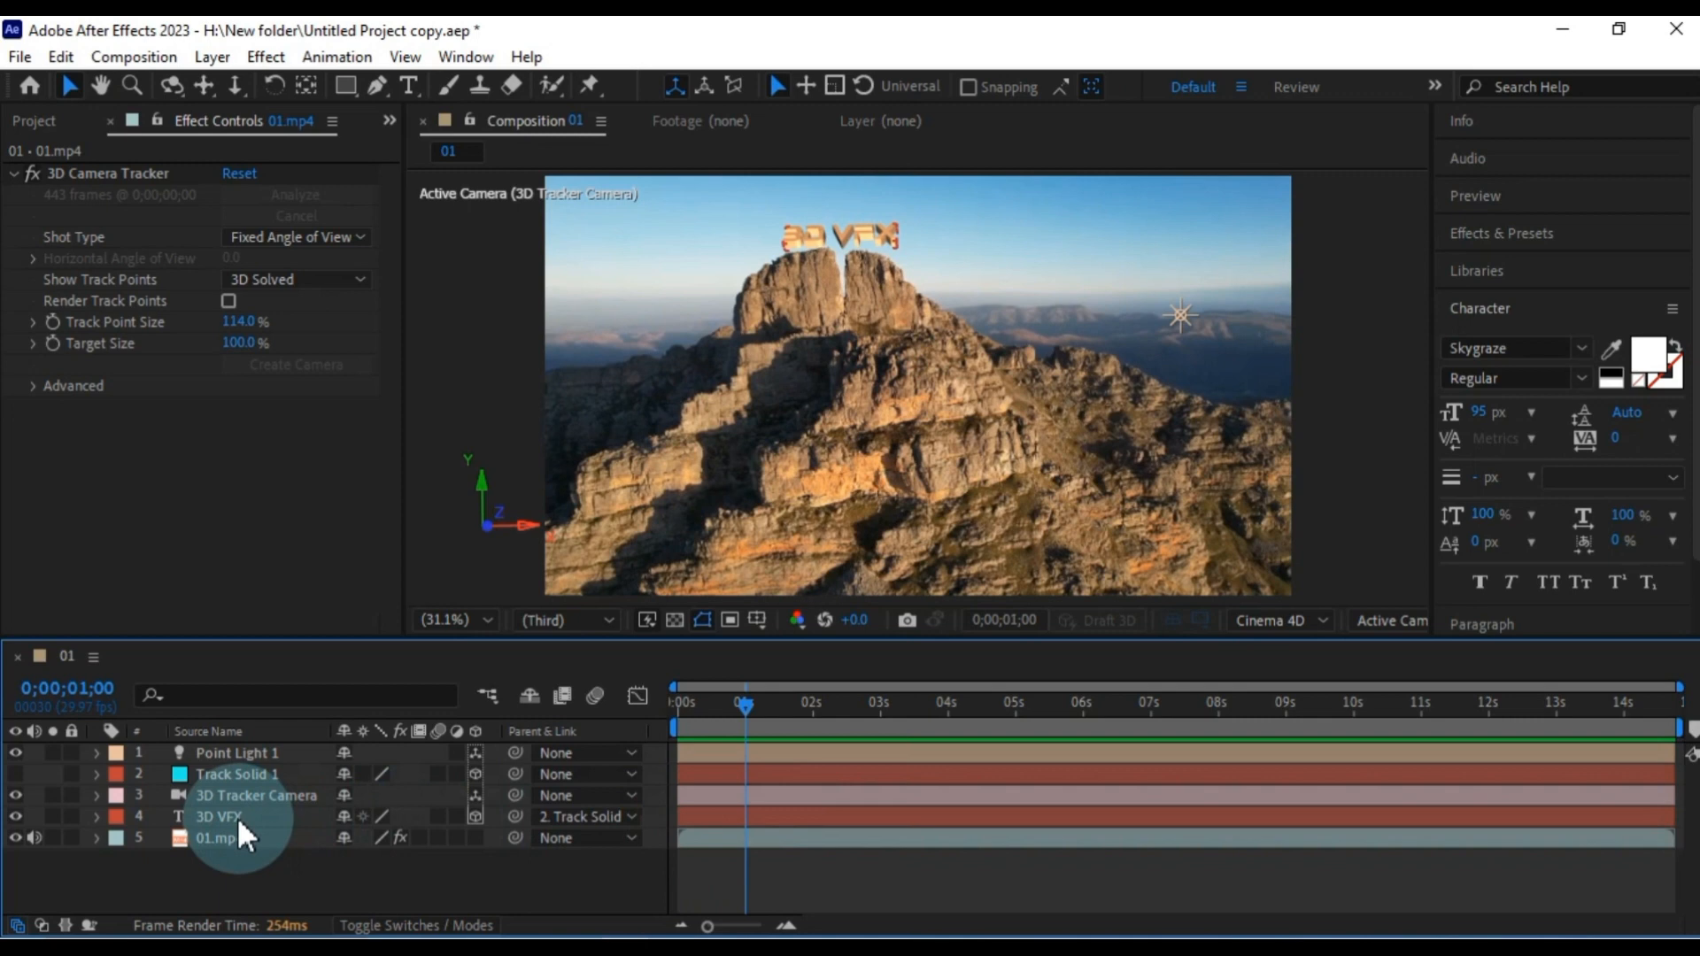
- Duplicate the 3D VFX layer, retype the copy as 'after effects', and scrub it to 54 px
{"action": "left_click", "coordinate": [219, 816]}
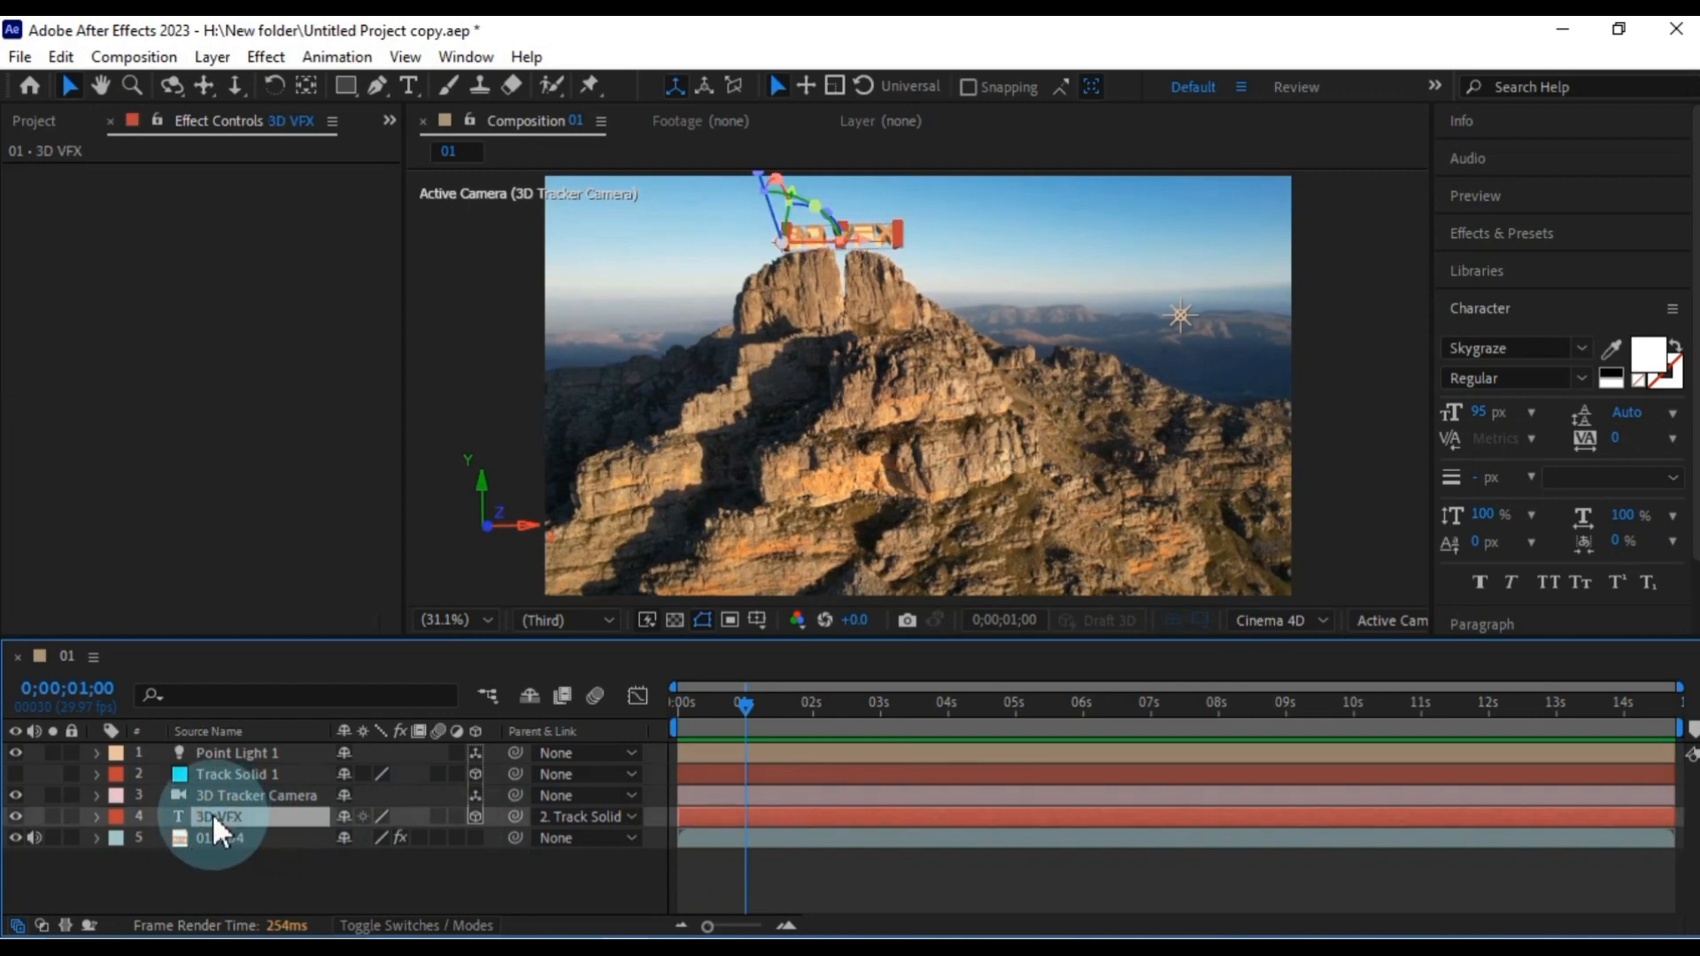
{"action": "key", "text": "ctrl+d"}
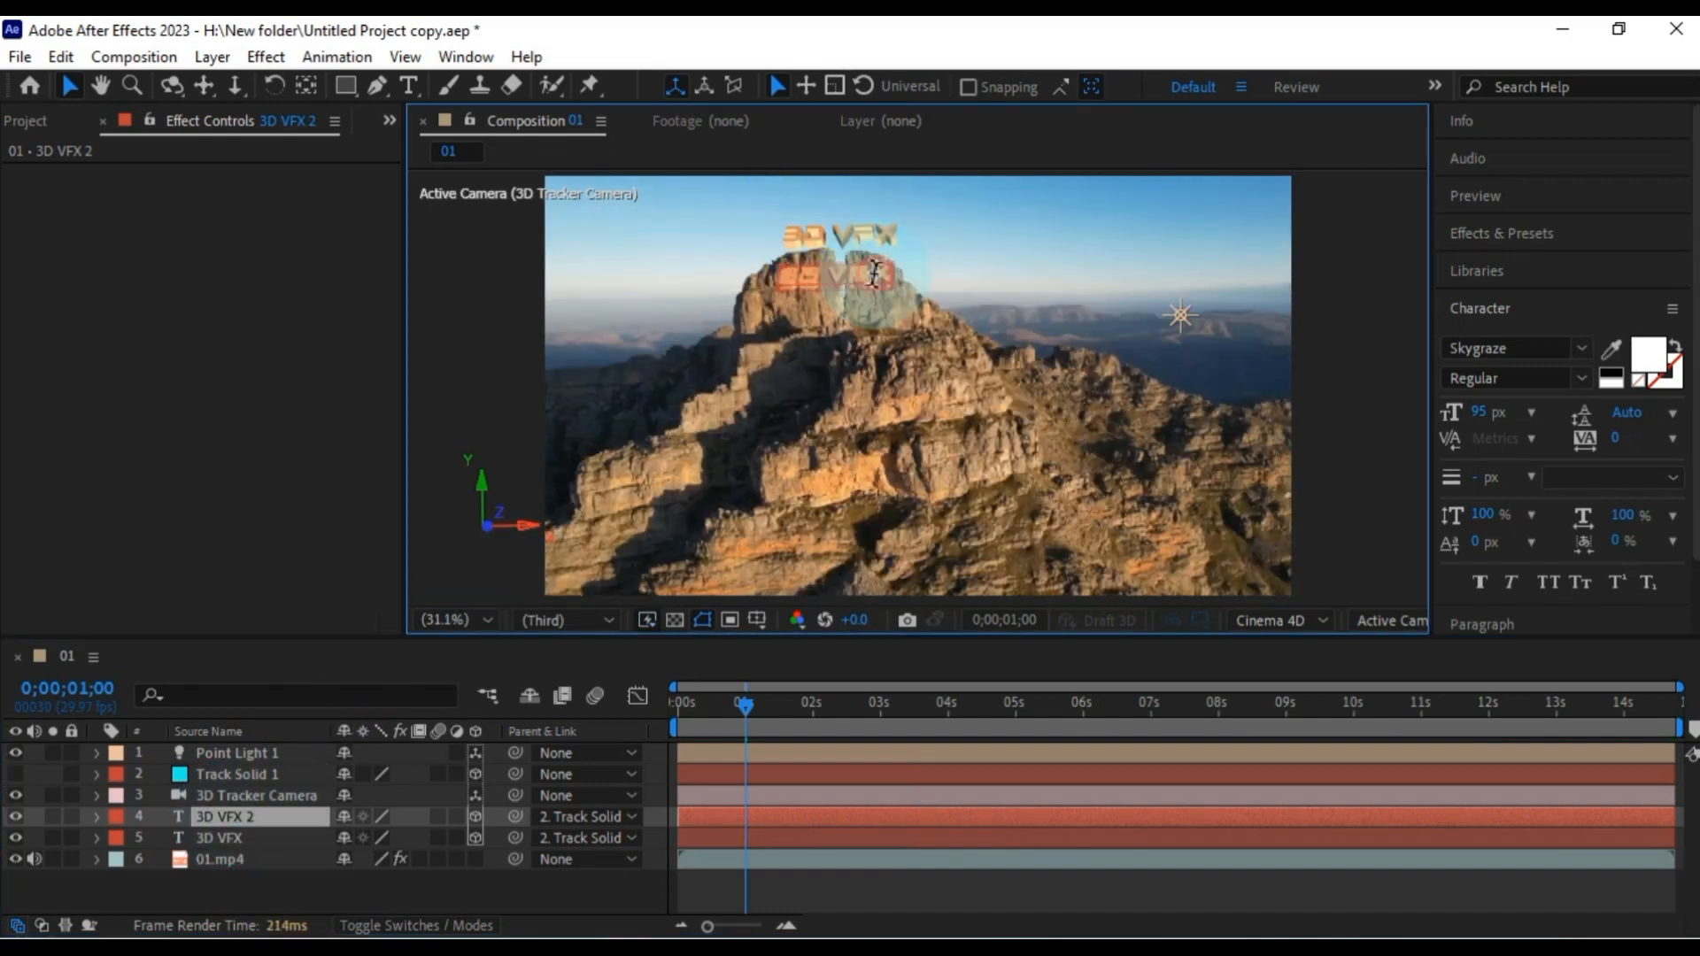
{"action": "left_click", "coordinate": [408, 86]}
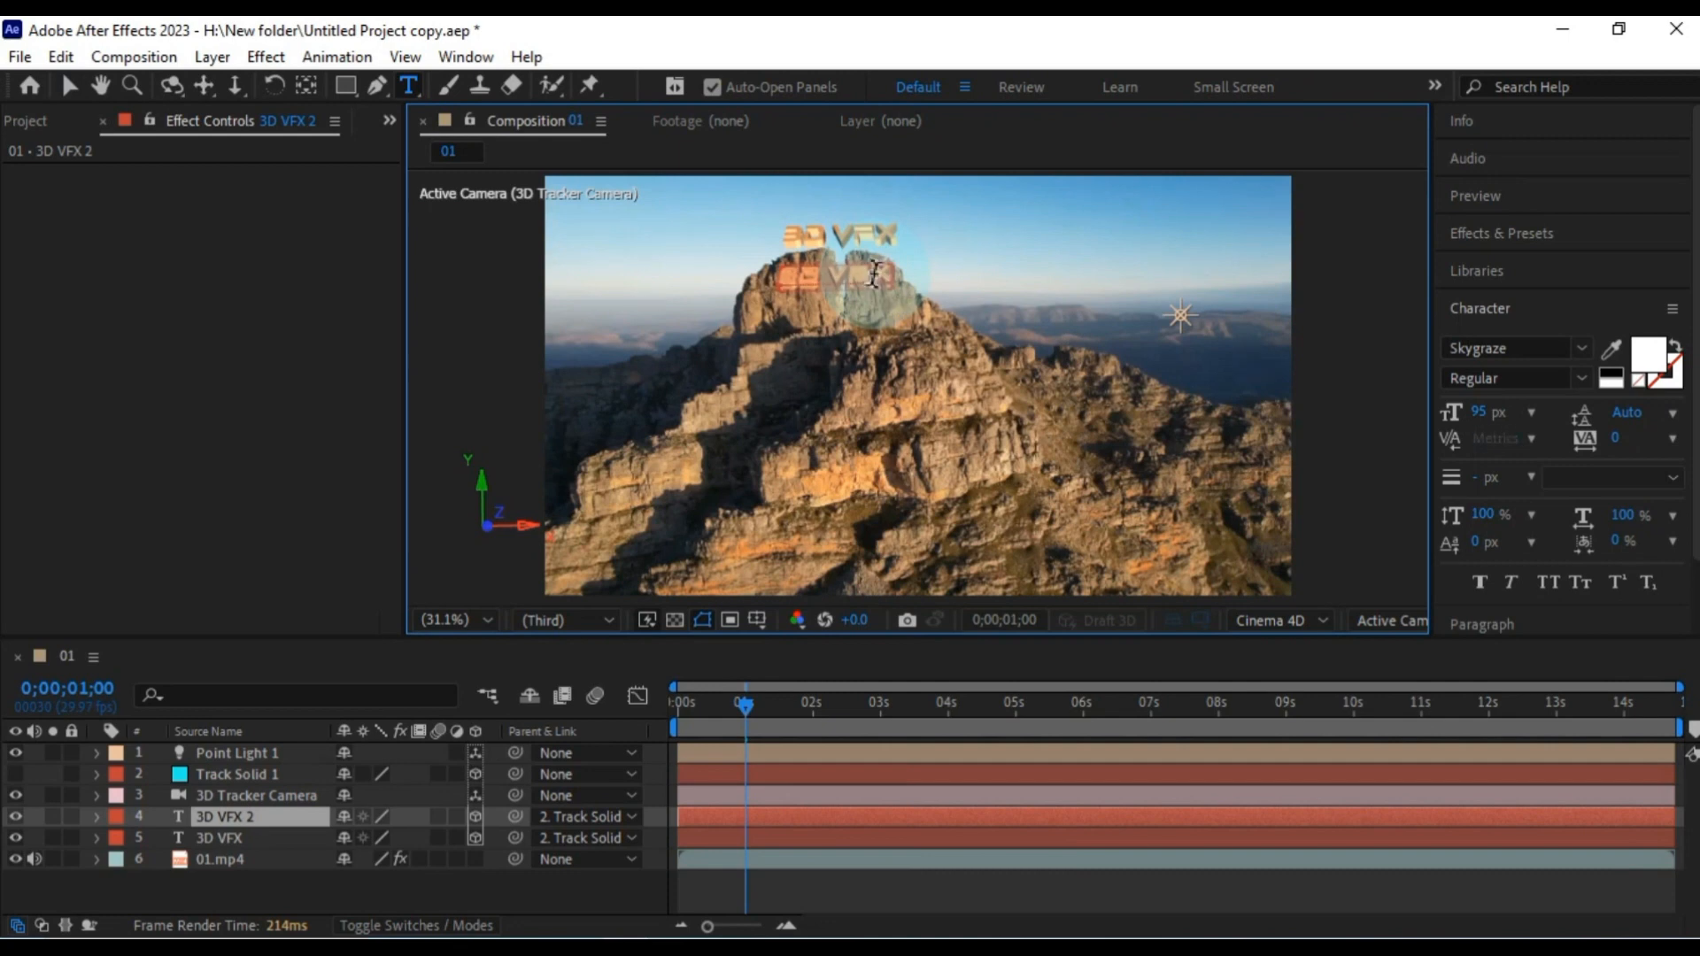
{"action": "type", "text": "after"}
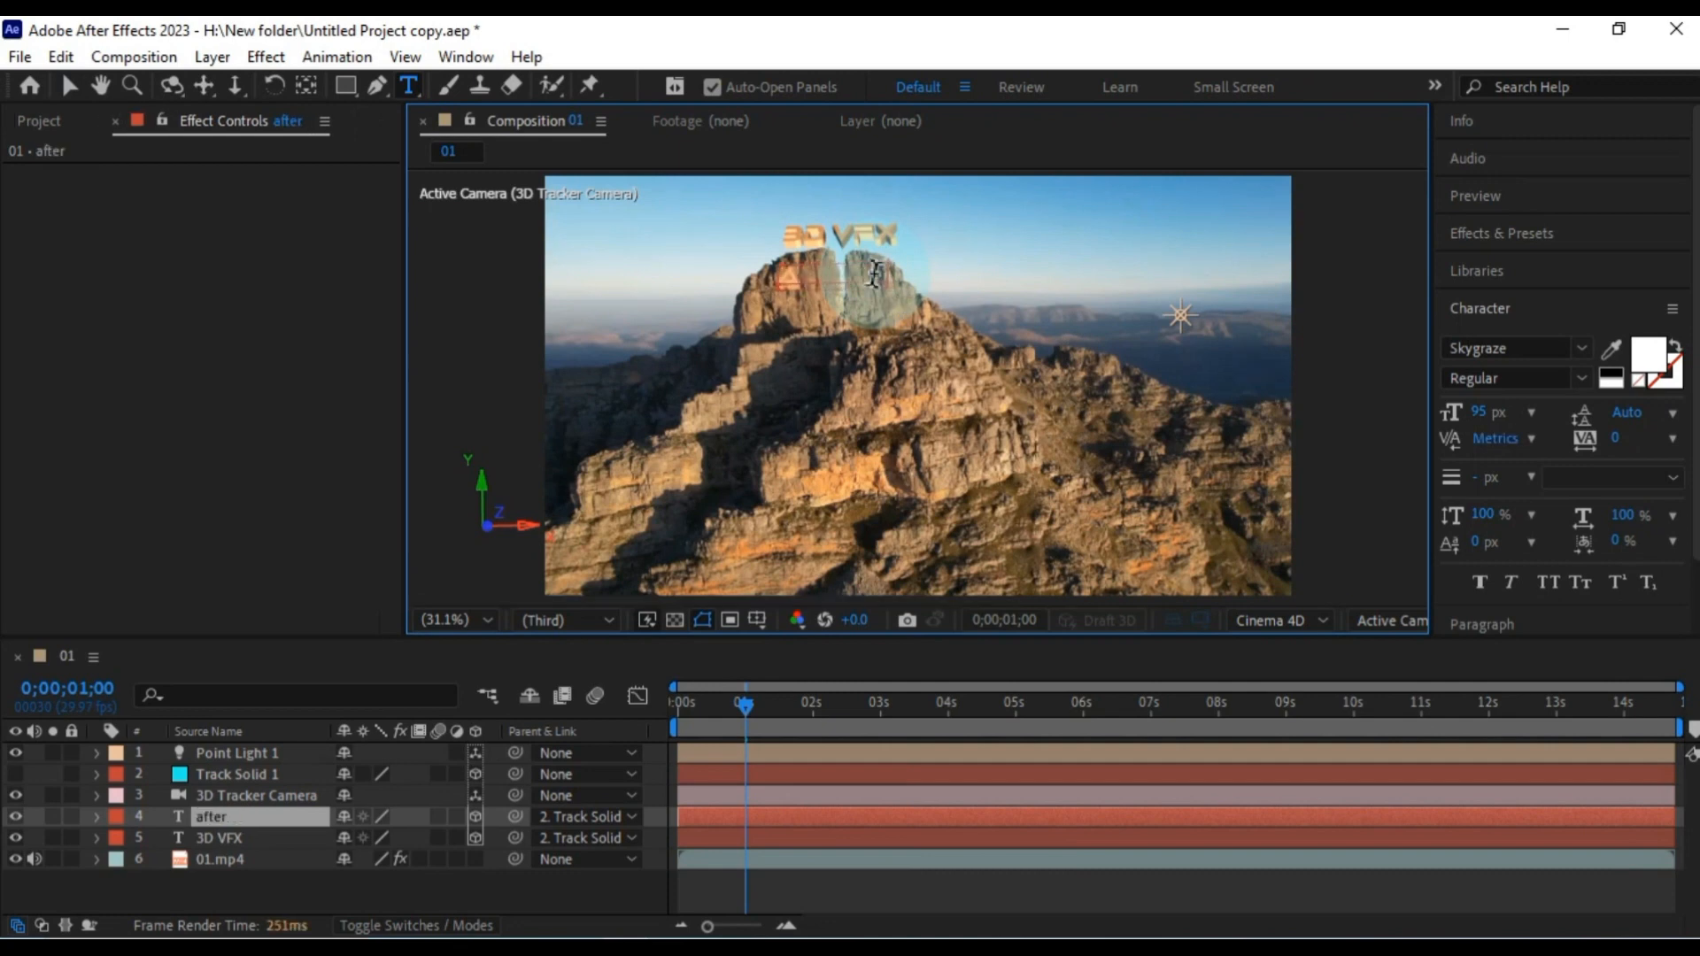
{"action": "type", "text": "effects"}
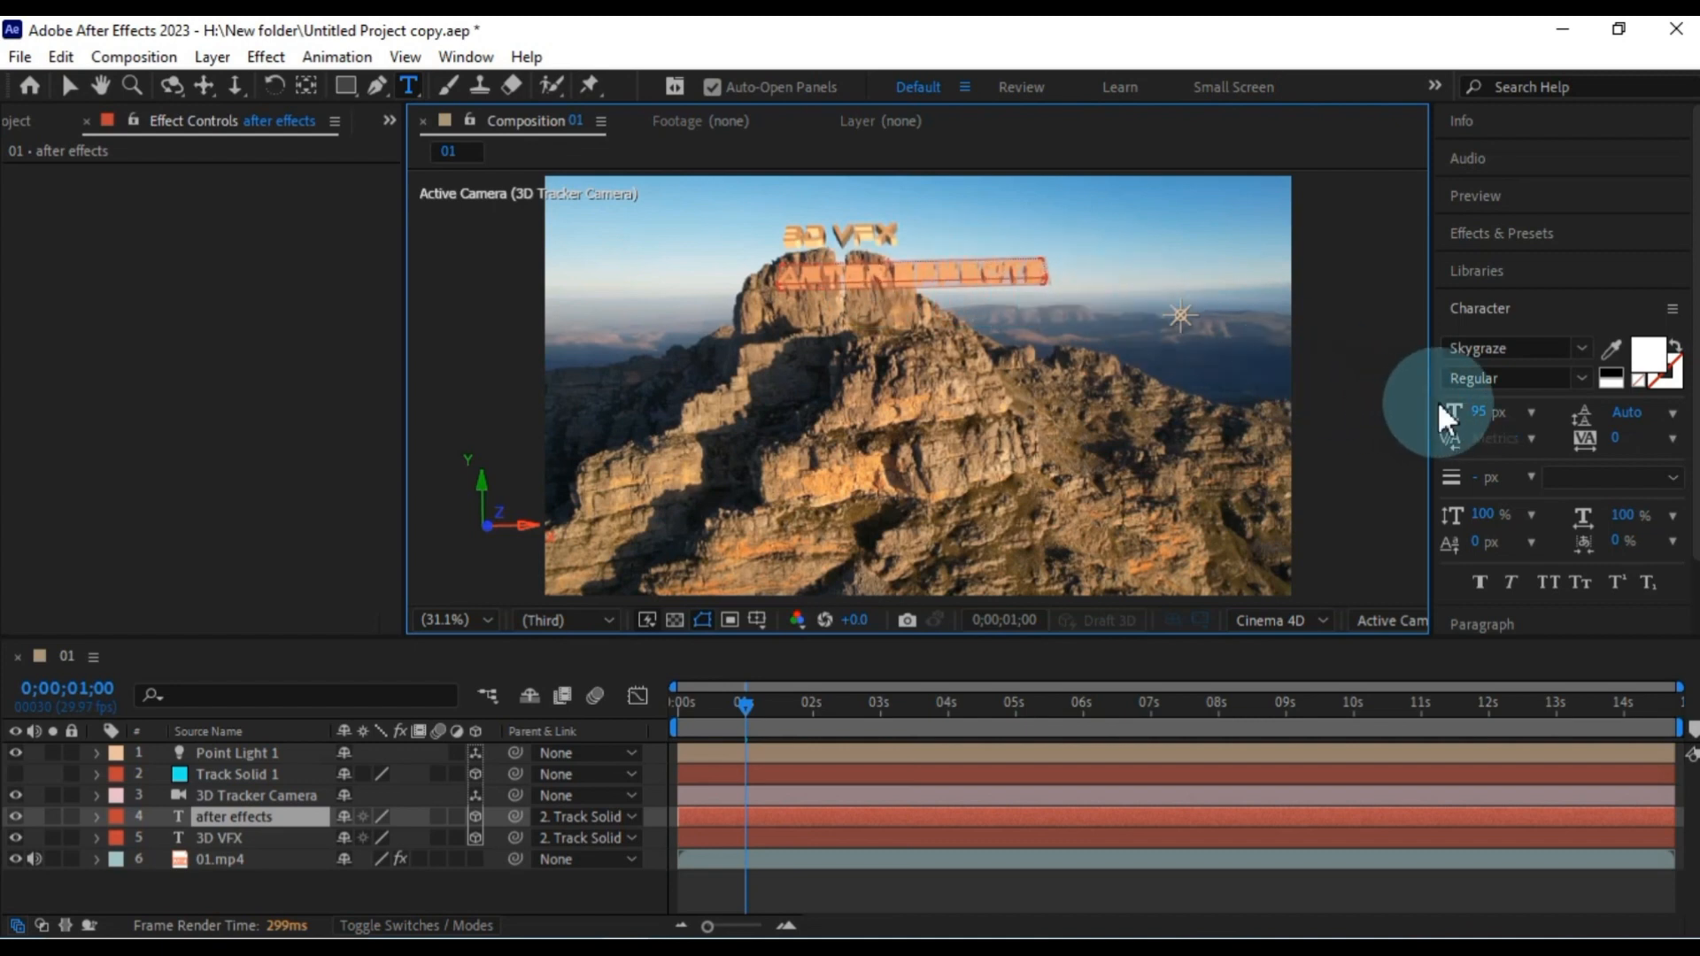
{"action": "left_click_drag", "start_coordinate": [1477, 411], "coordinate": [1443, 412]}
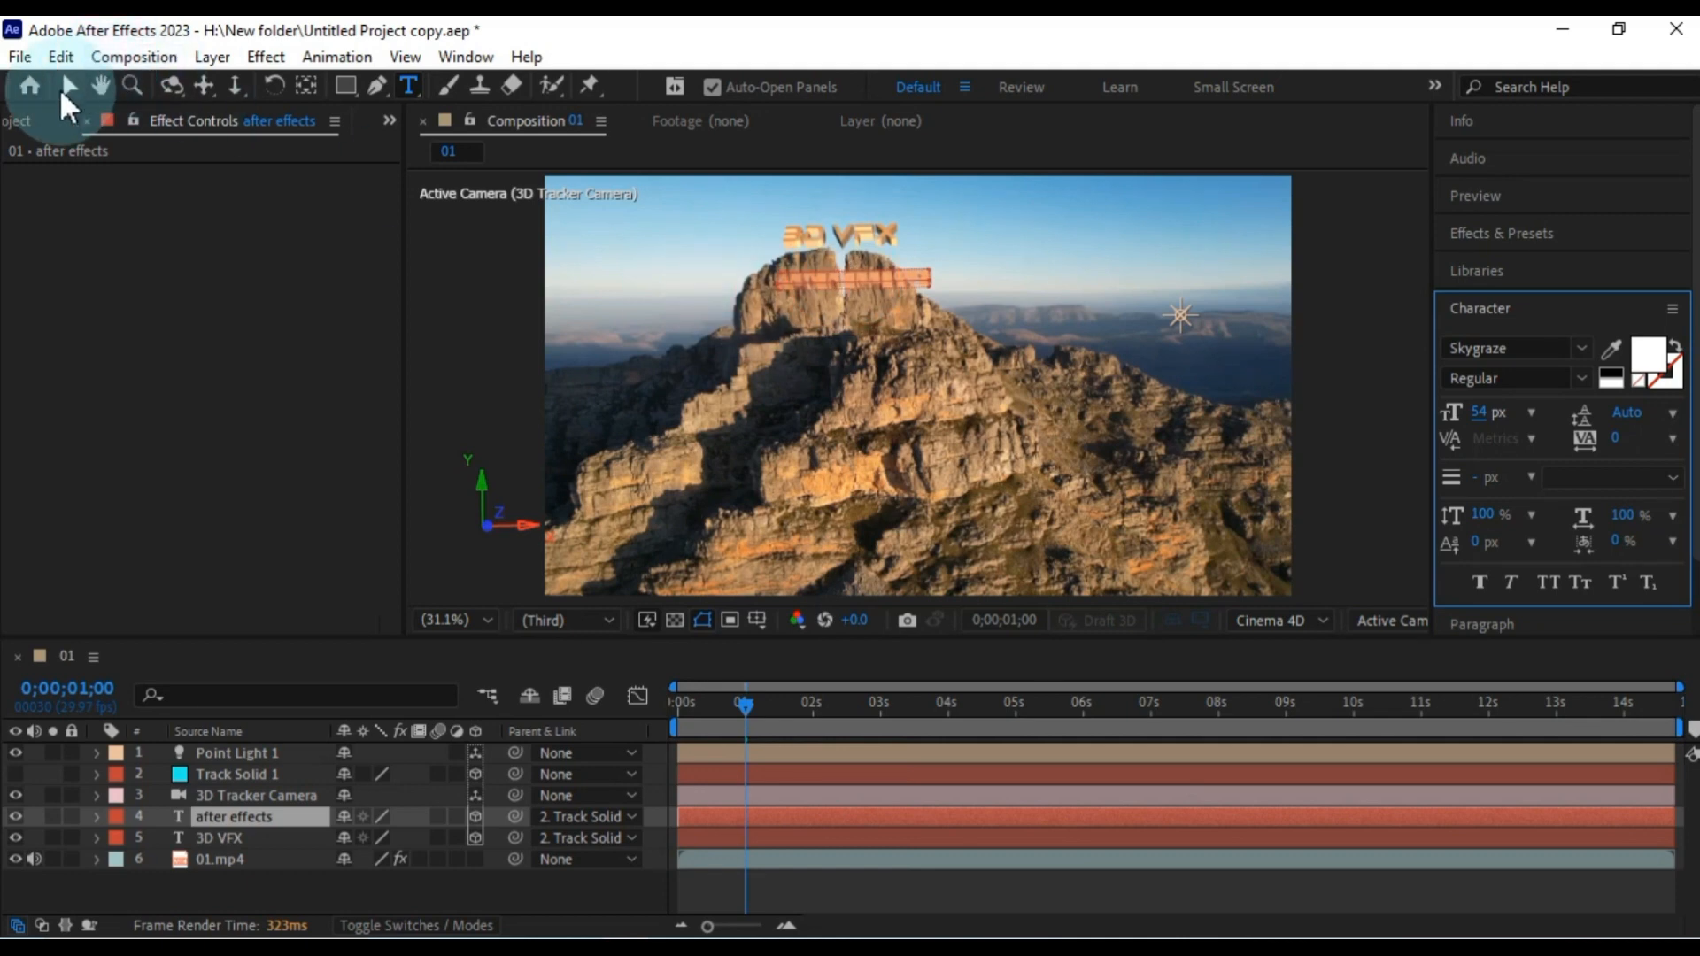
- Drag the 'after effects' text under the 3D VFX title and scrub through the shot to check it
{"action": "left_click", "coordinate": [70, 85]}
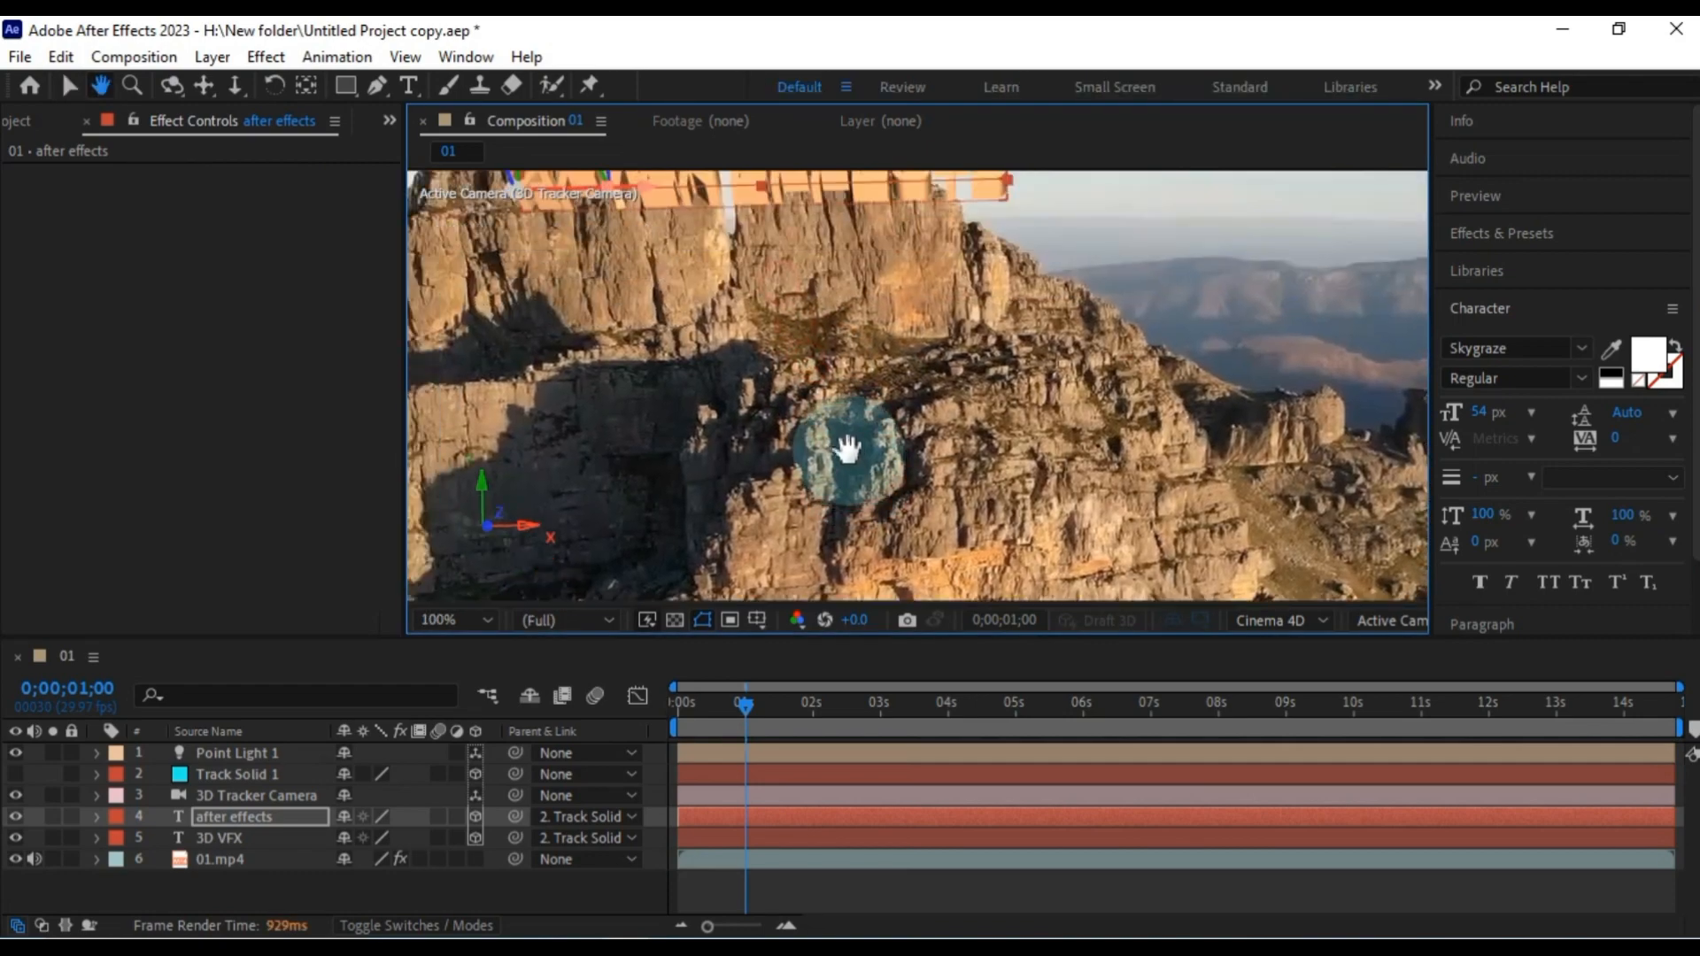
{"action": "left_click", "coordinate": [71, 85]}
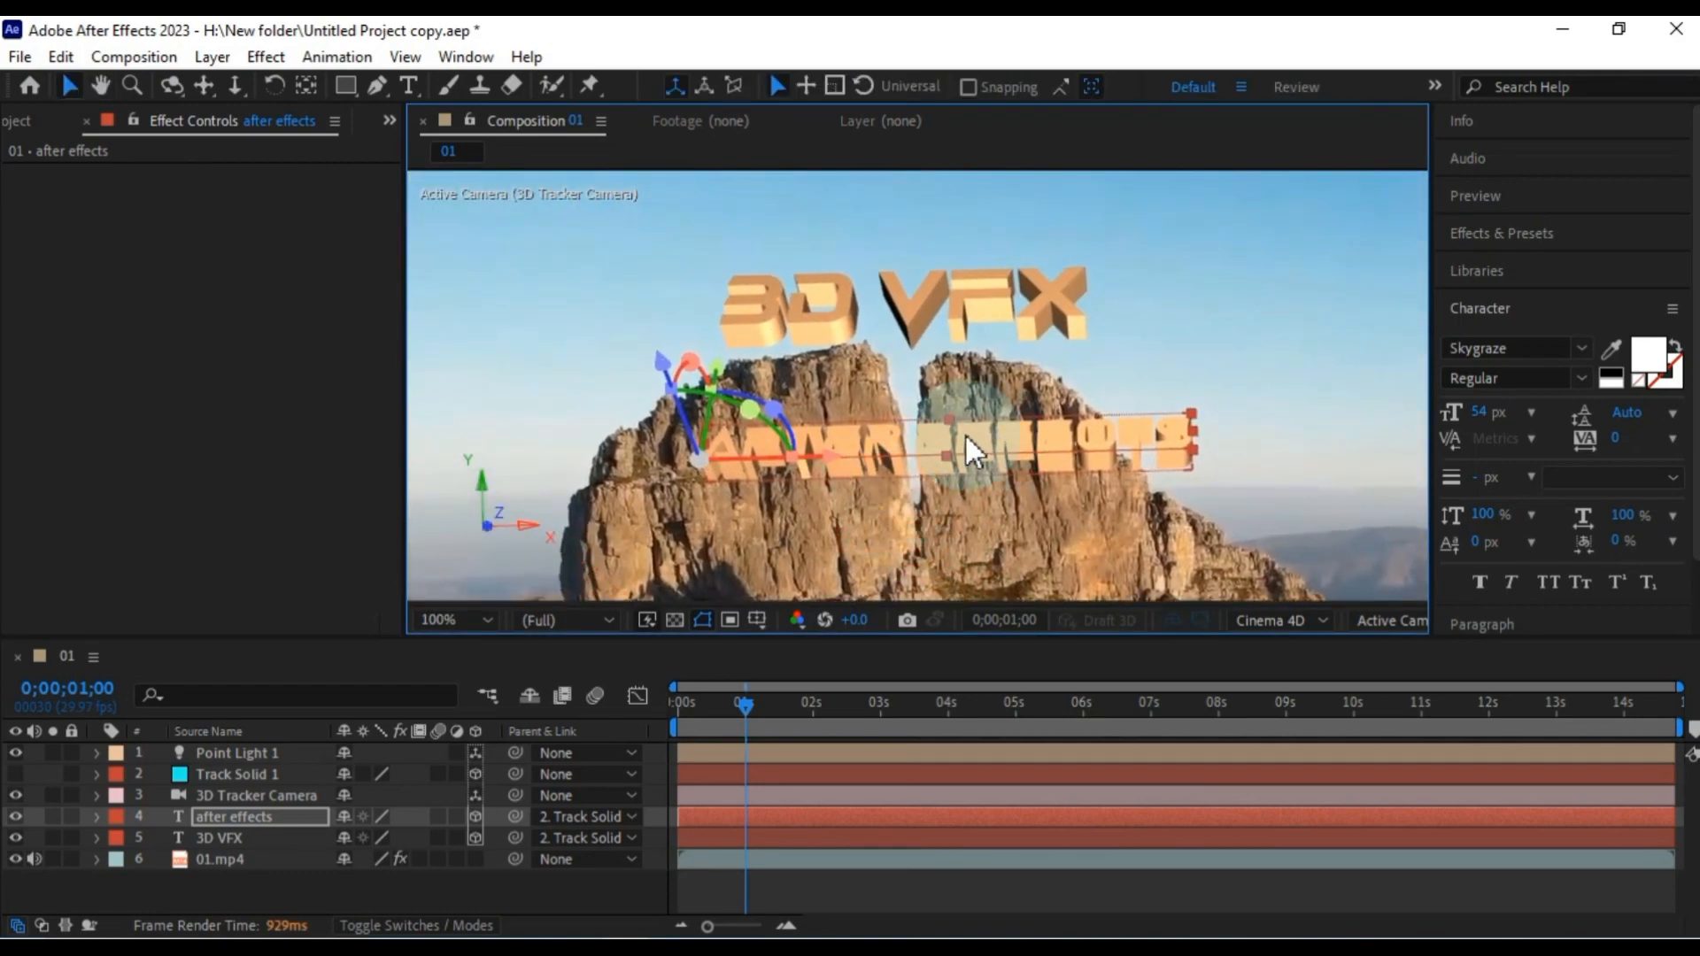
{"action": "left_click_drag", "start_coordinate": [970, 450], "coordinate": [813, 429]}
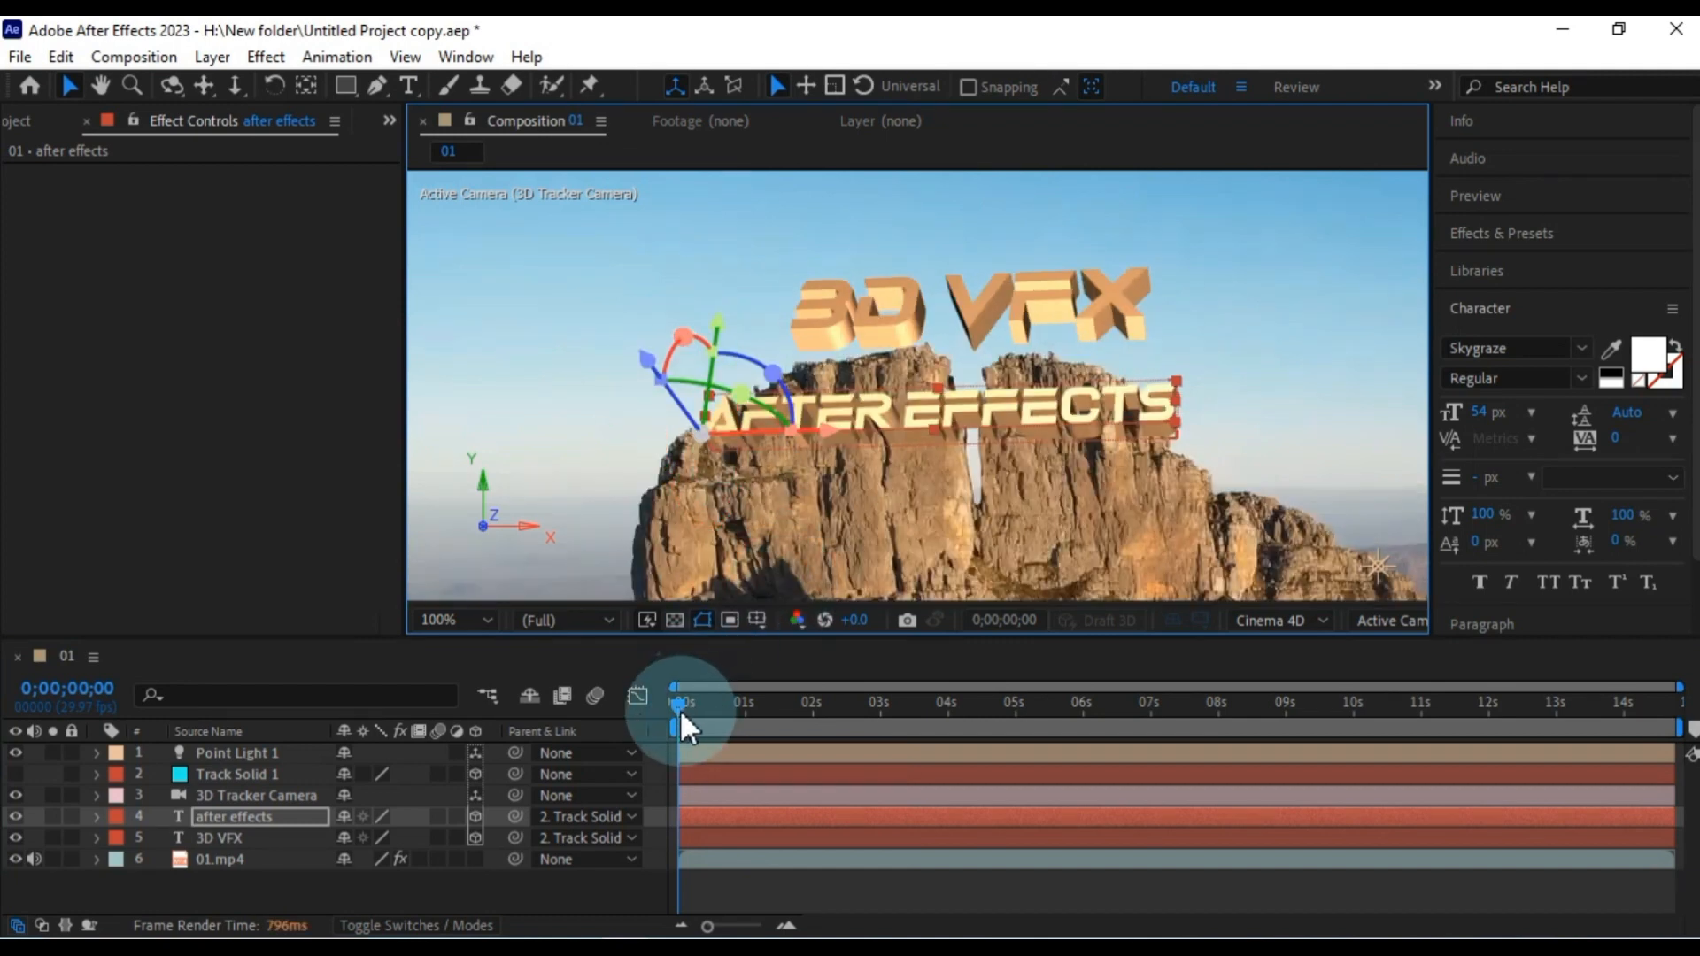
{"action": "left_click_drag", "start_coordinate": [683, 701], "coordinate": [762, 701]}
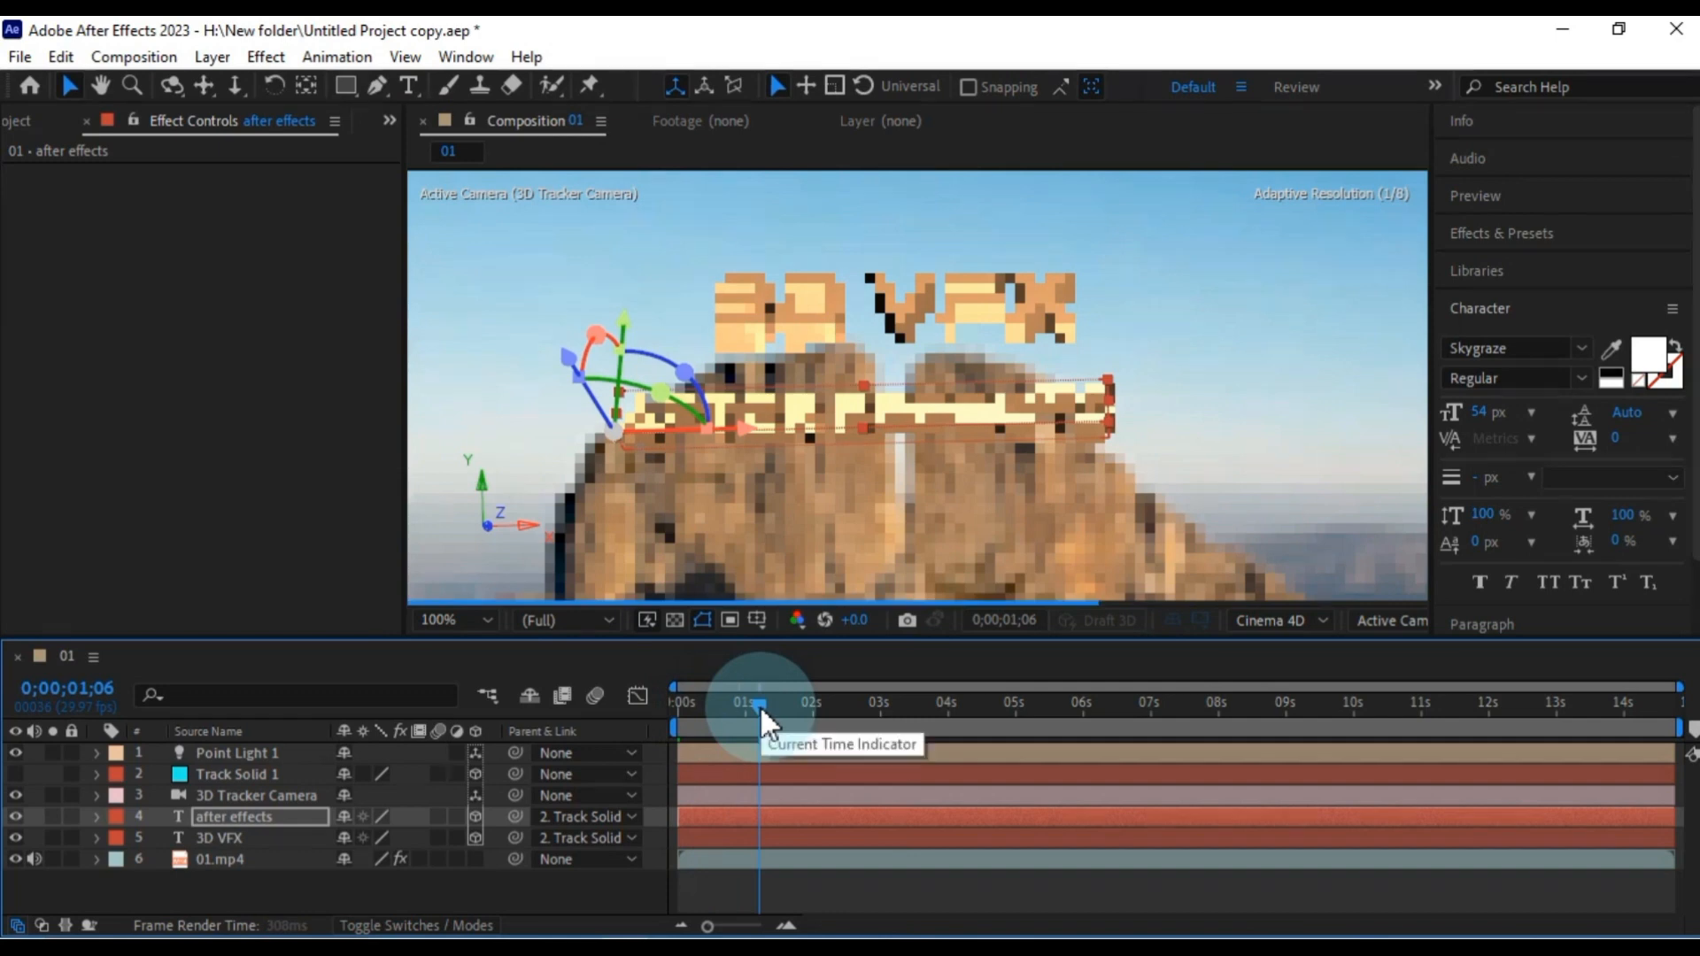
- Switch the 3D VFX Bevel Style to Angular and adjust its Hole Bevel Depth
{"action": "left_click_drag", "start_coordinate": [759, 701], "coordinate": [677, 701]}
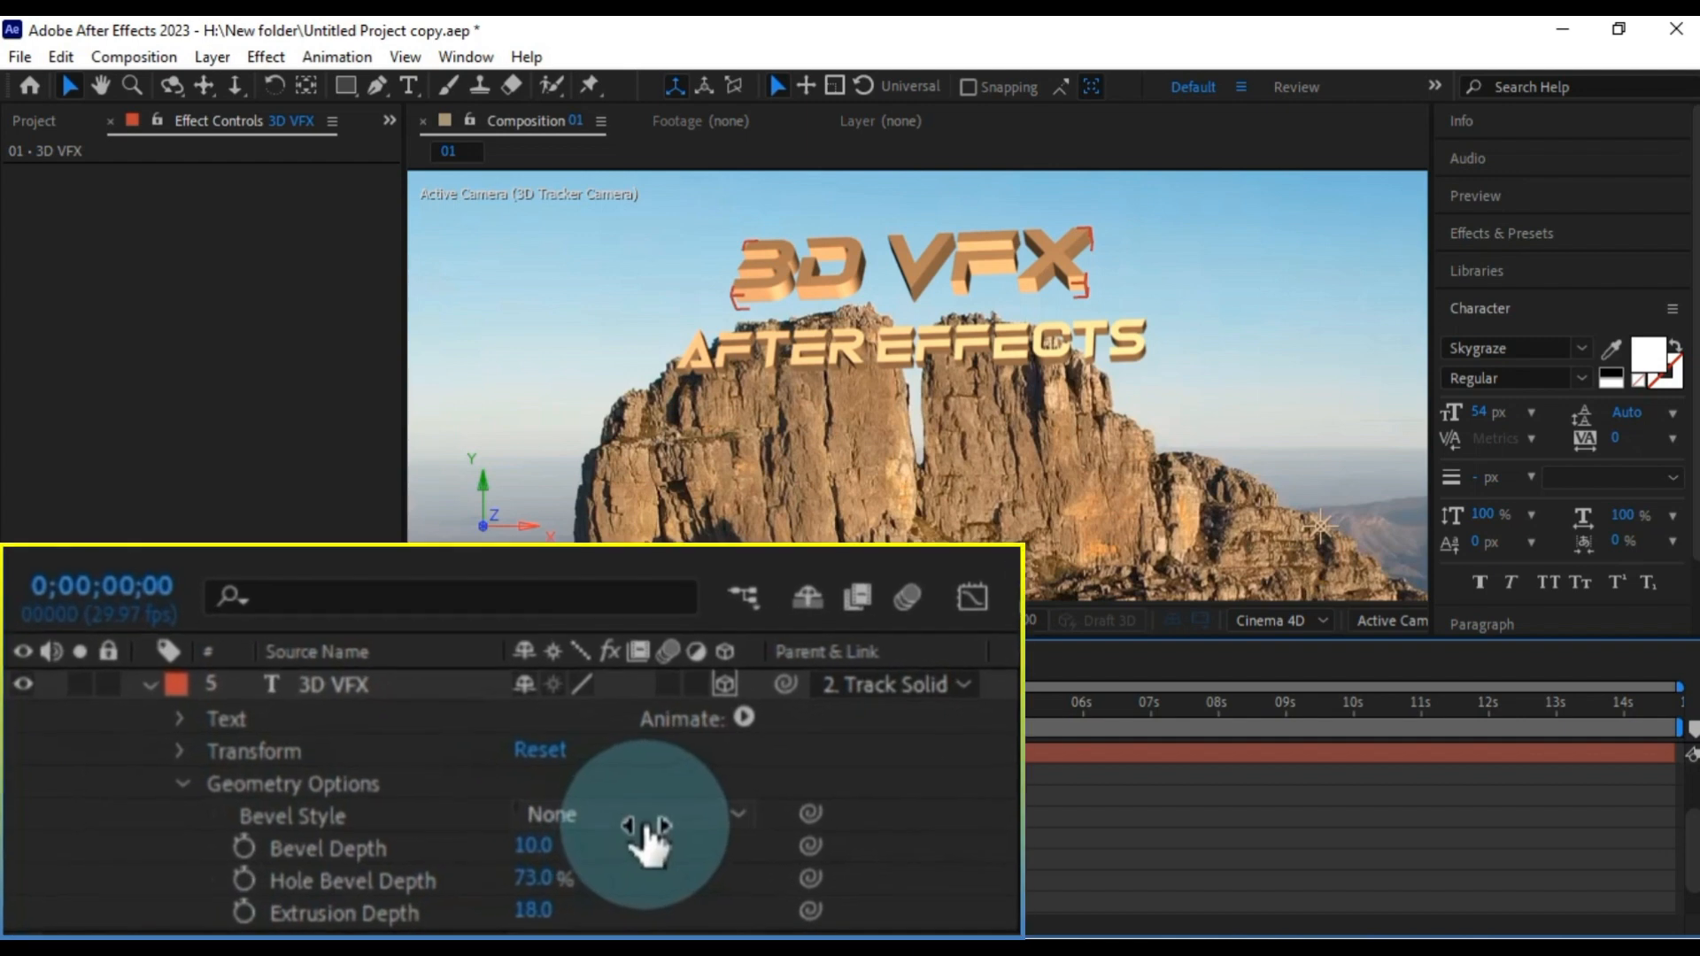
{"action": "left_click", "coordinate": [634, 815]}
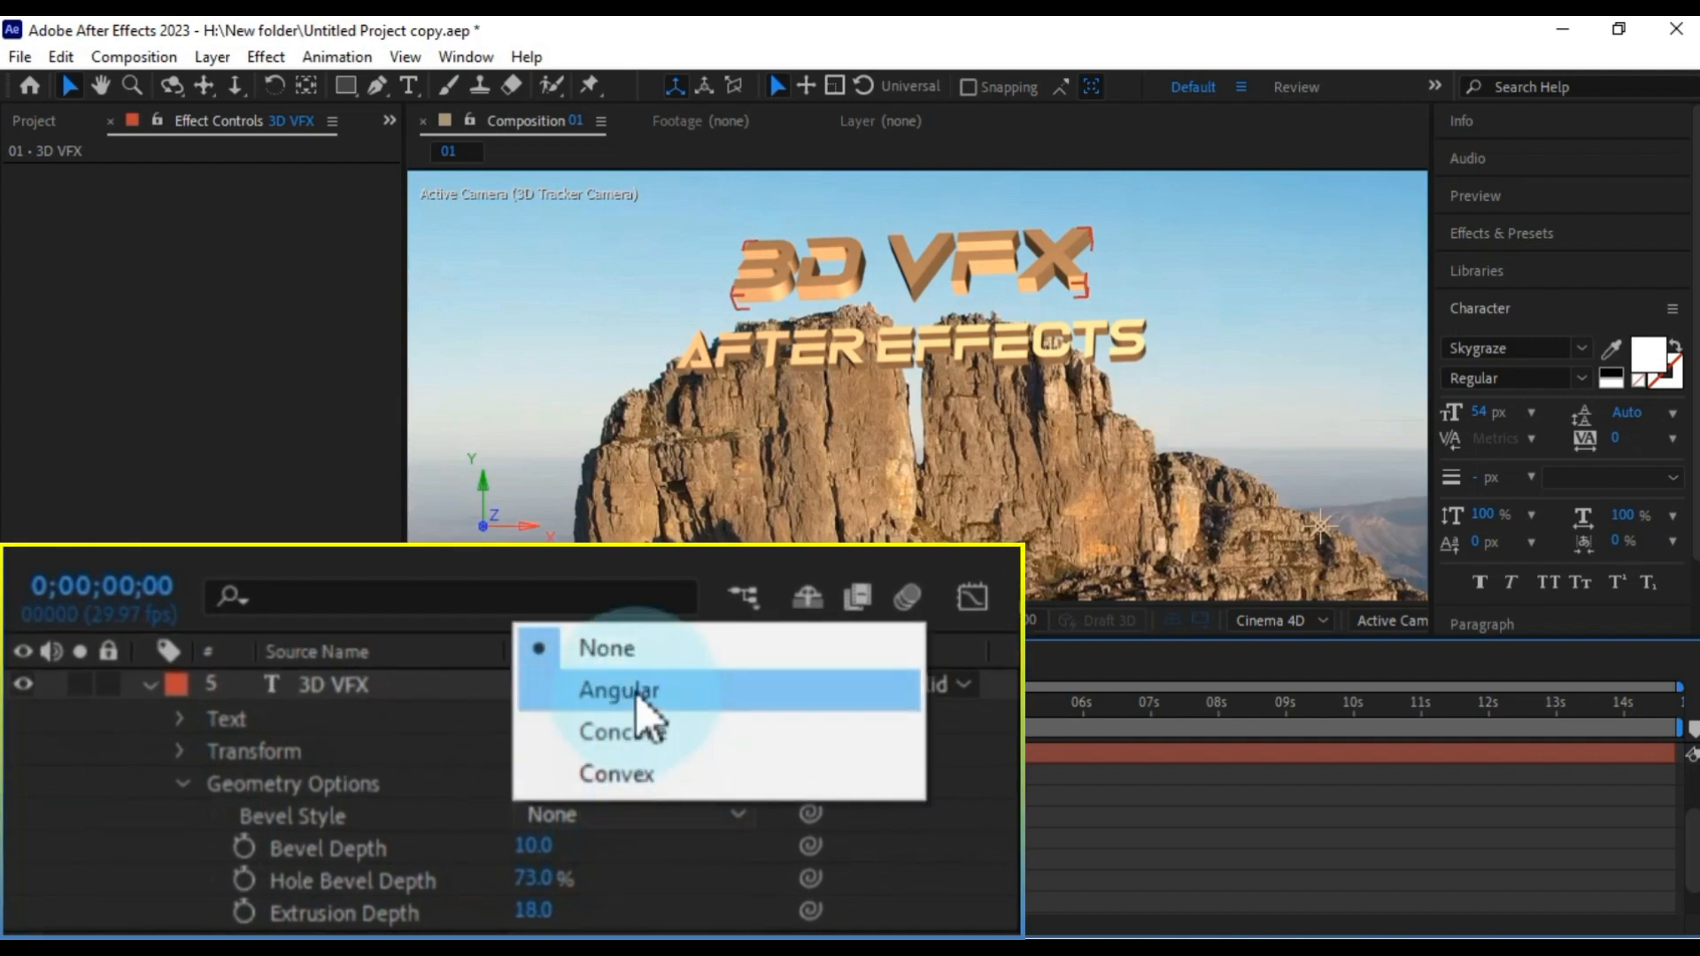
{"action": "left_click", "coordinate": [620, 690]}
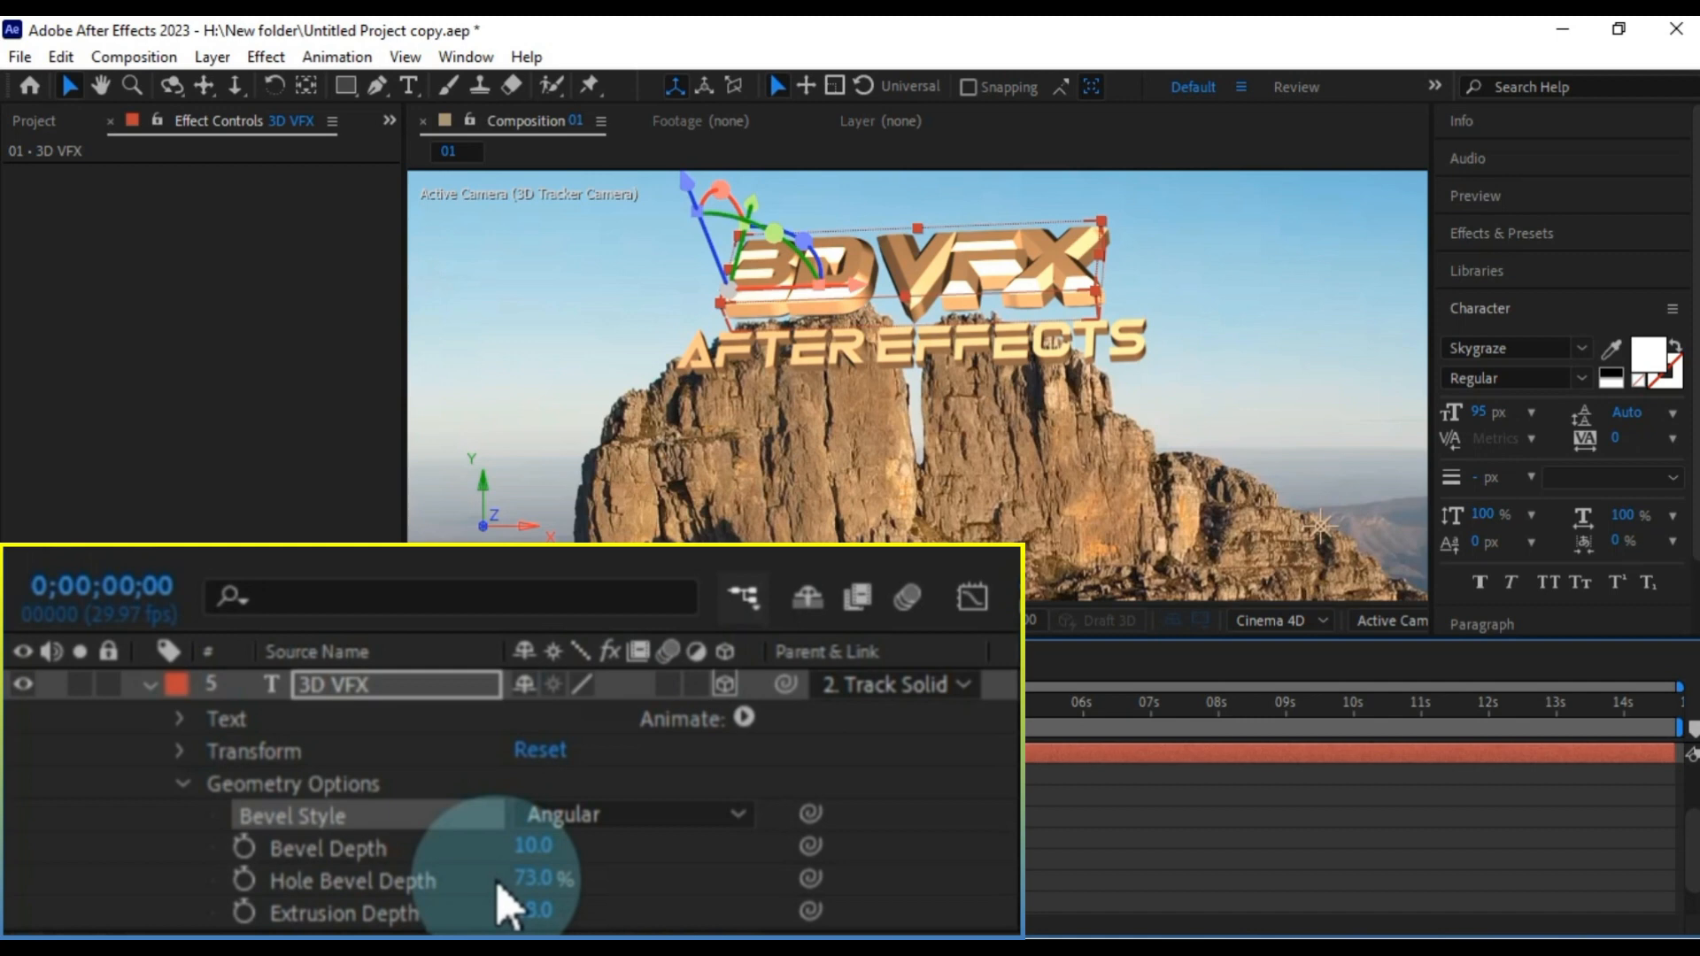
{"action": "left_click_drag", "start_coordinate": [532, 846], "coordinate": [553, 847]}
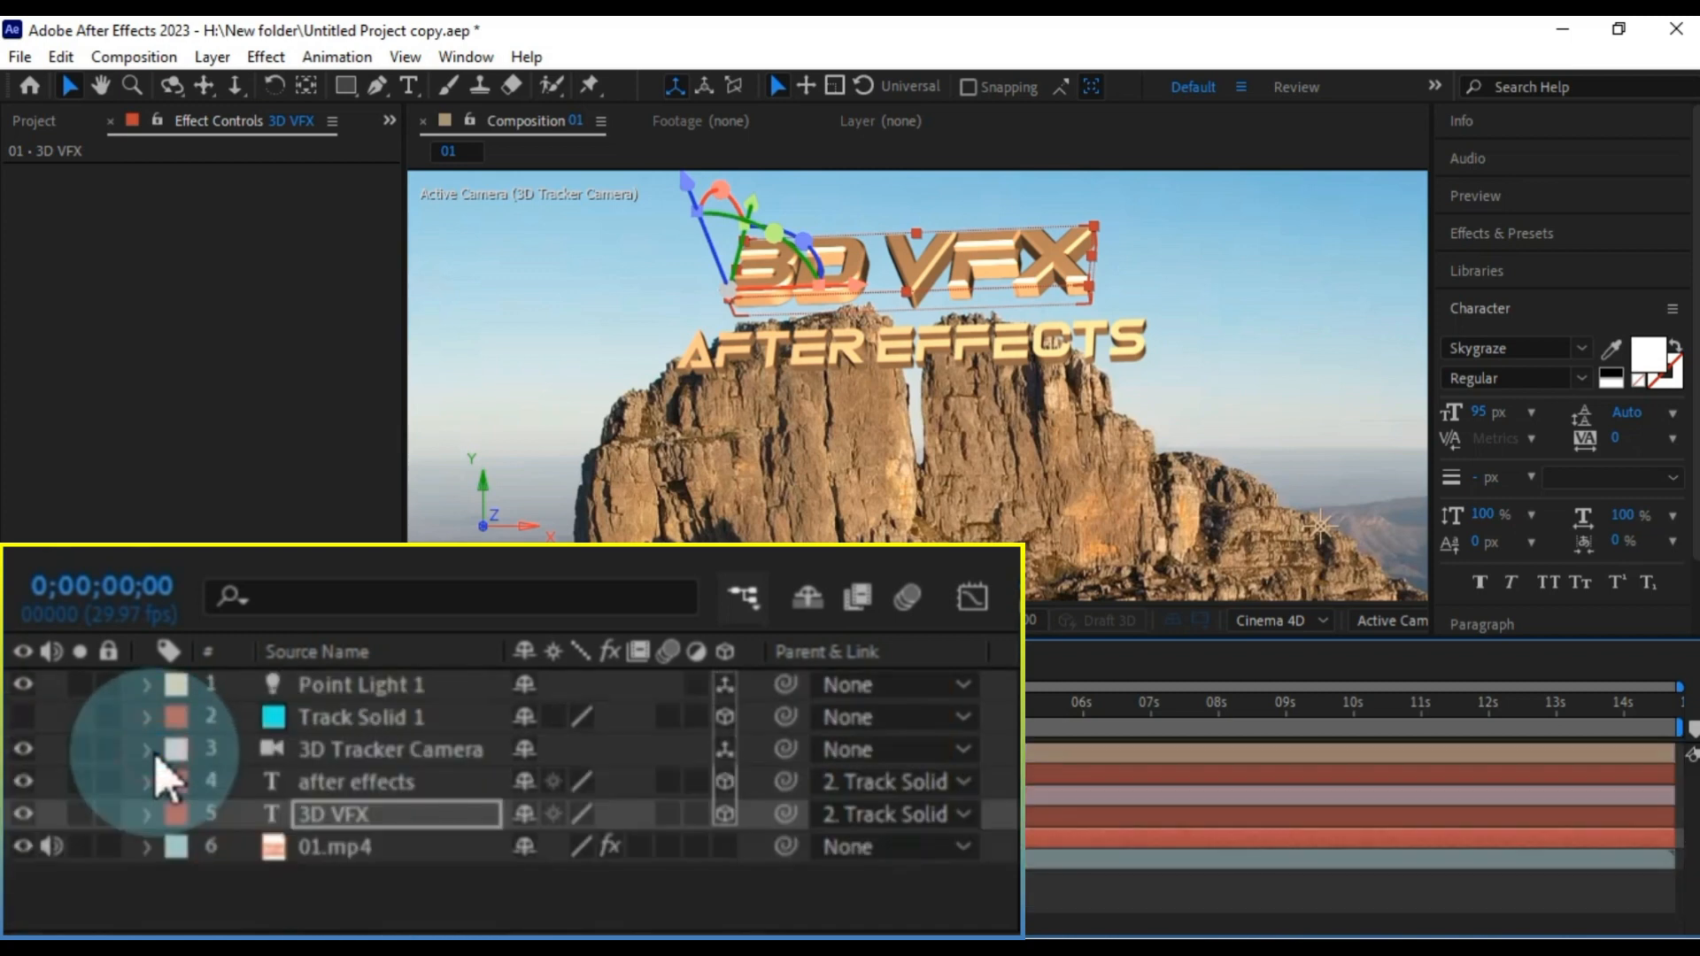
- Select the 'after effects' layer, set its Bevel Style to Angular and reduce its extrusion depth
{"action": "left_click", "coordinate": [355, 782]}
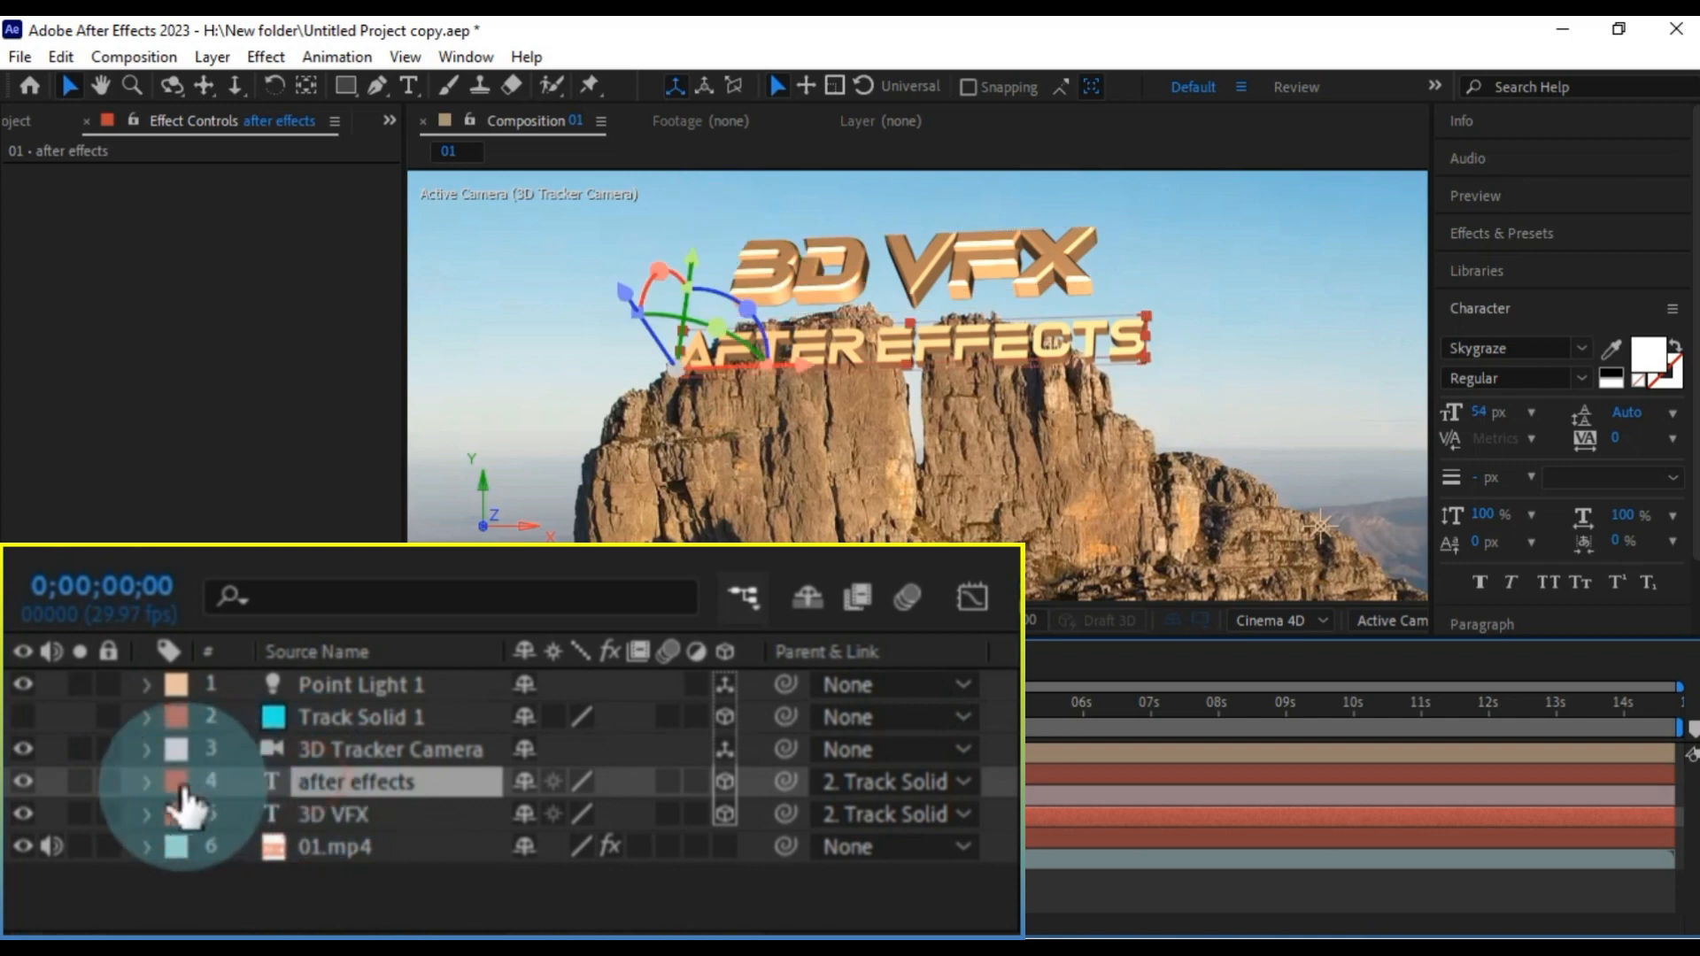
{"action": "left_click", "coordinate": [143, 783]}
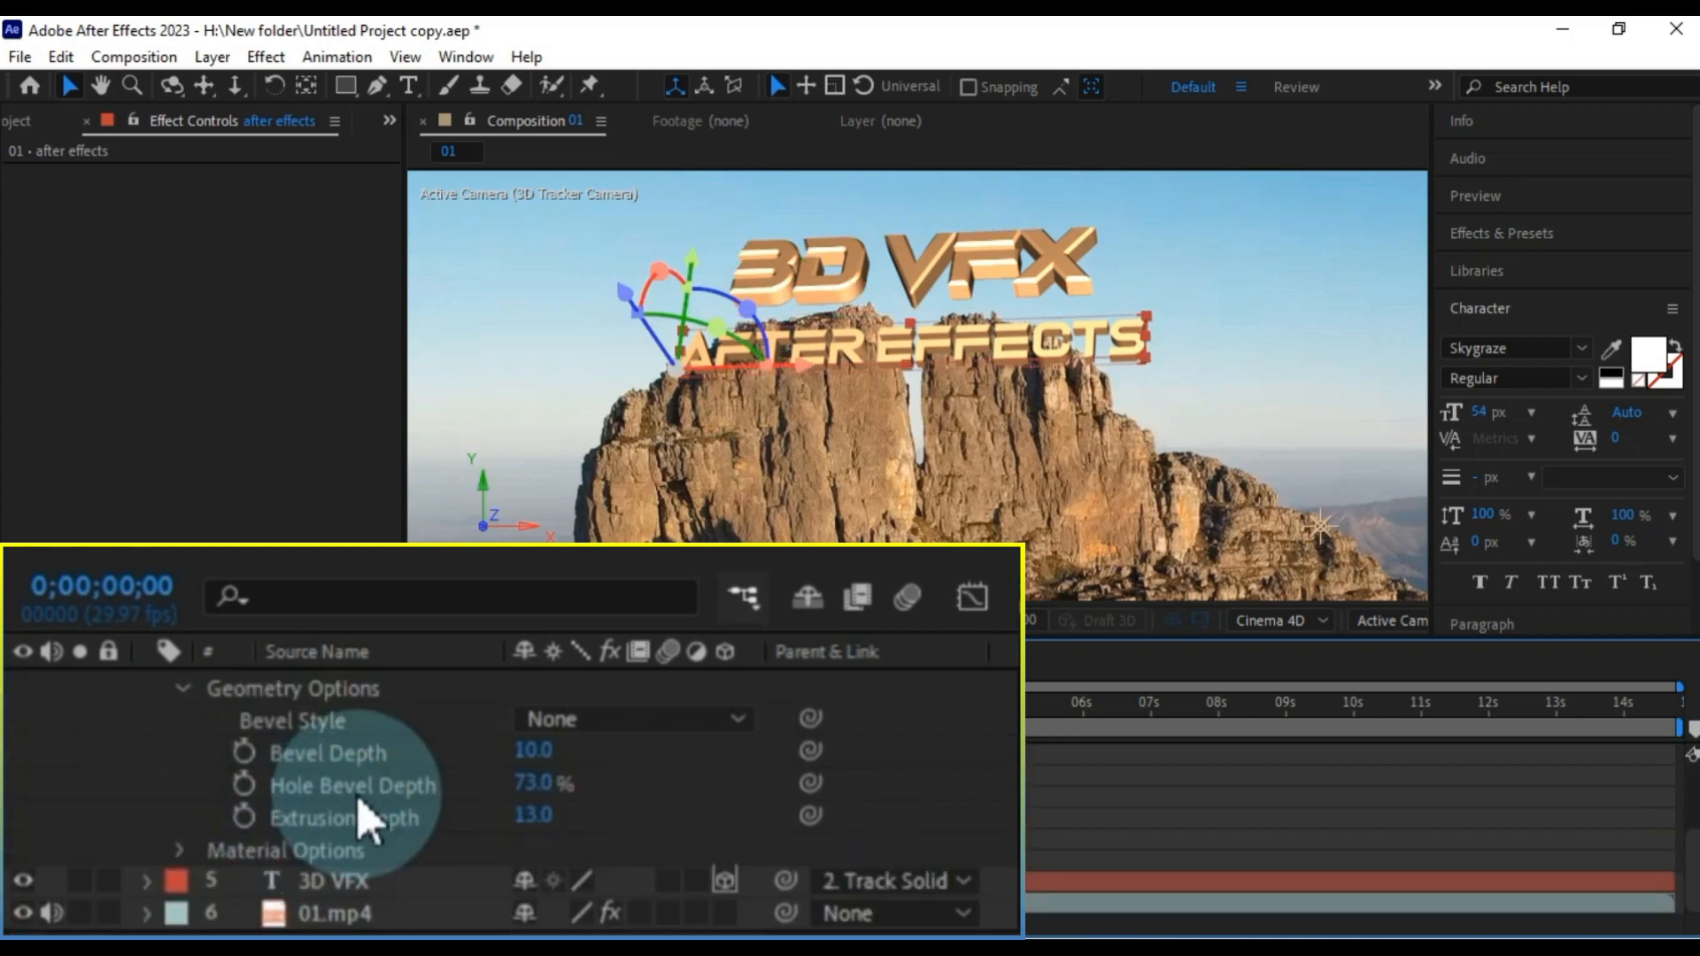
{"action": "left_click", "coordinate": [633, 720]}
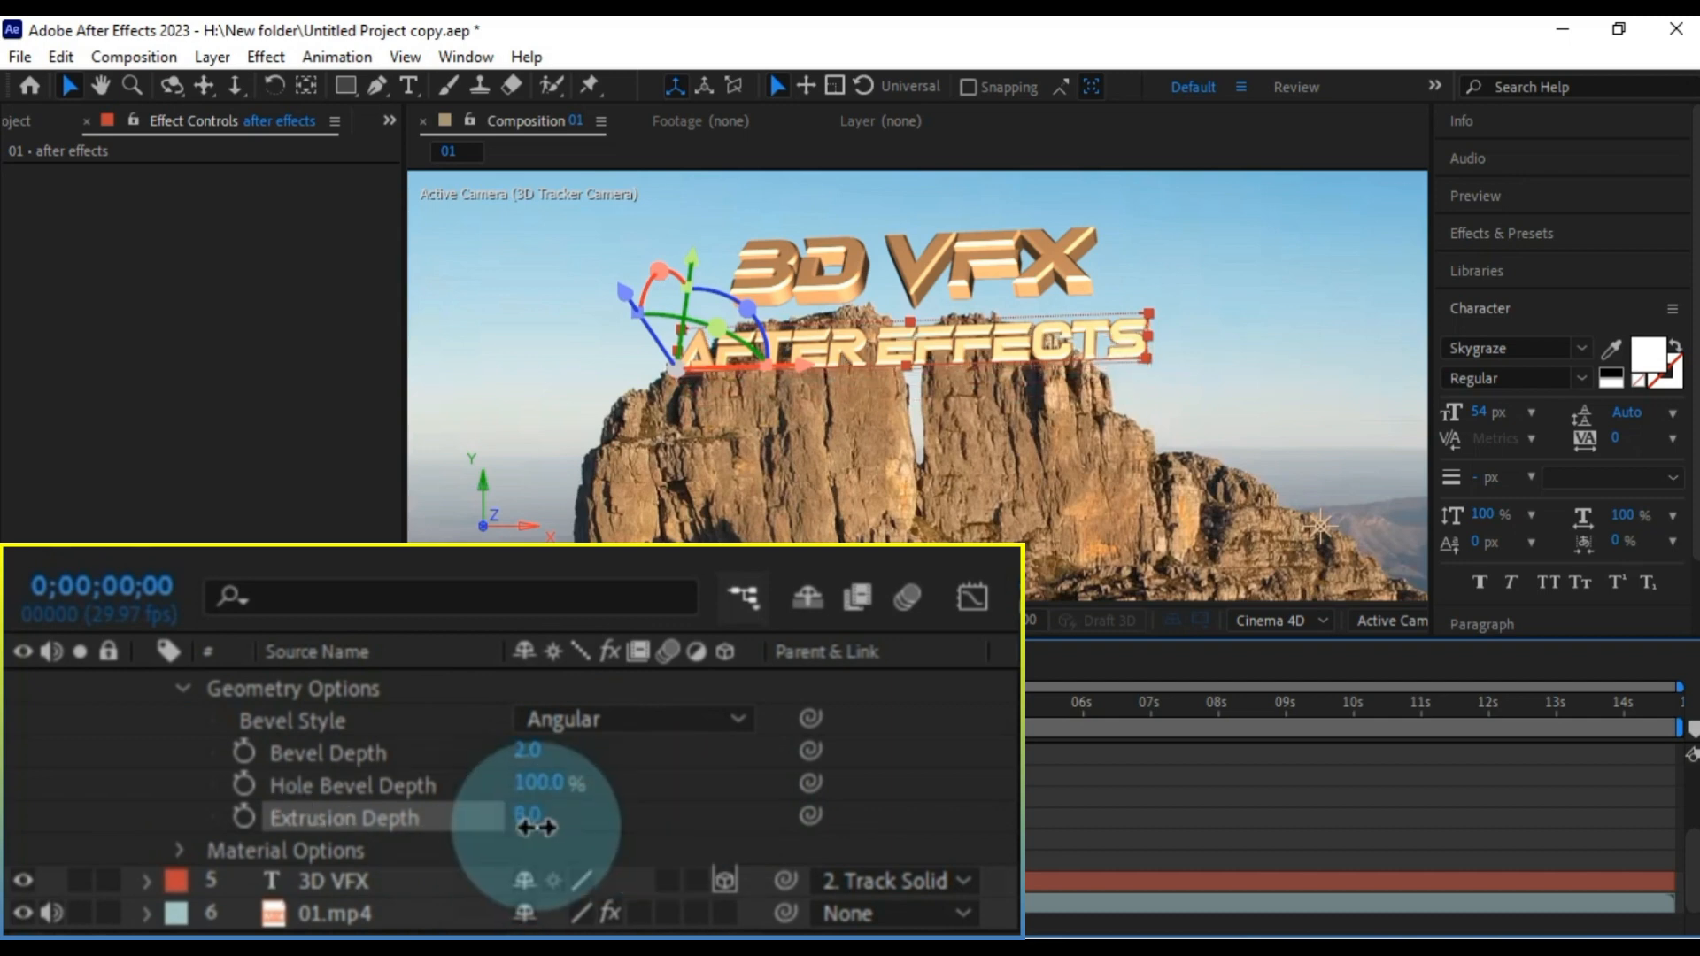
{"action": "left_click_drag", "start_coordinate": [531, 815], "coordinate": [553, 815]}
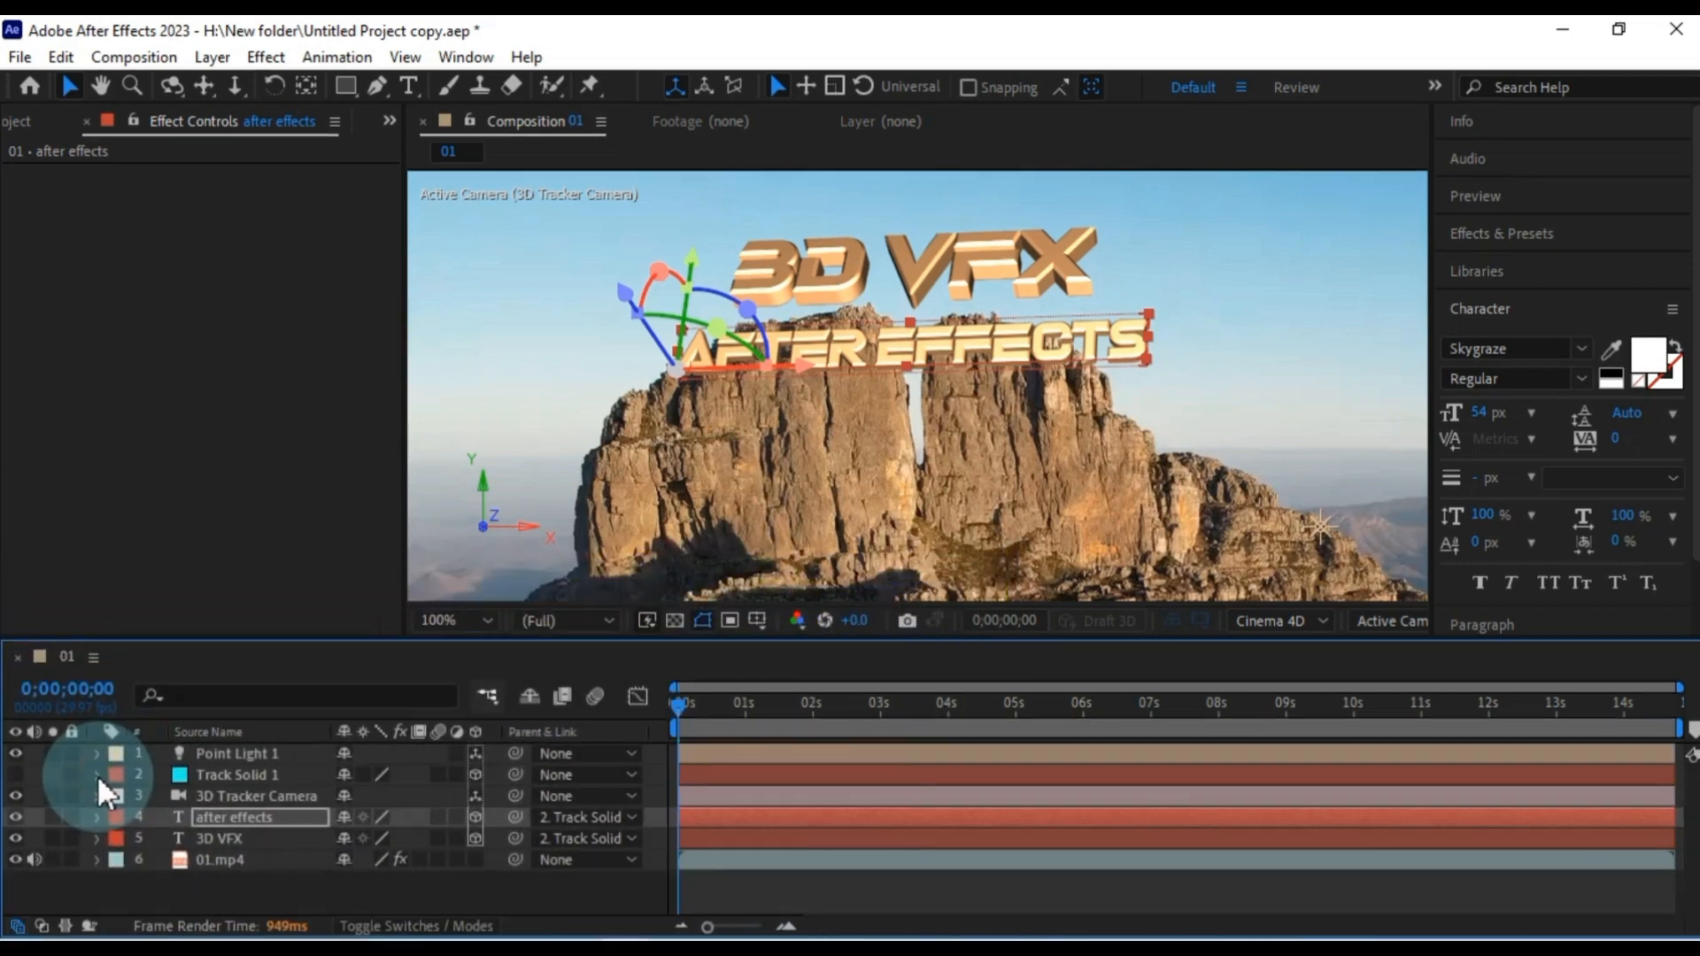
{"action": "left_click", "coordinate": [447, 621]}
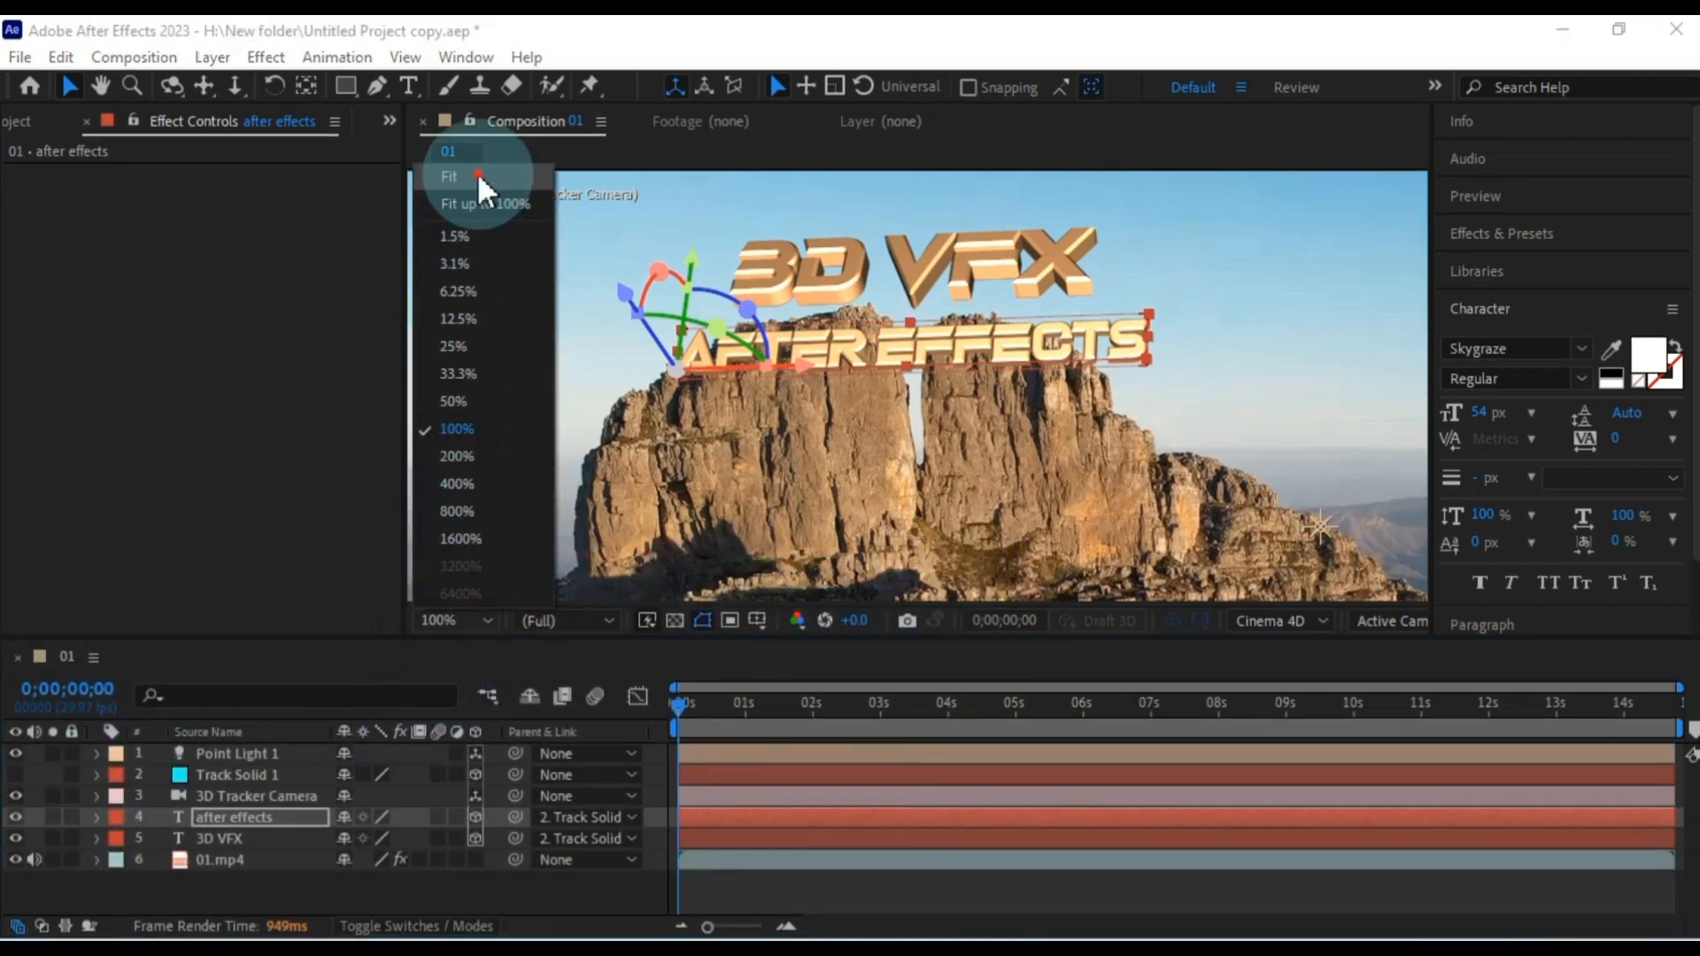